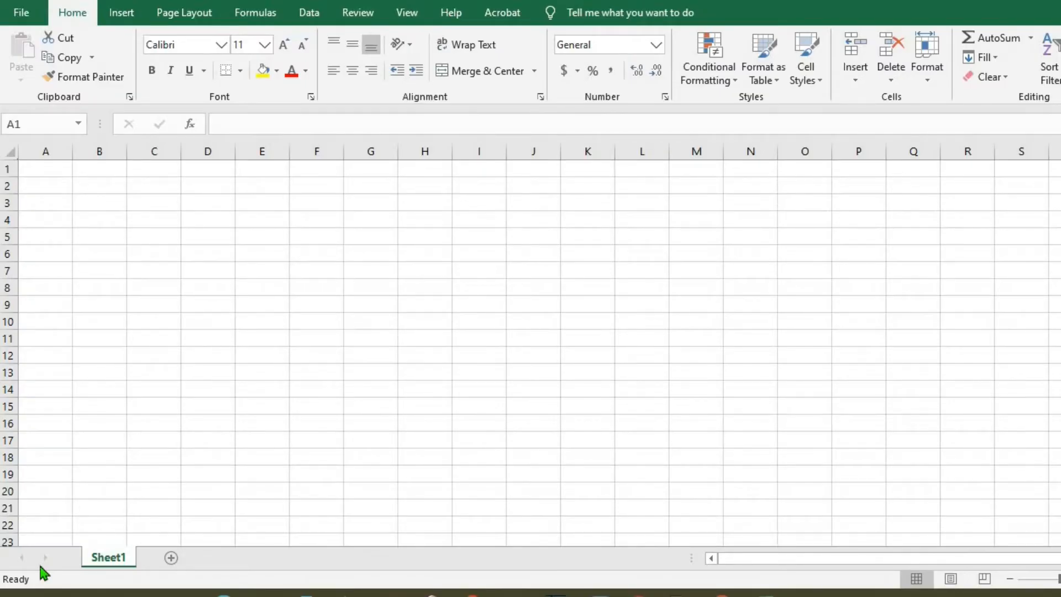
pyautogui.moveTo(13, 187)
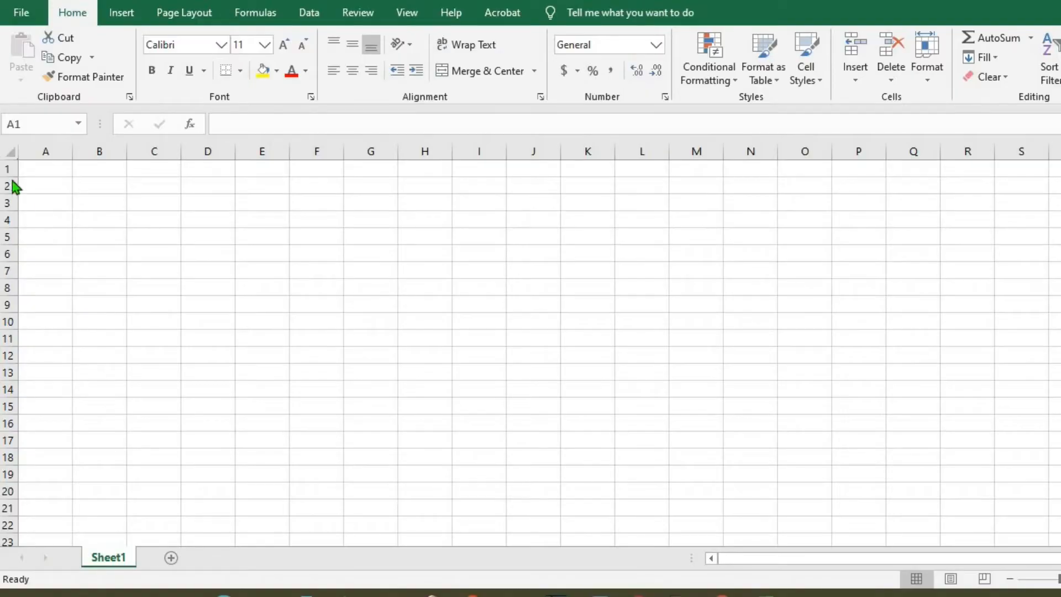
# Merge cells A1:D1 into one wide title cell with Merge & Center
pyautogui.click(45, 169)
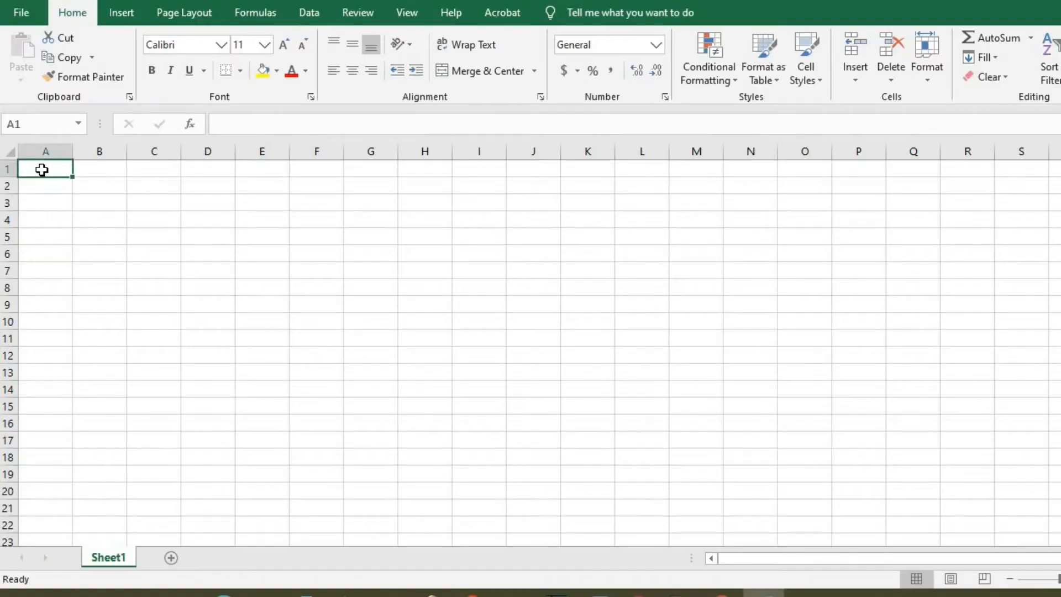
pyautogui.moveTo(42, 169); pyautogui.dragTo(126, 169)
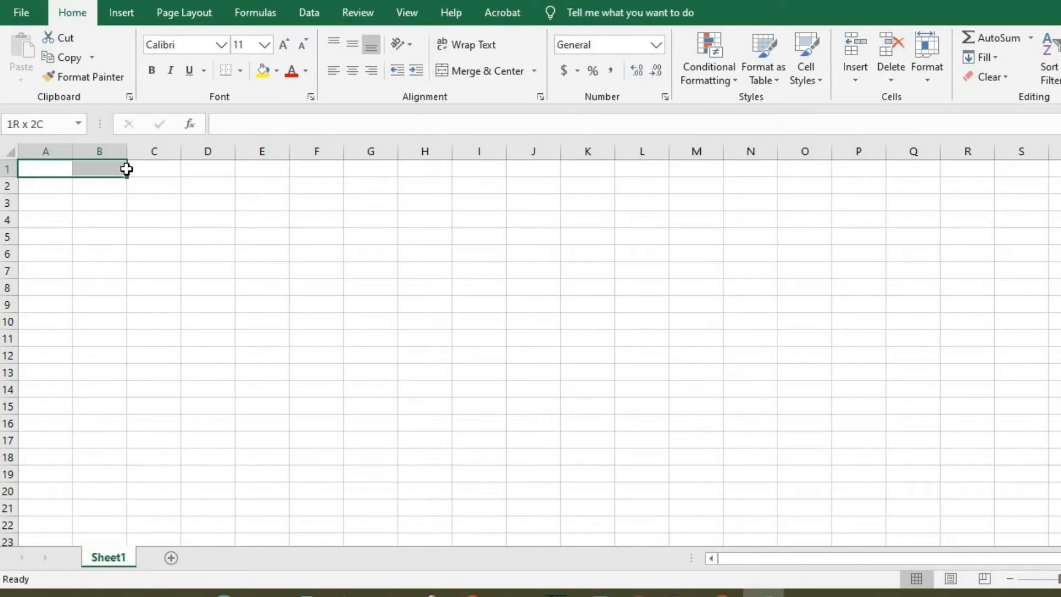
pyautogui.moveTo(99, 168); pyautogui.dragTo(208, 168)
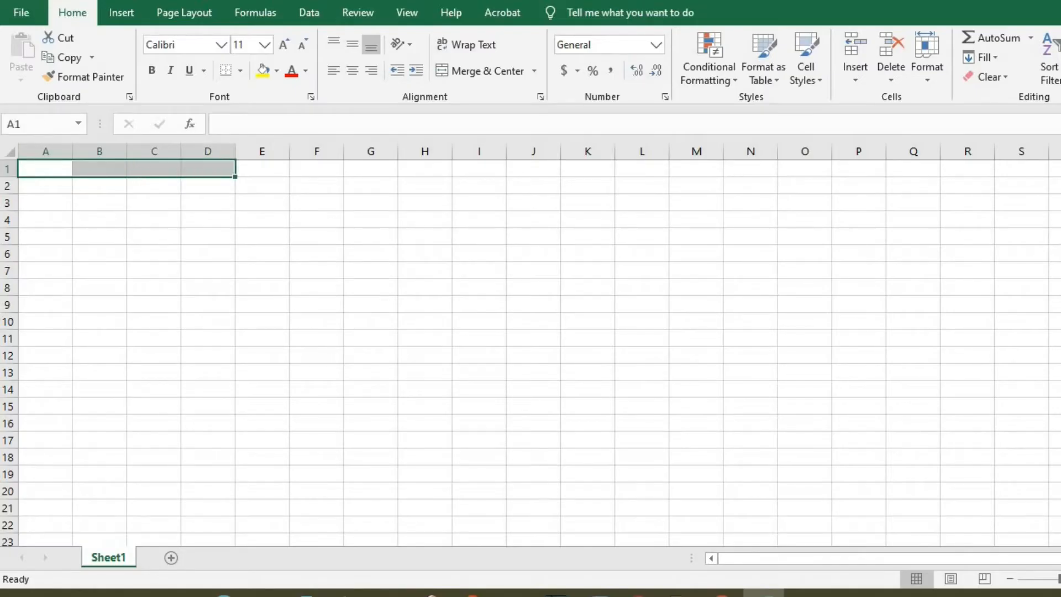
pyautogui.click(534, 70)
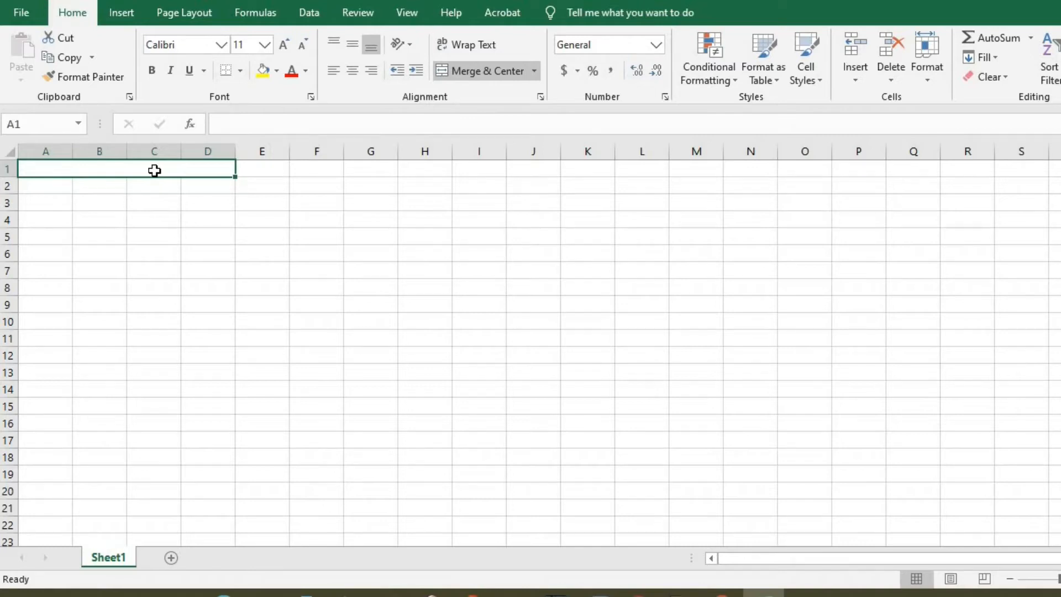
# Enter the title 'Petty Cash Book' in bold at size 28, and widen column C to fit
pyautogui.write('Pett')
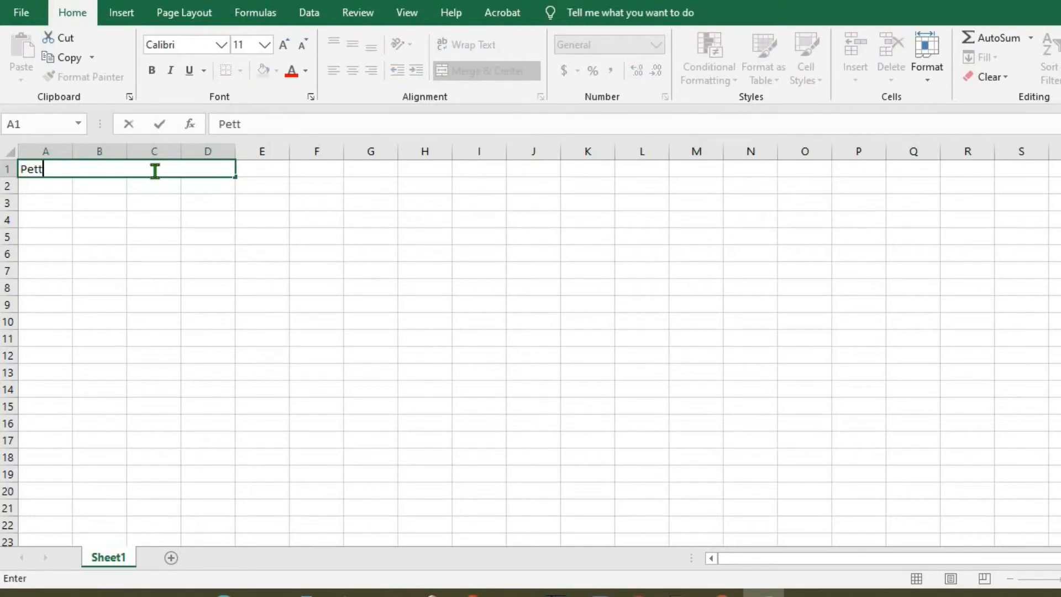
pyautogui.write('y')
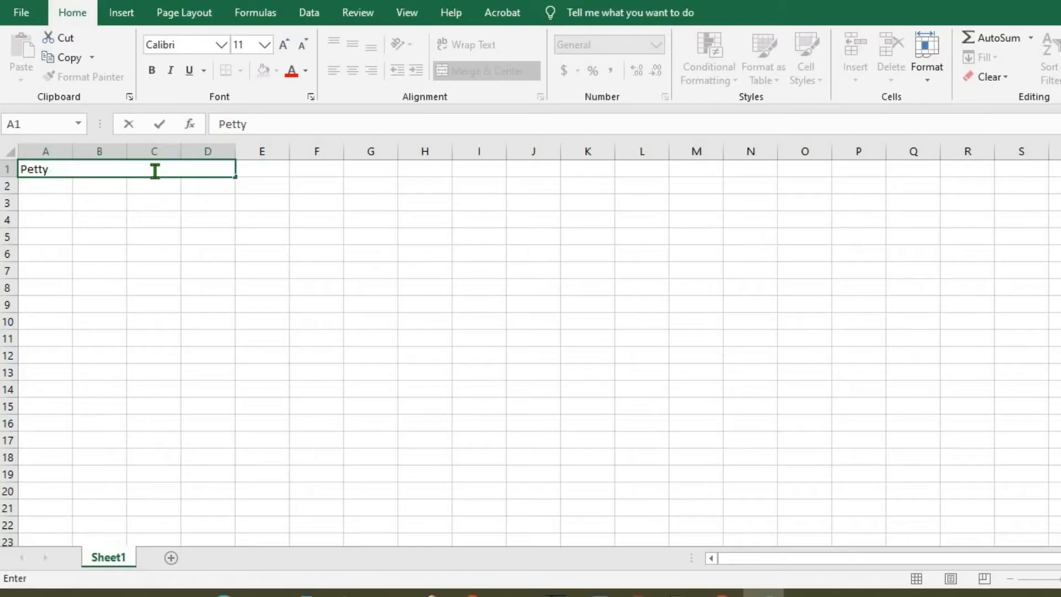
pyautogui.write('Cash')
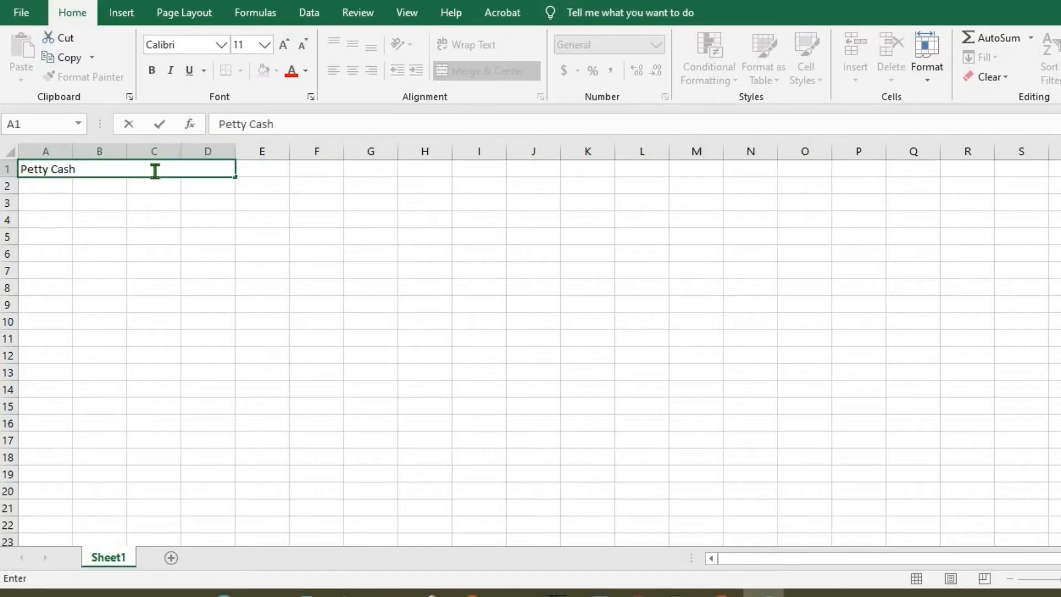
pyautogui.write('B')
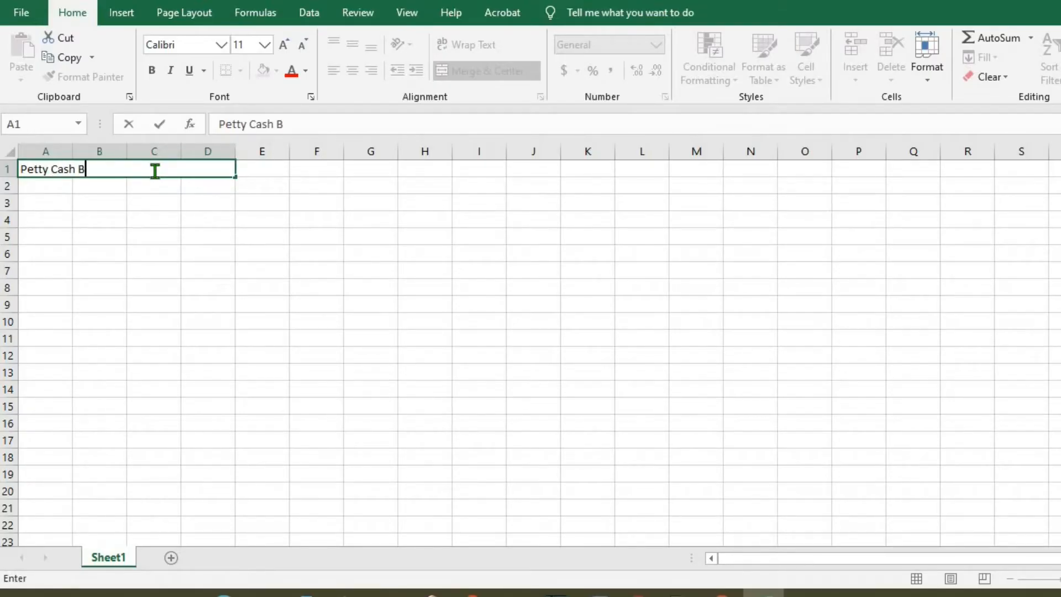
pyautogui.click(283, 44)
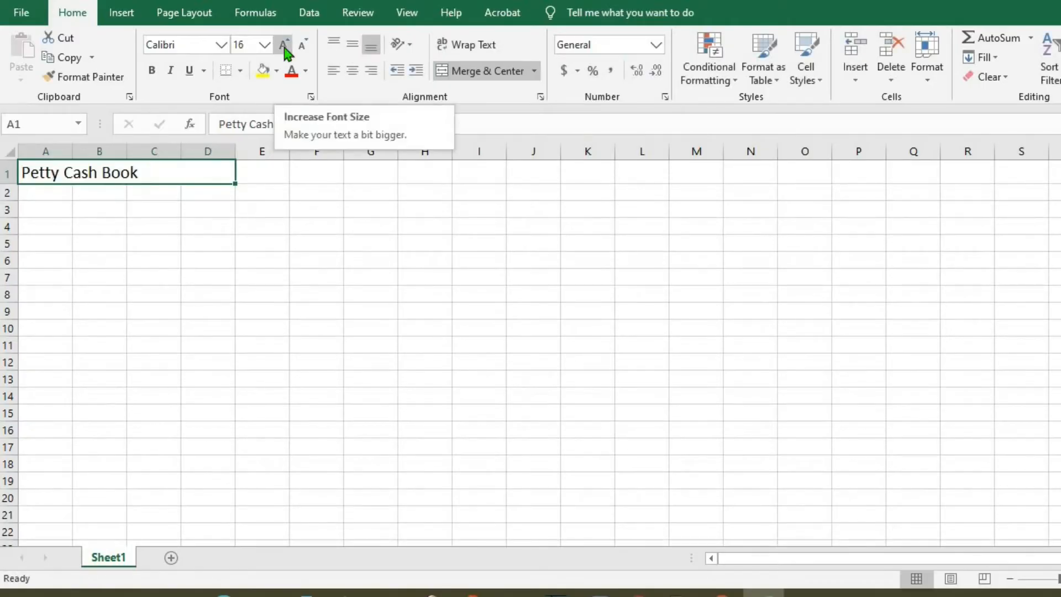
pyautogui.click(283, 45)
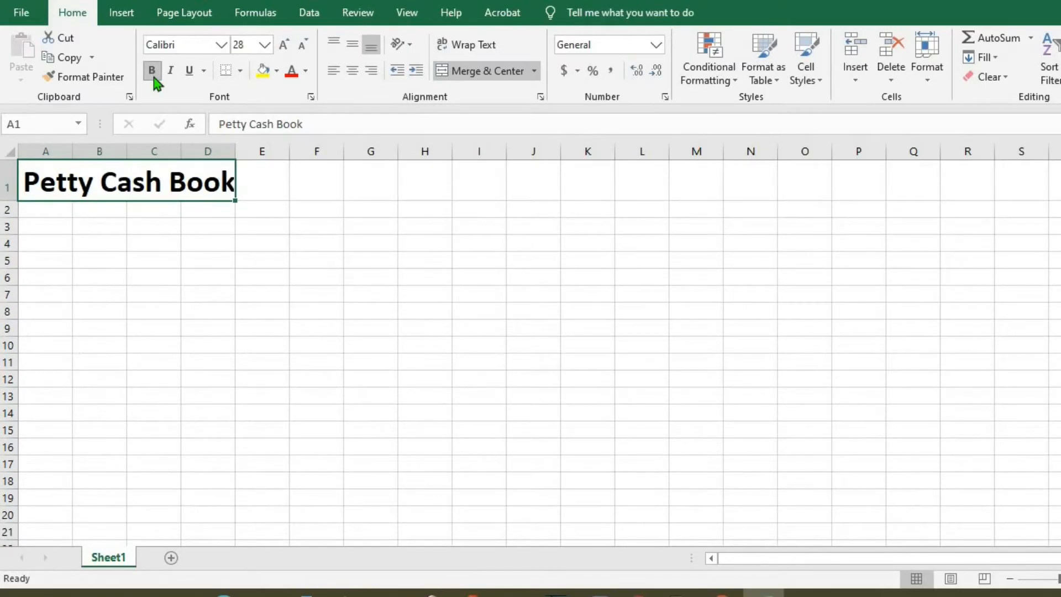
pyautogui.moveTo(235, 151); pyautogui.dragTo(262, 150)
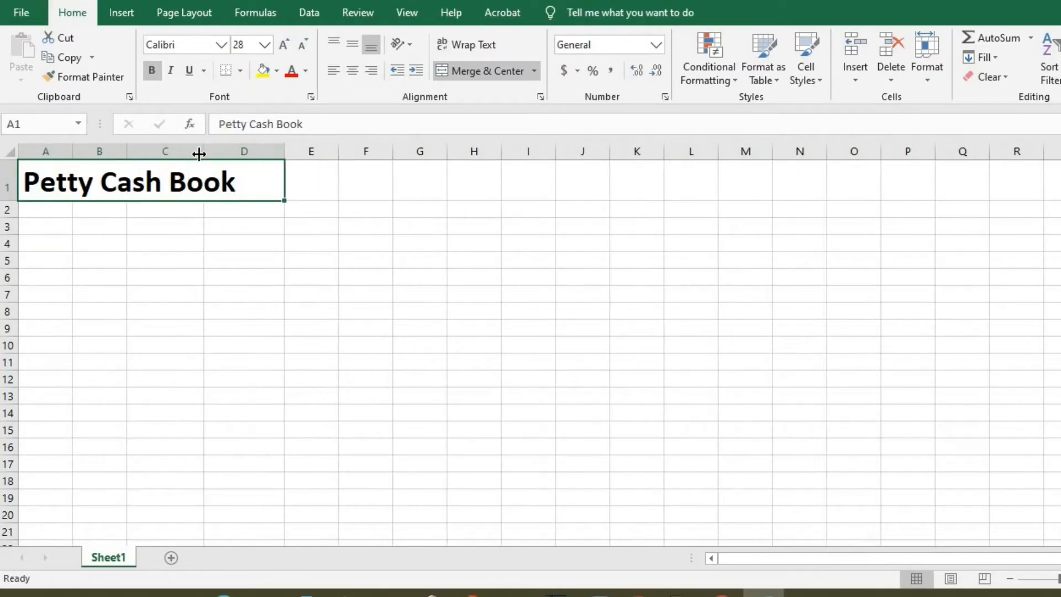
pyautogui.moveTo(262, 70)
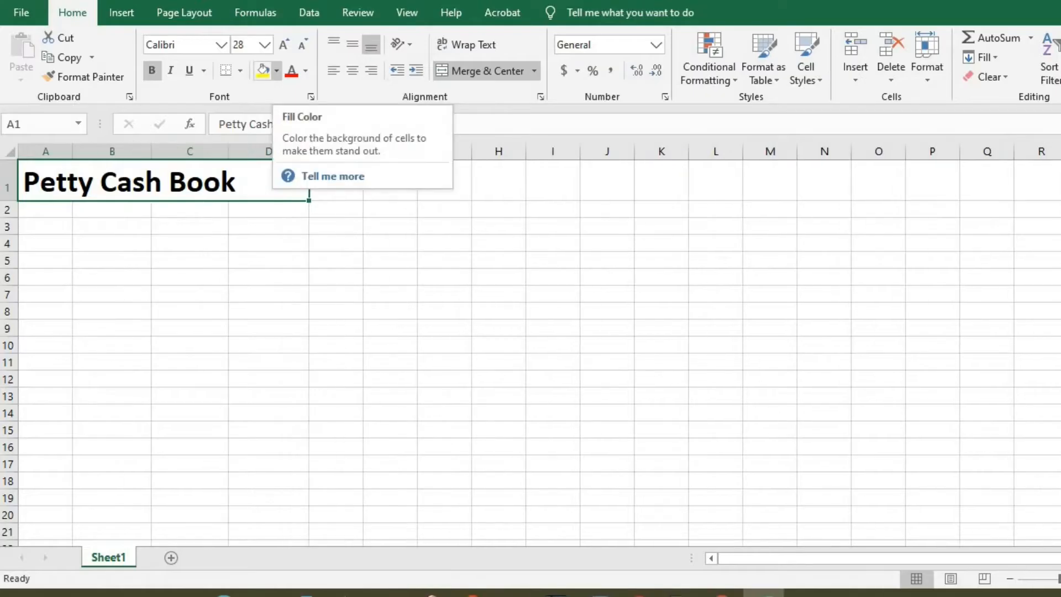
pyautogui.moveTo(278, 79)
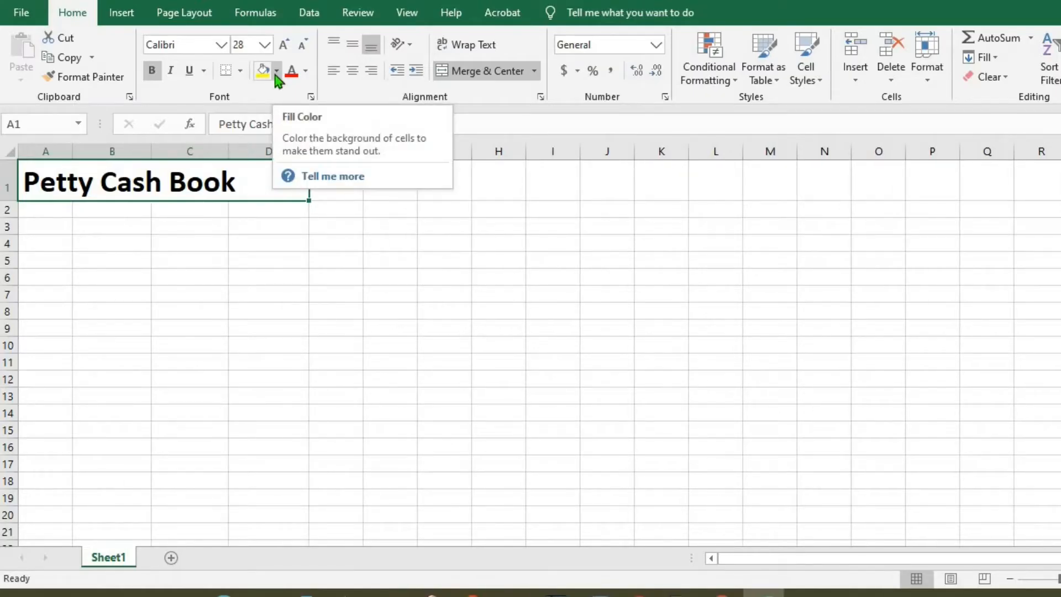
# Fill the Petty Cash Book title cell with a yellow/gold background, then select A3
pyautogui.click(278, 71)
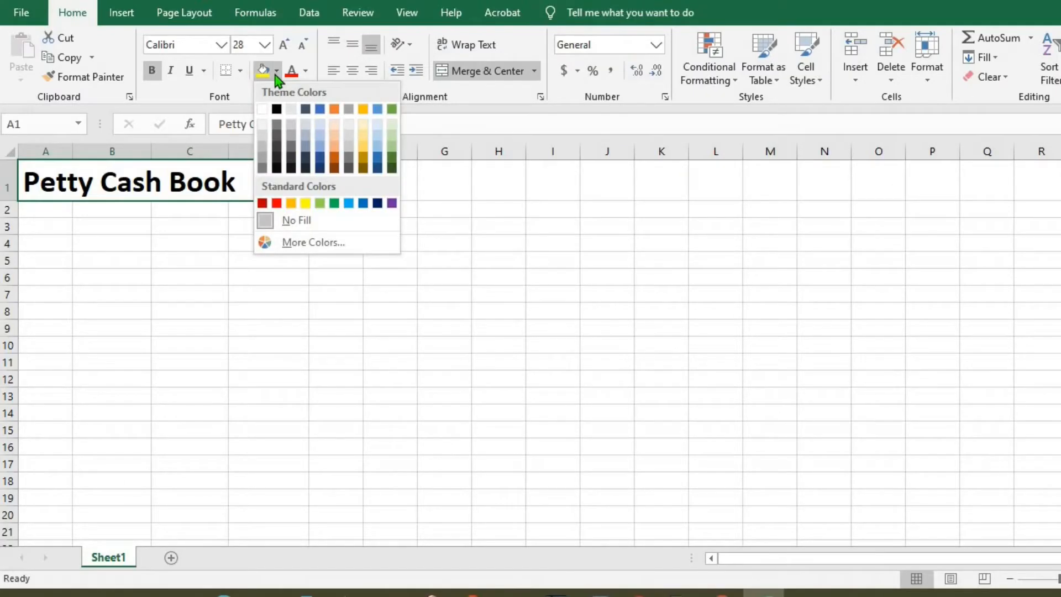
pyautogui.moveTo(357, 140)
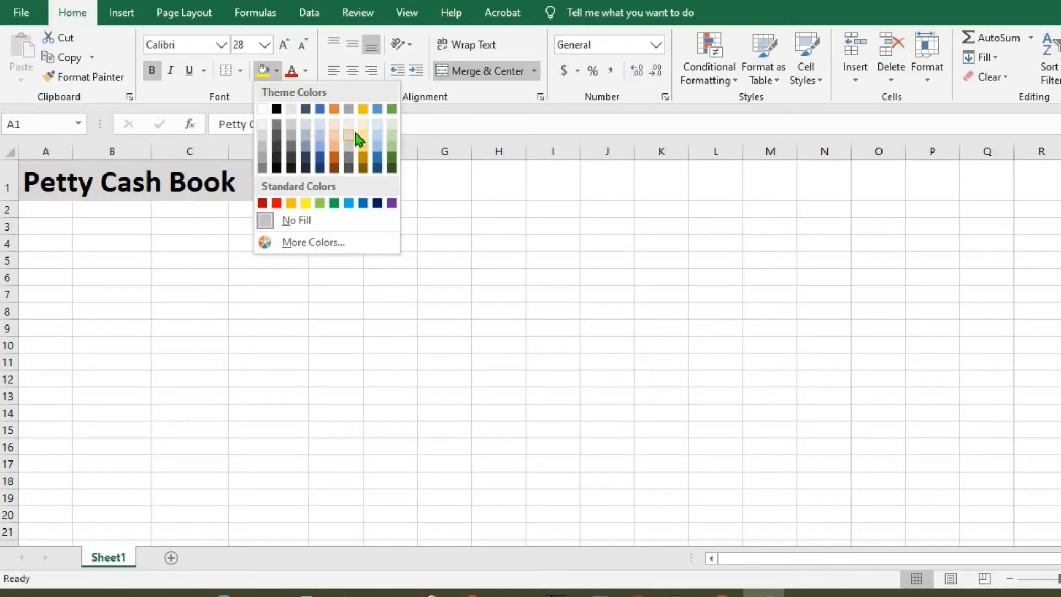
pyautogui.click(391, 162)
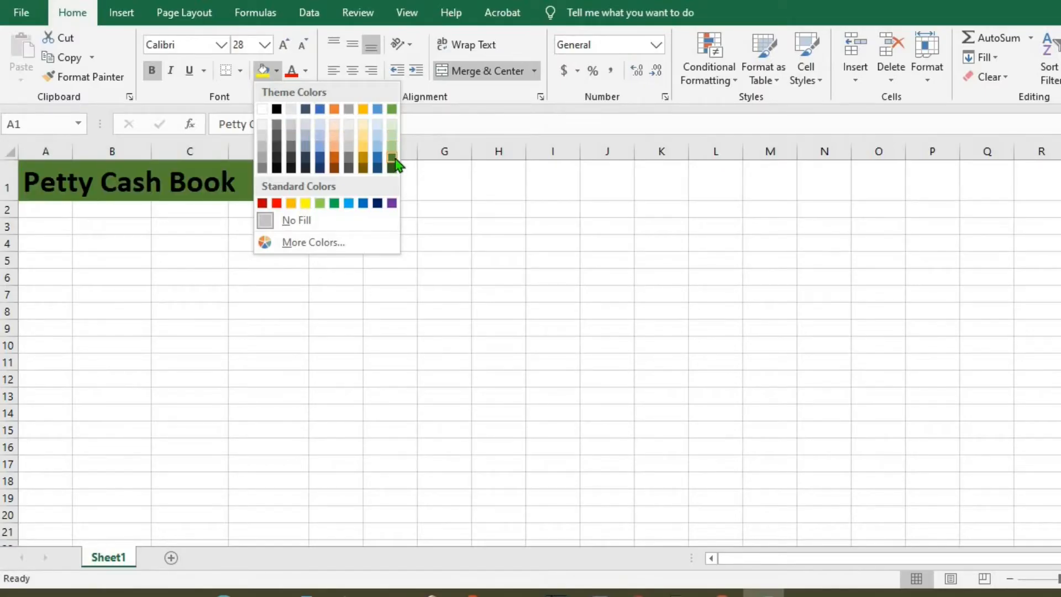
pyautogui.moveTo(391, 163)
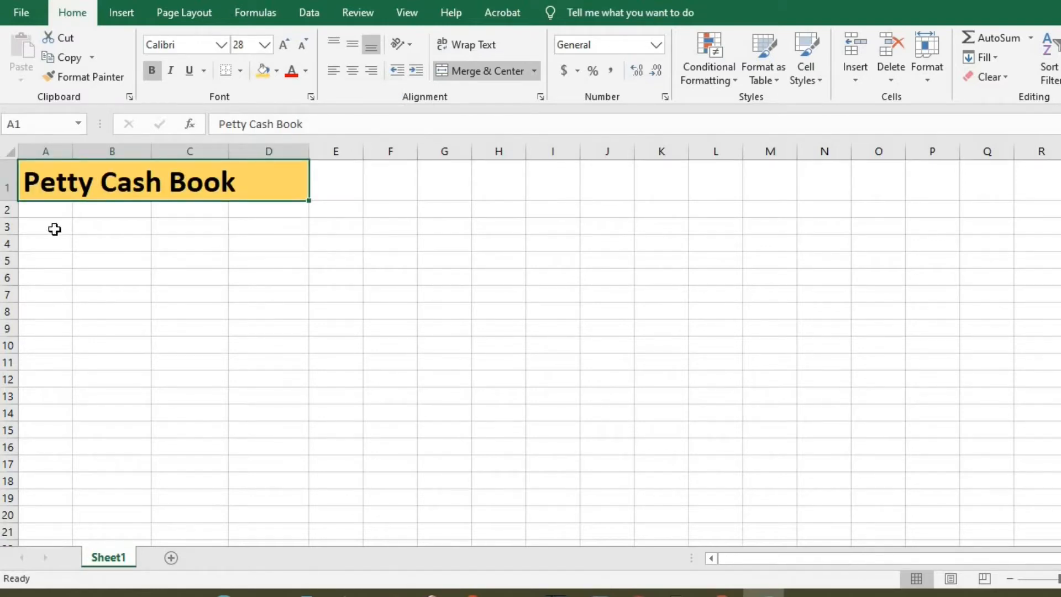
pyautogui.click(45, 228)
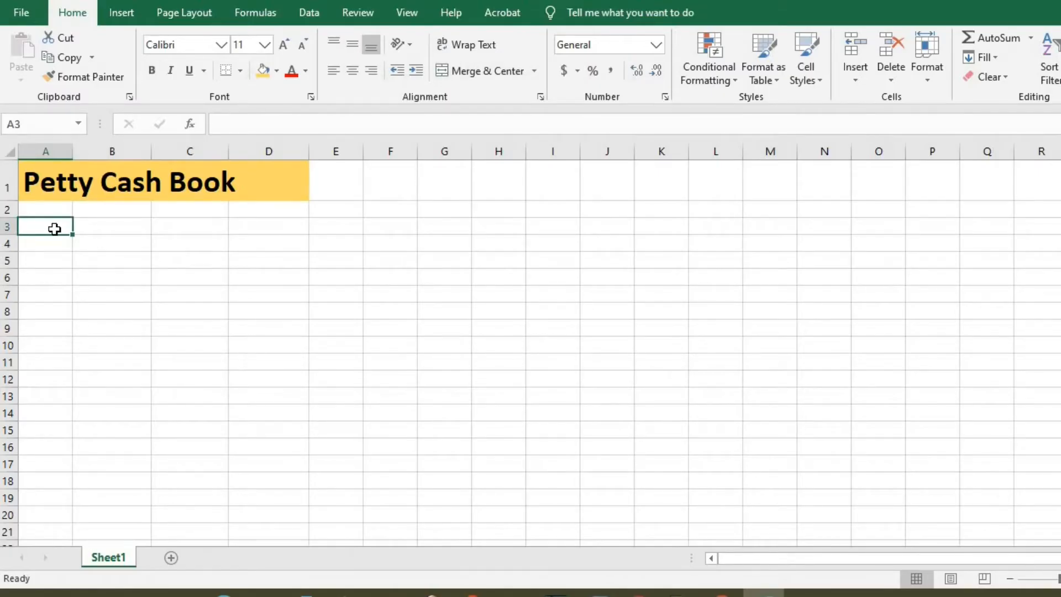
# Merge A3:C4 and enter the "Organization' name" label there
pyautogui.moveTo(54, 227); pyautogui.dragTo(157, 244)
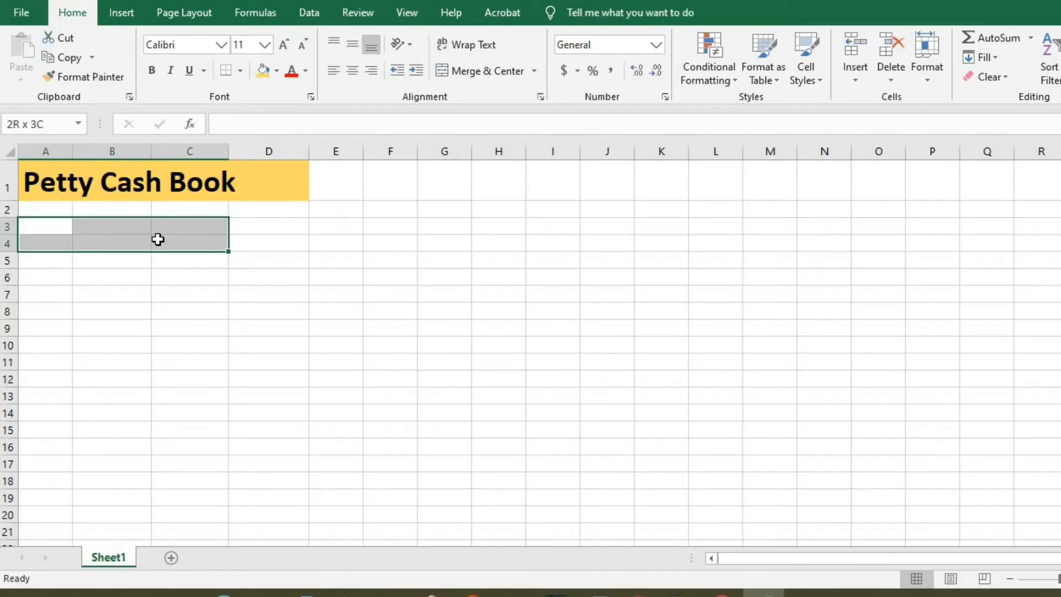
pyautogui.click(534, 70)
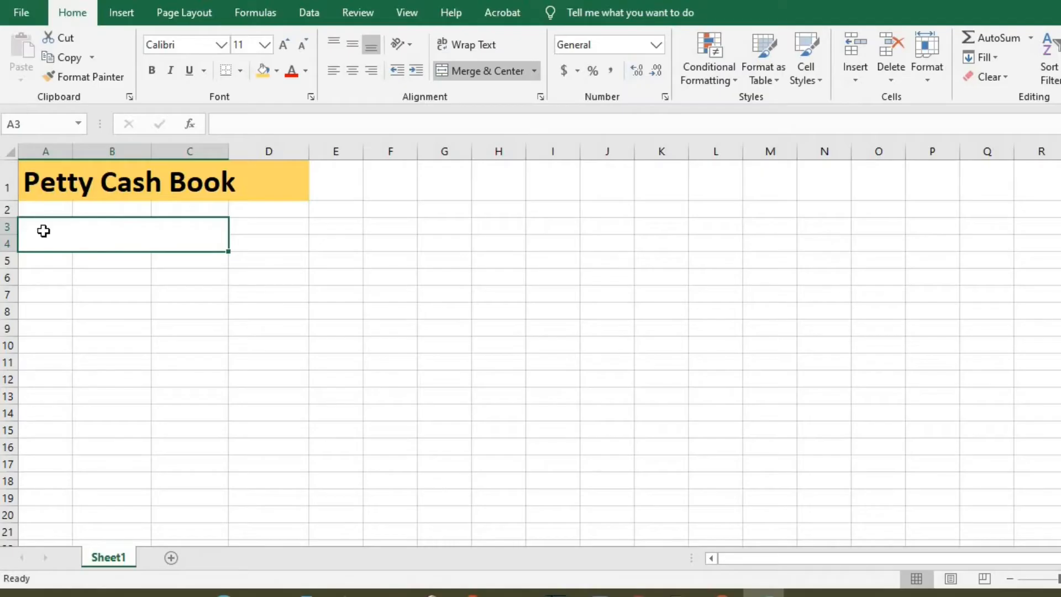
pyautogui.write('O')
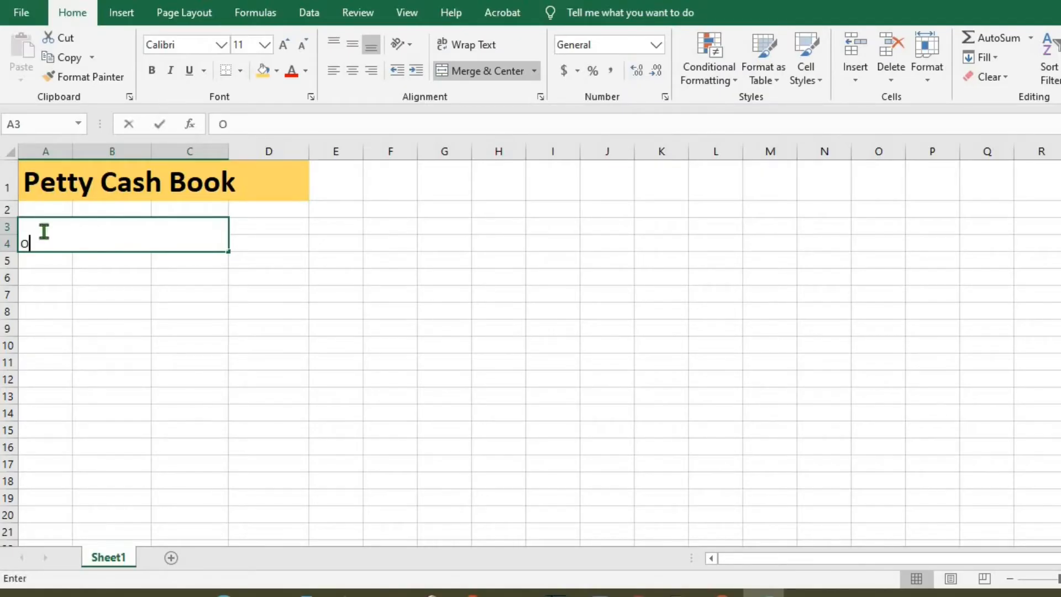
pyautogui.write("rganization' name")
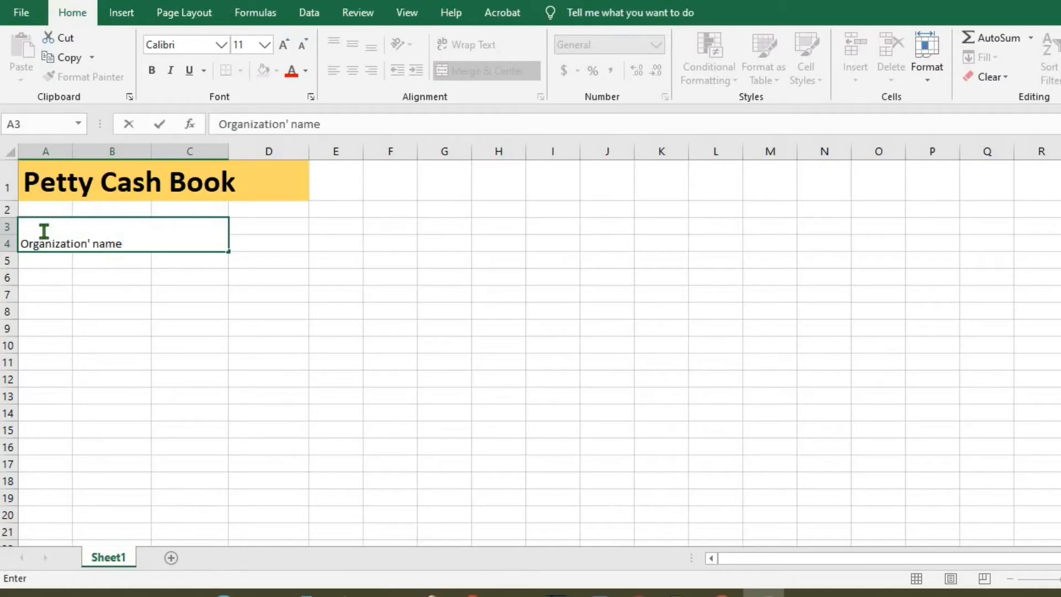
pyautogui.moveTo(346, 227)
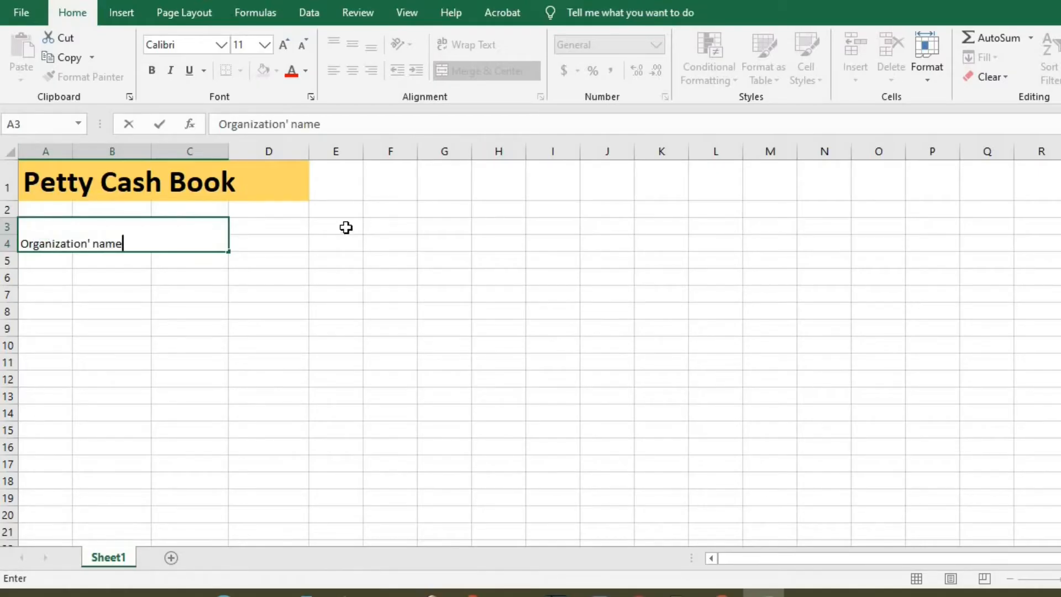
# Enter the 'From' label in E3 and 'To' in E4
pyautogui.click(335, 227)
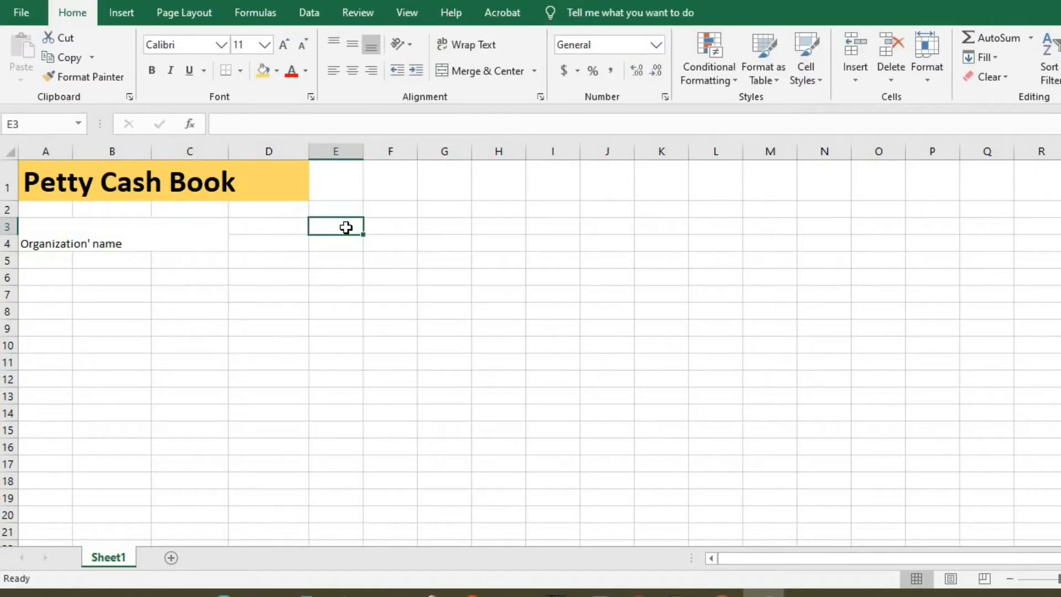
pyautogui.write('From')
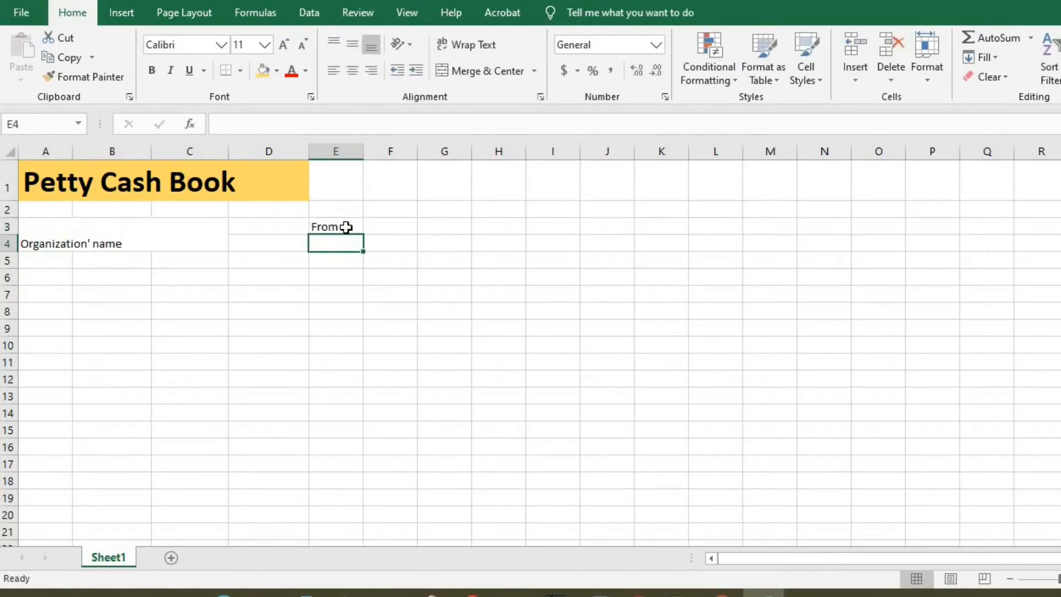
pyautogui.write('To')
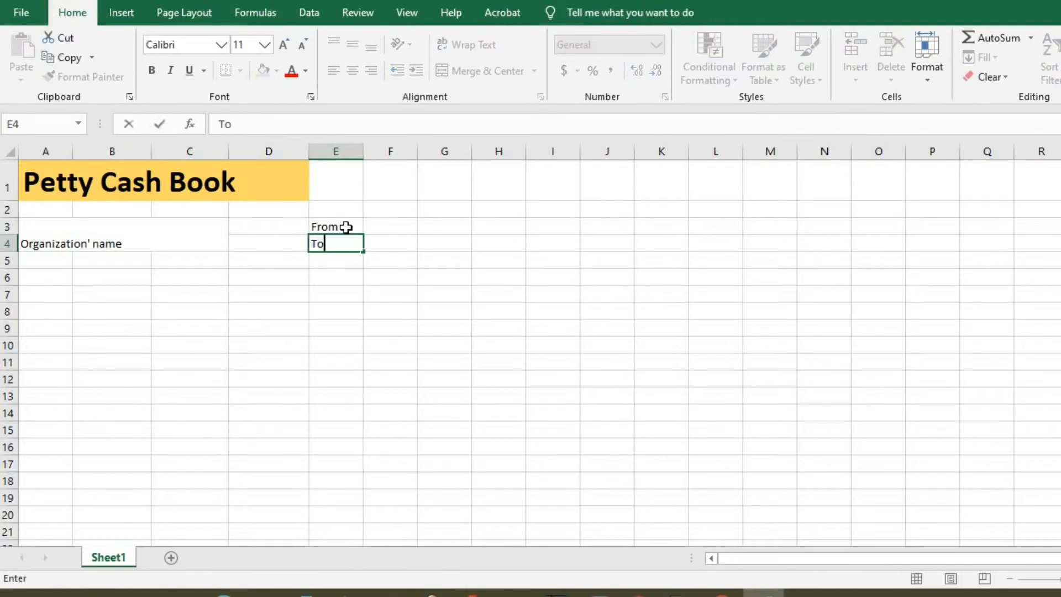
pyautogui.click(417, 225)
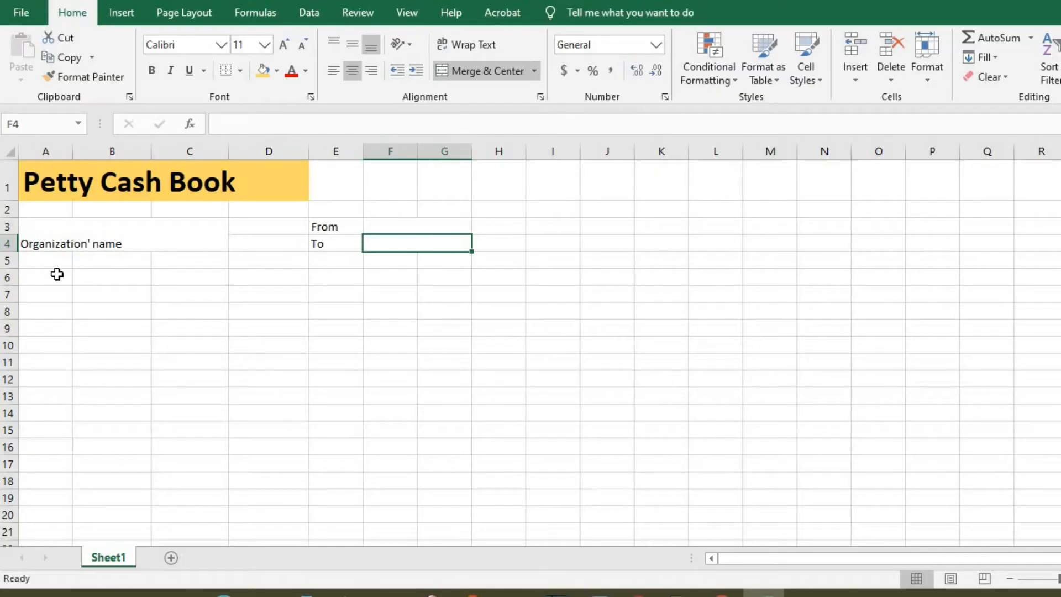
# Enter the Date, Description and Authorized By headers in A6:C6
pyautogui.click(46, 276)
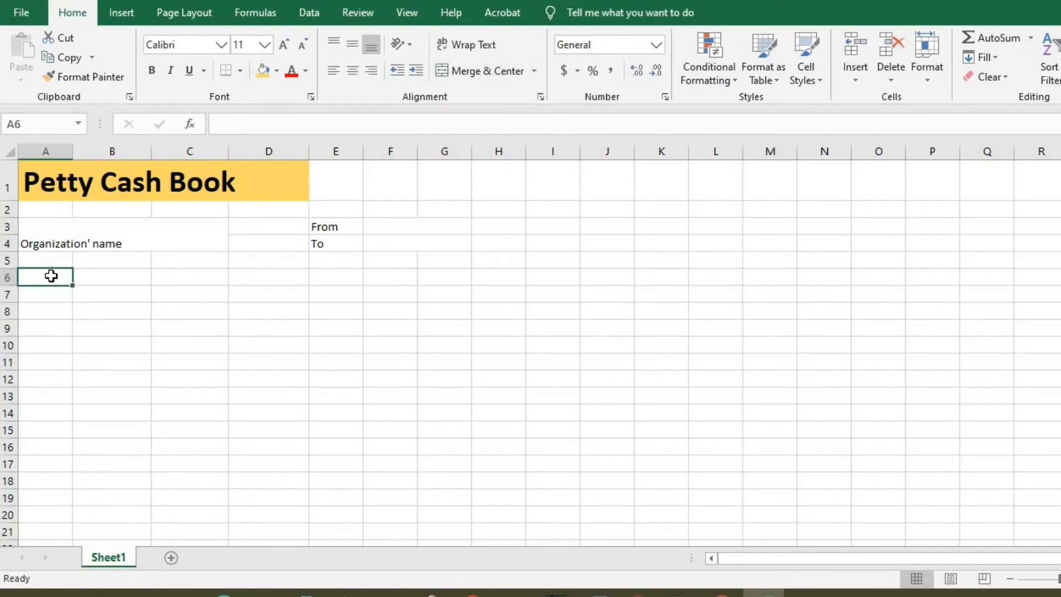
pyautogui.write('Dat')
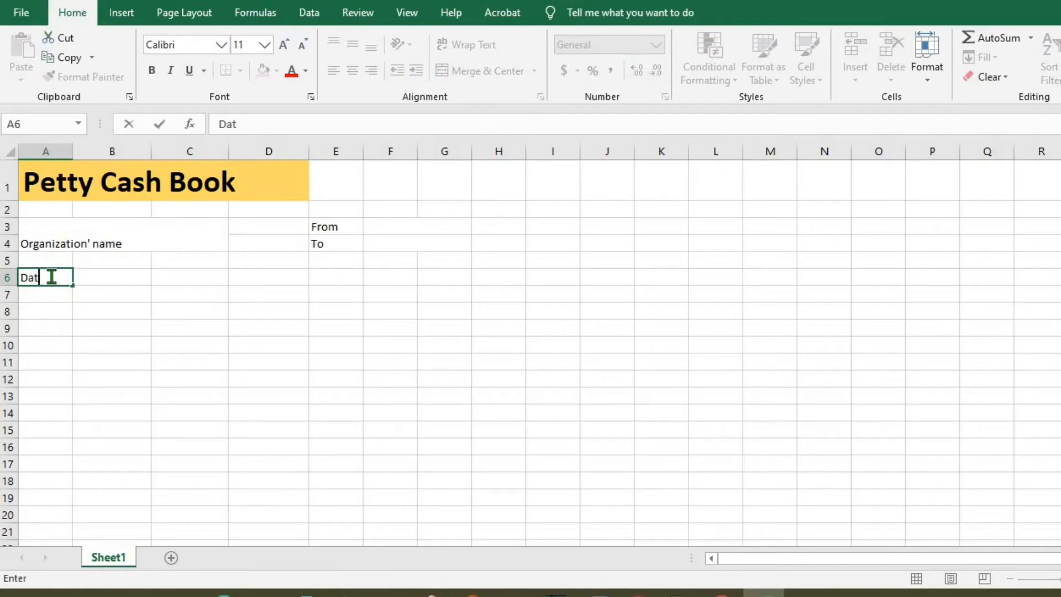
pyautogui.write('Descrip')
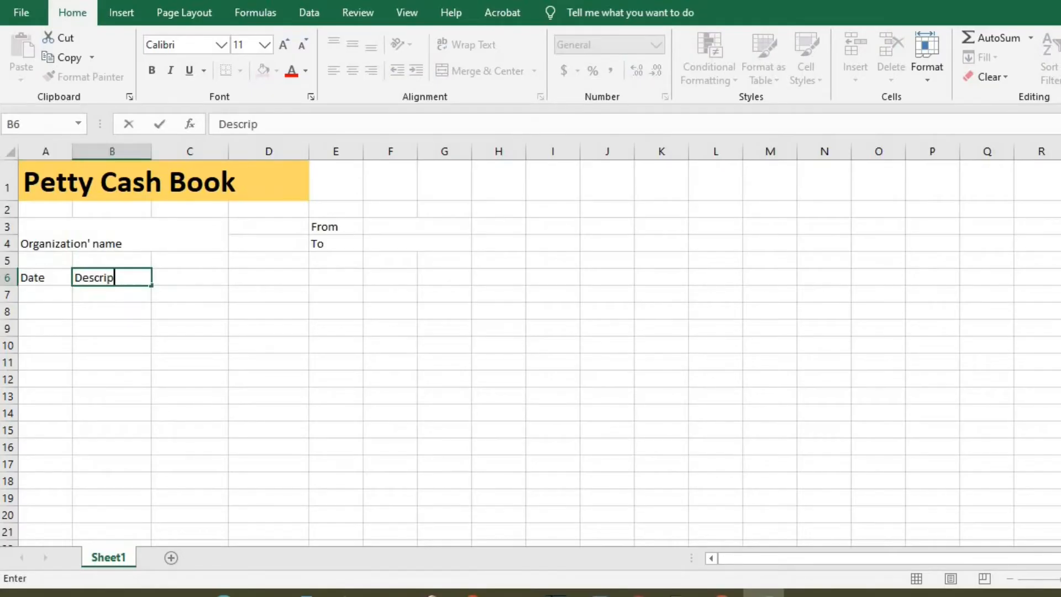
pyautogui.write('tion')
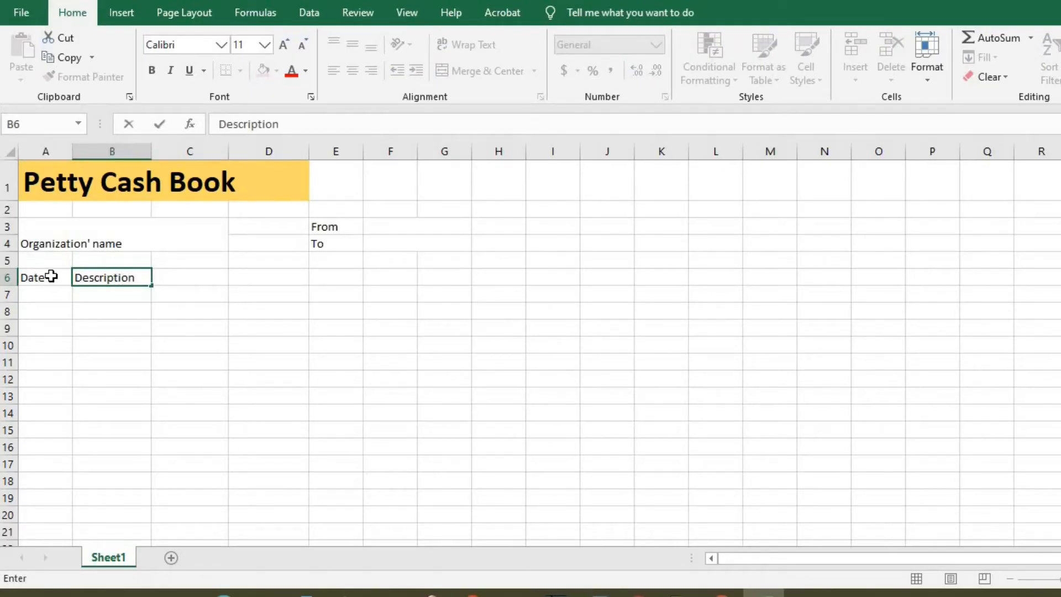
pyautogui.write('Authorized')
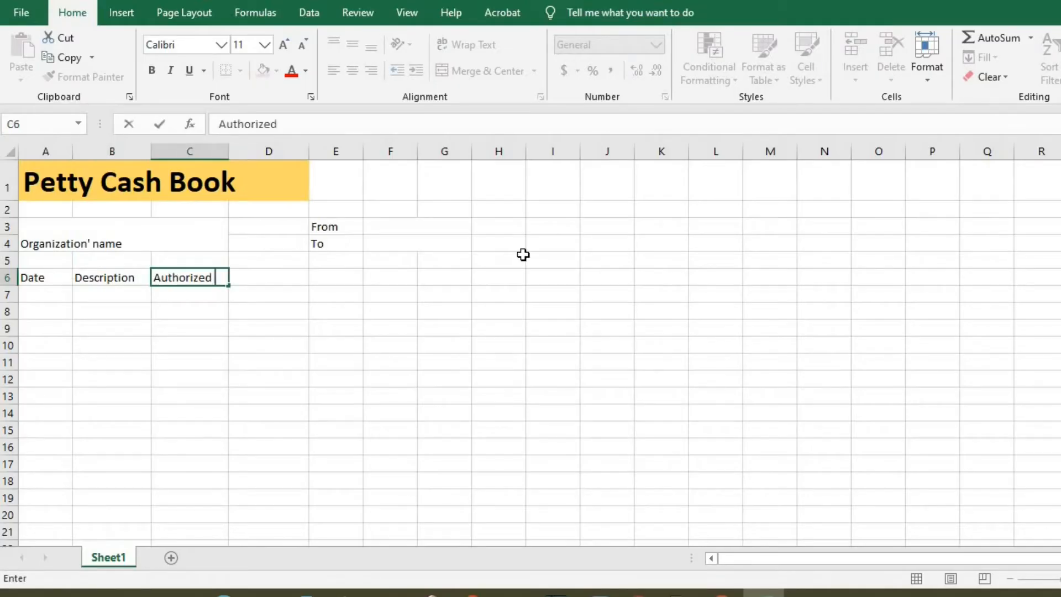
pyautogui.write('By')
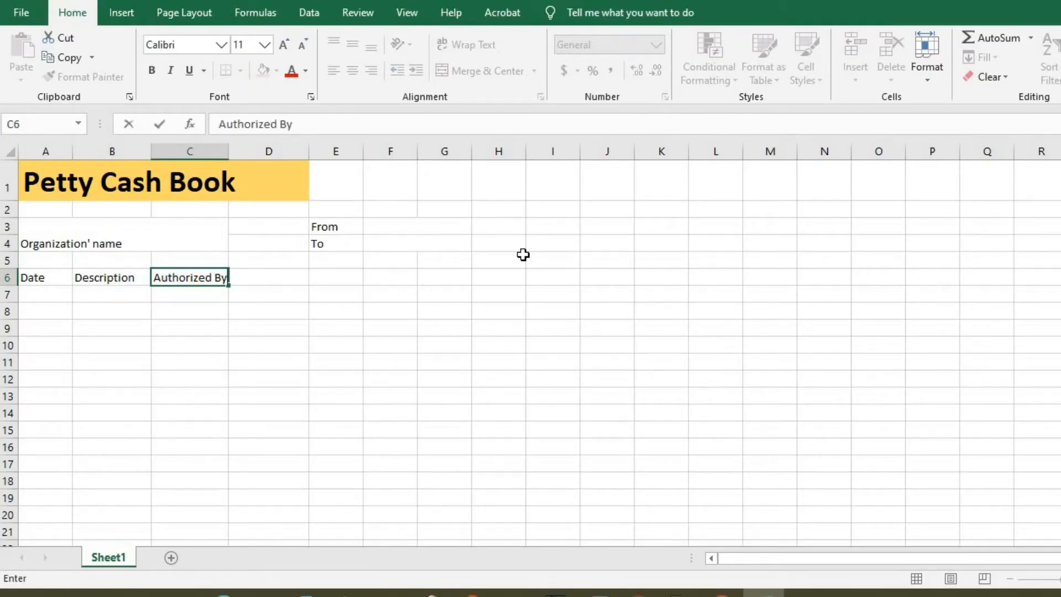
# Add the Imprest Replenishment, Cash Out, Cash In and Balance headers in D6:G6
pyautogui.write('Imprest Replenishment')
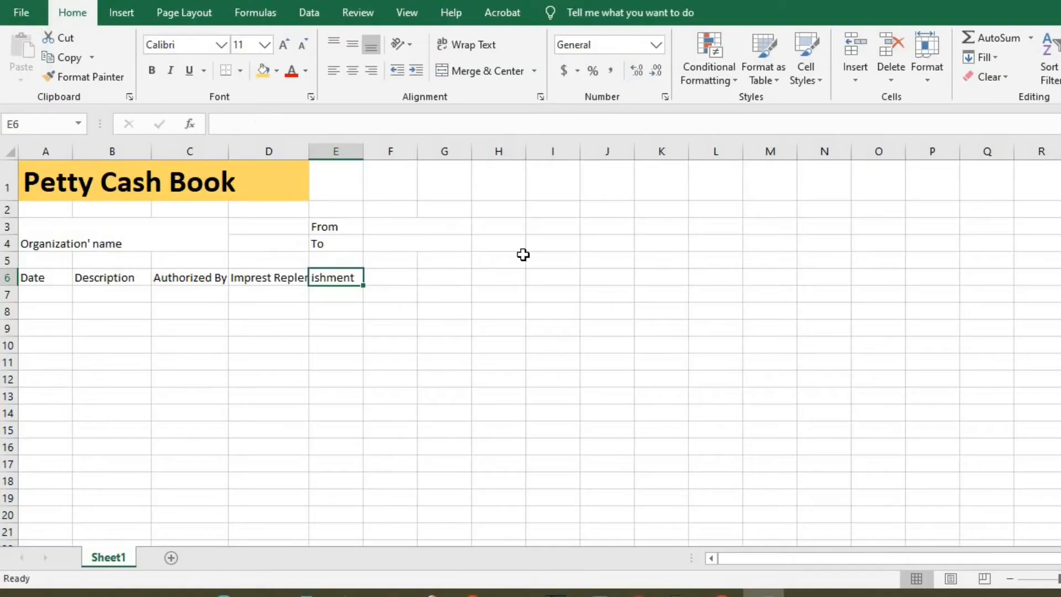
pyautogui.write('Cash Out')
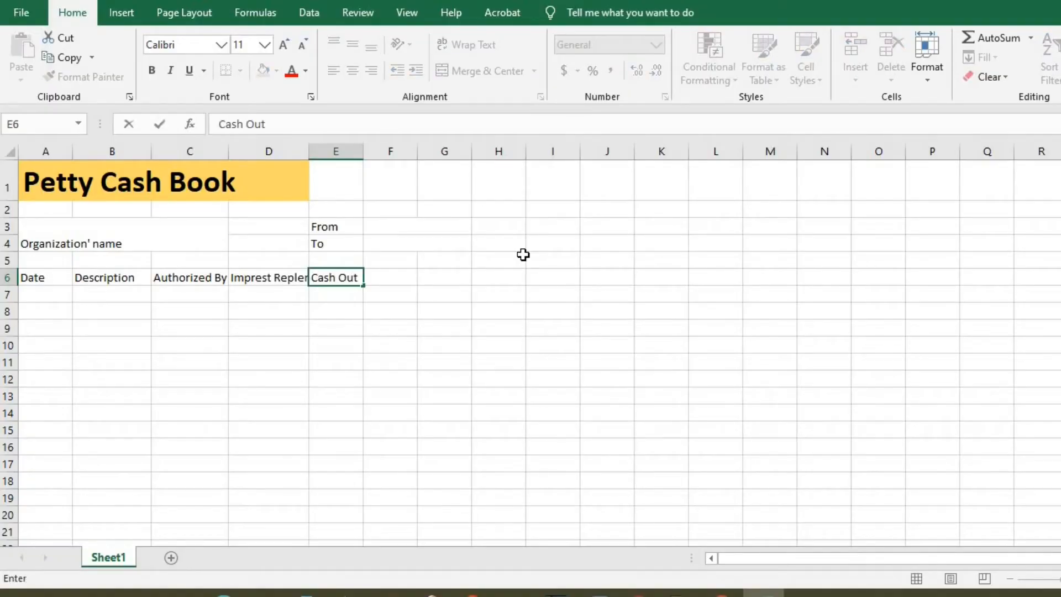
pyautogui.write('C')
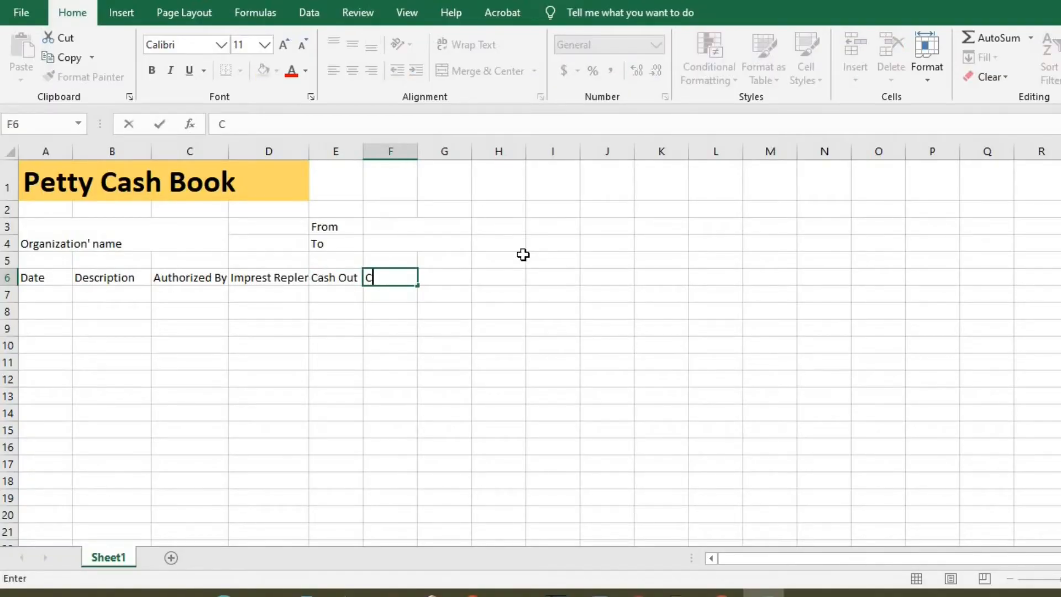
pyautogui.write('ash In')
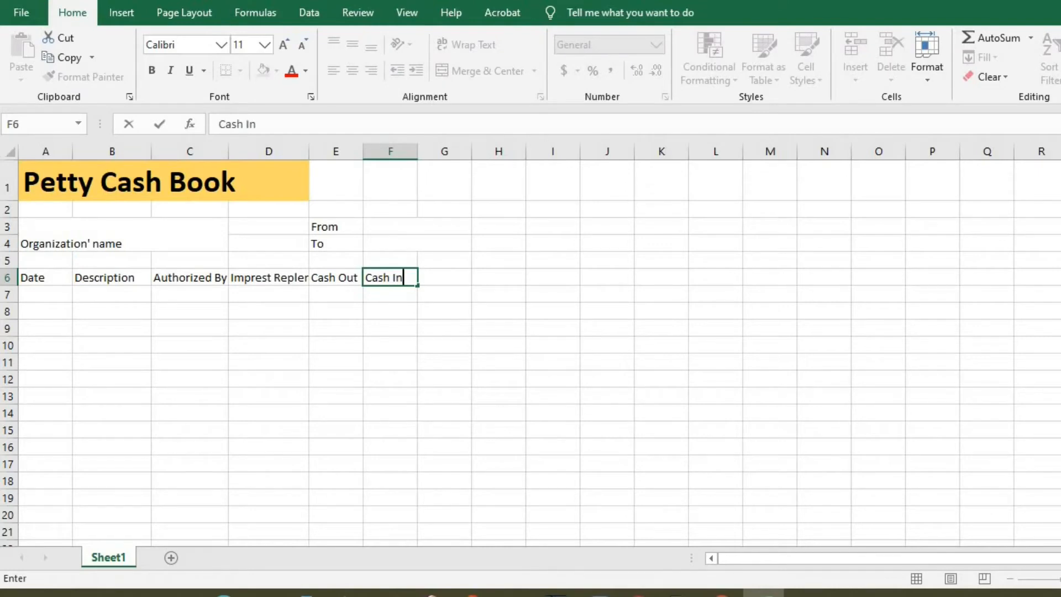
pyautogui.click(444, 277)
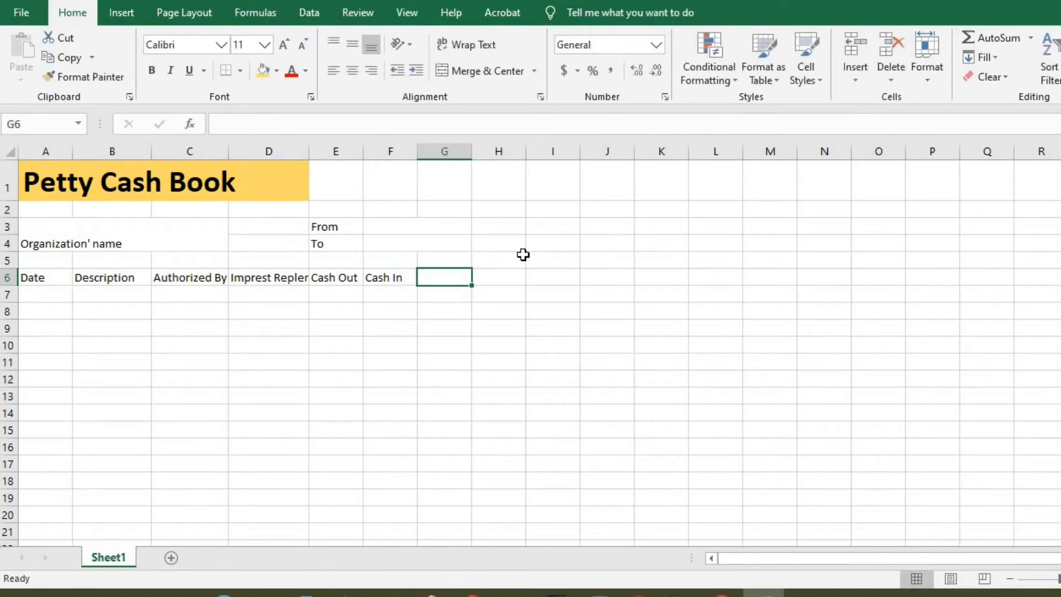
pyautogui.write('Balance')
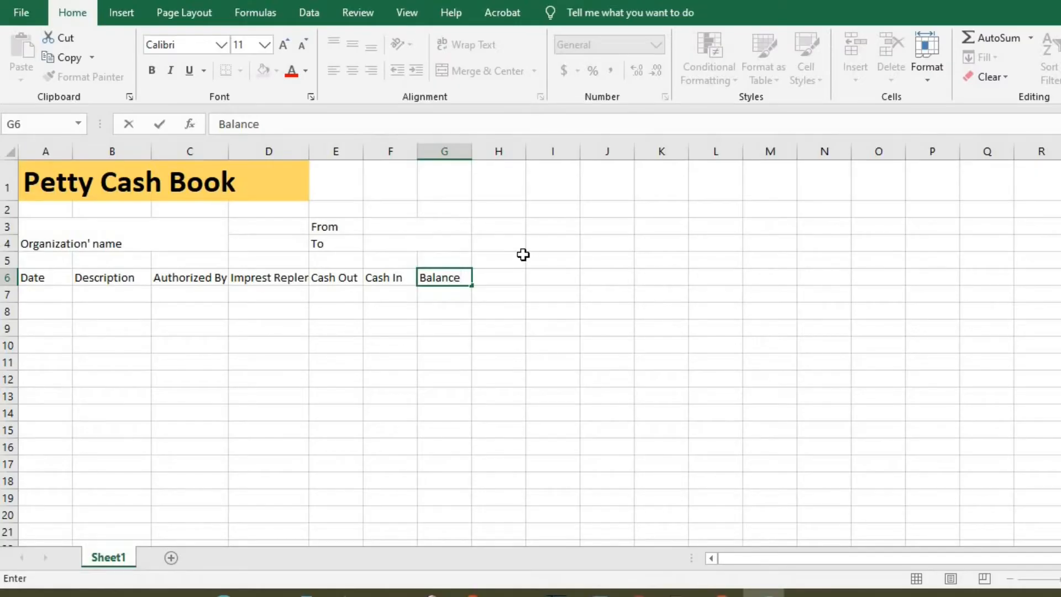
pyautogui.click(189, 497)
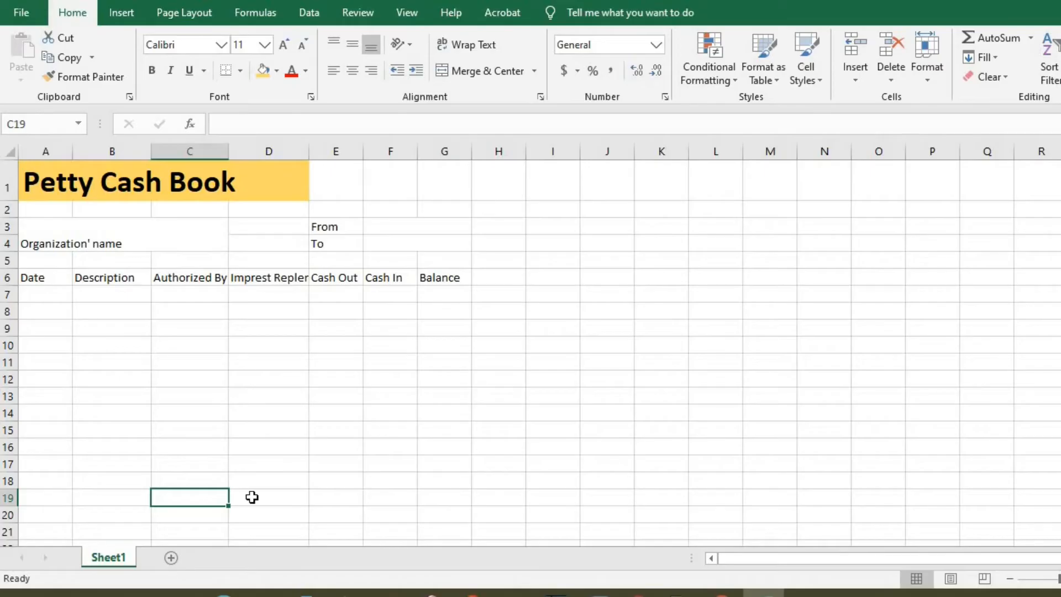
# Type 'Ending Balance' in C19 and 'Petty Cash Reimbursement' in C20
pyautogui.write('Ending Balance')
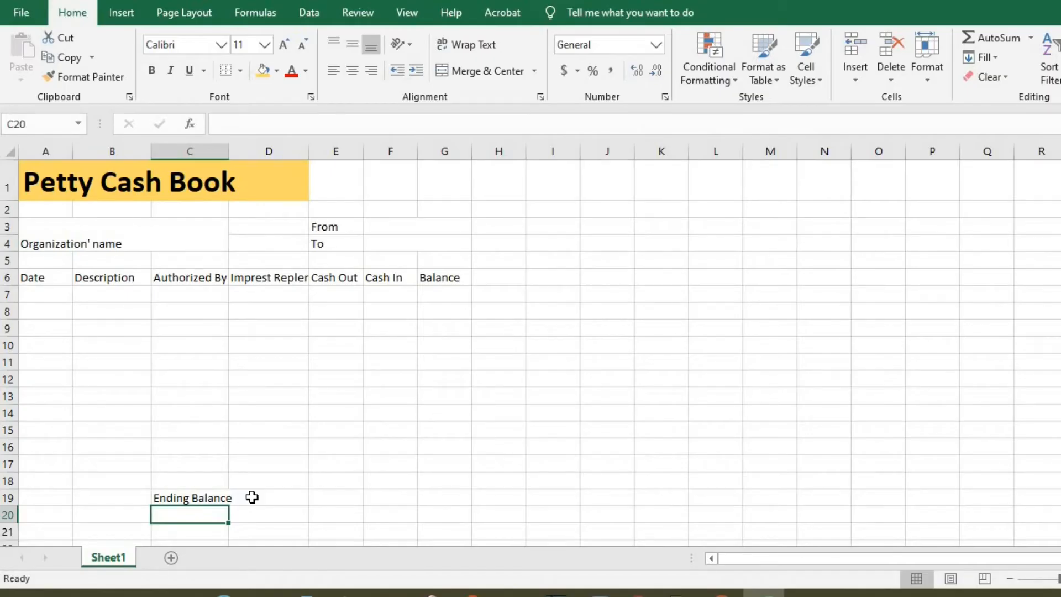
pyautogui.write('Petty Cash Reim ursement')
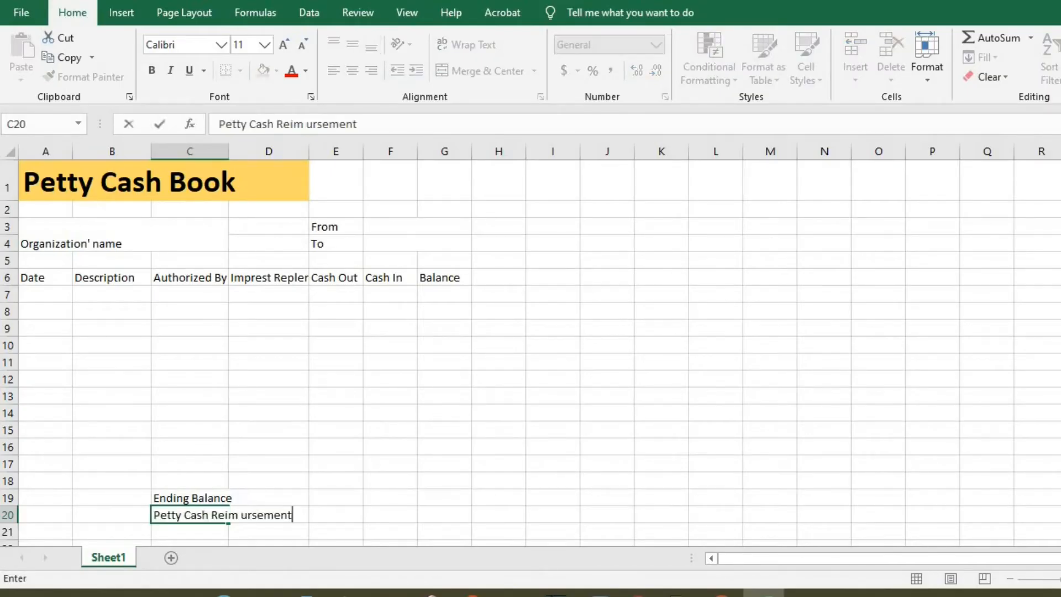
pyautogui.moveTo(252, 498)
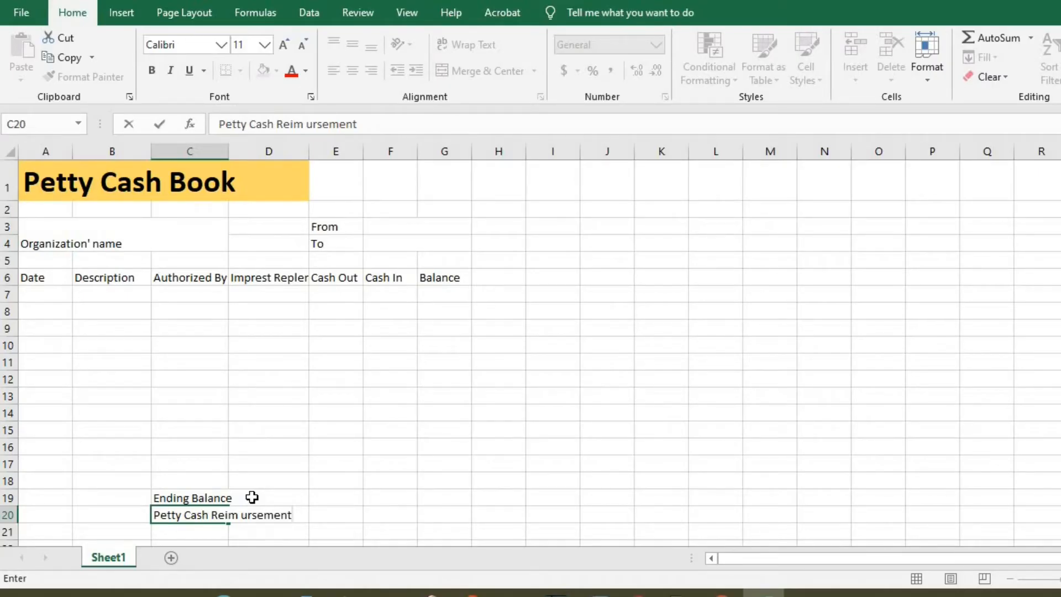
# Apply thick outline and inside borders to A1:G20 through the Format Cells Border settings
pyautogui.click(222, 514)
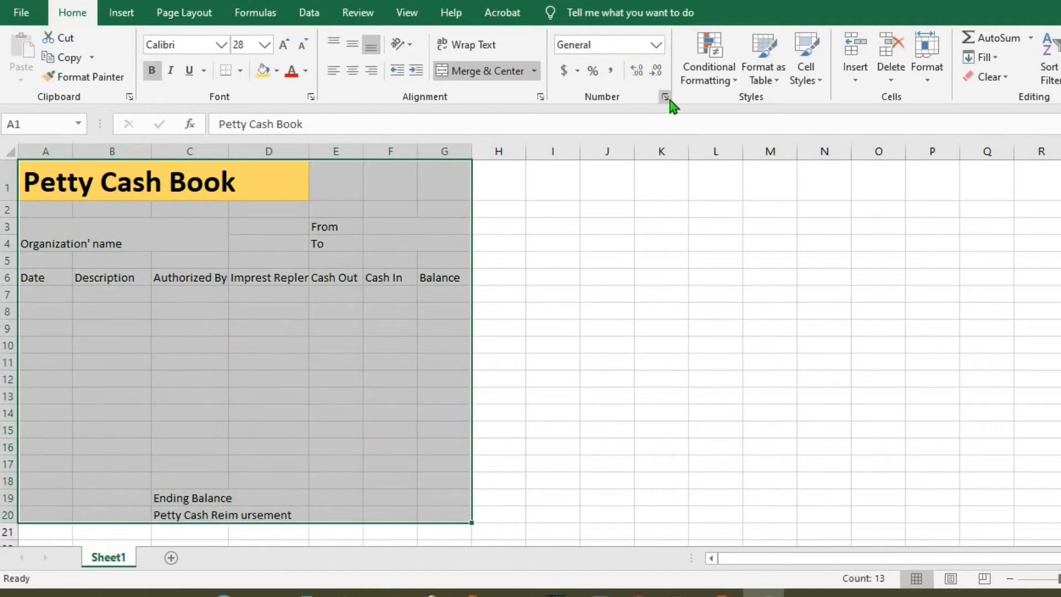
pyautogui.click(666, 96)
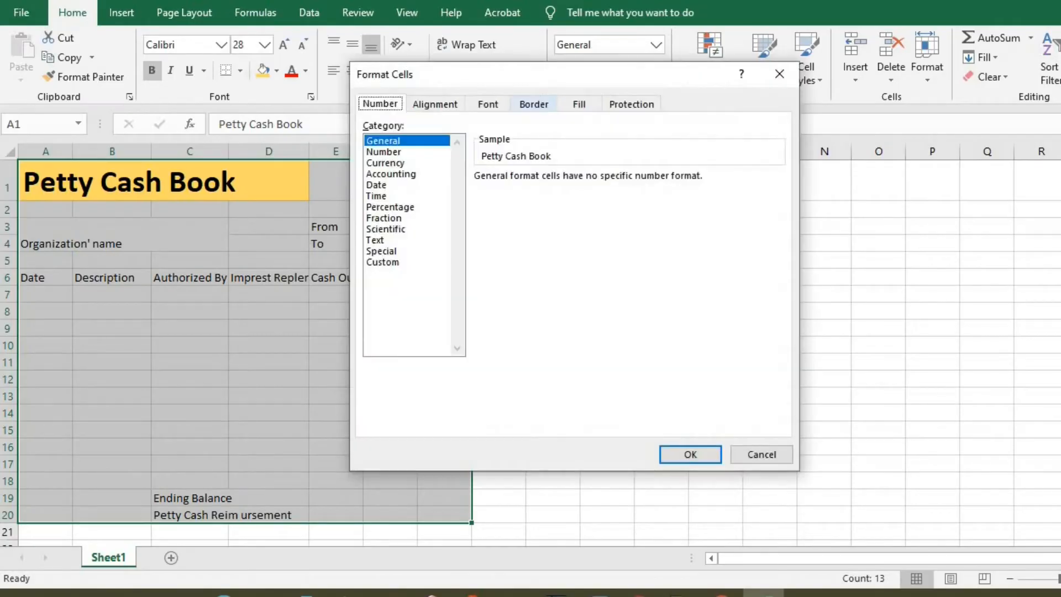
pyautogui.click(533, 103)
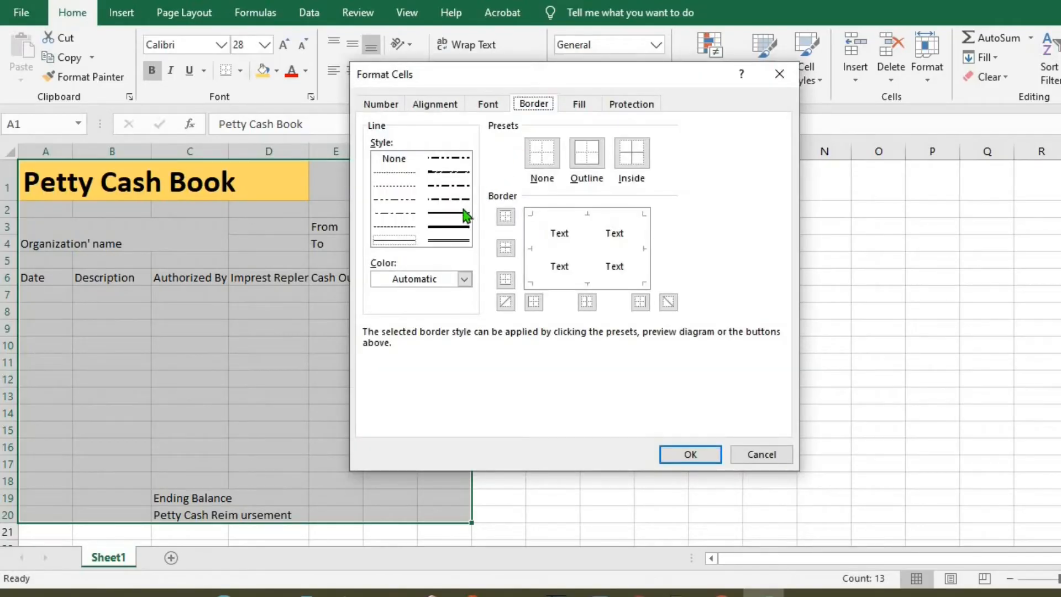
pyautogui.click(586, 154)
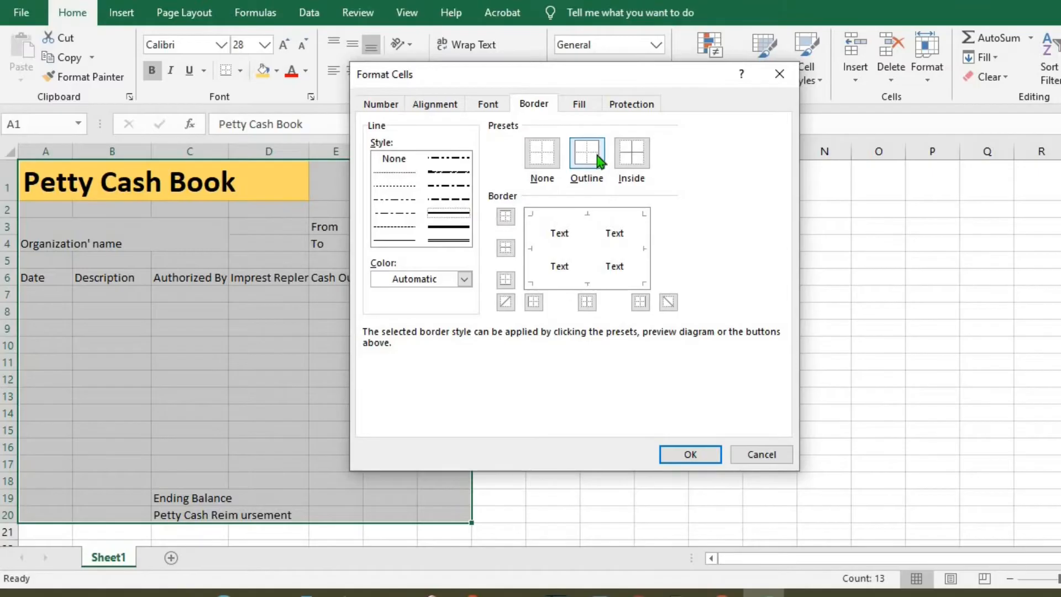
pyautogui.click(586, 152)
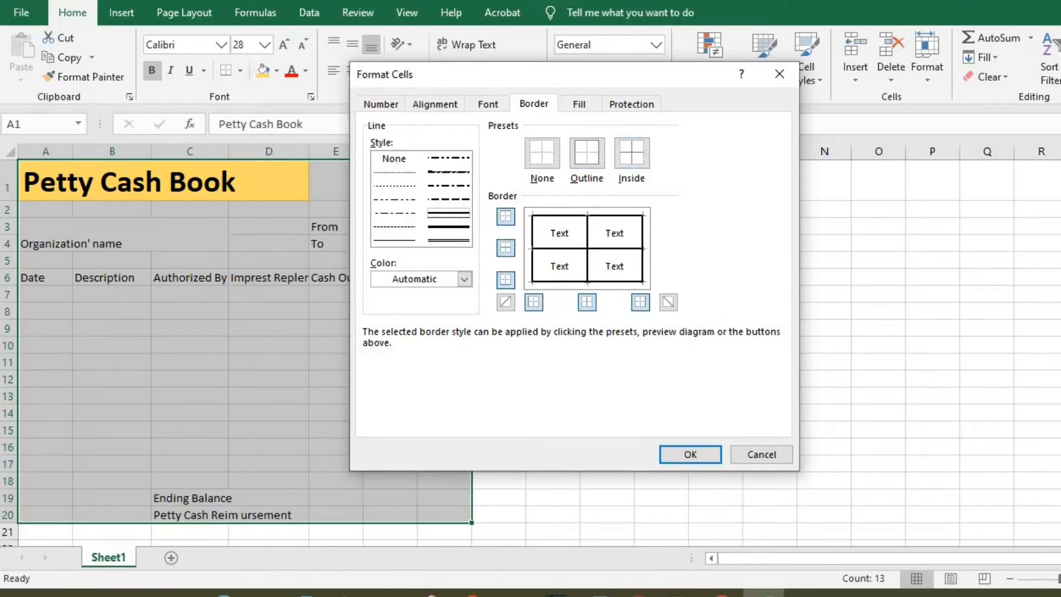
pyautogui.click(689, 455)
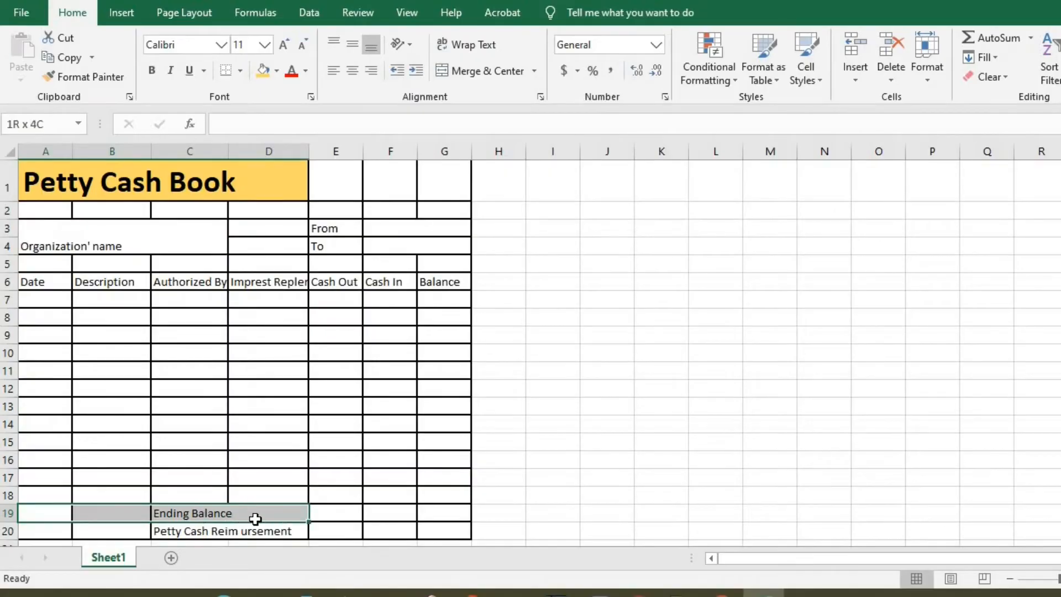
# Merge A19:D19 and A20:D20, make their labels bold and larger, and select row 5
pyautogui.click(534, 70)
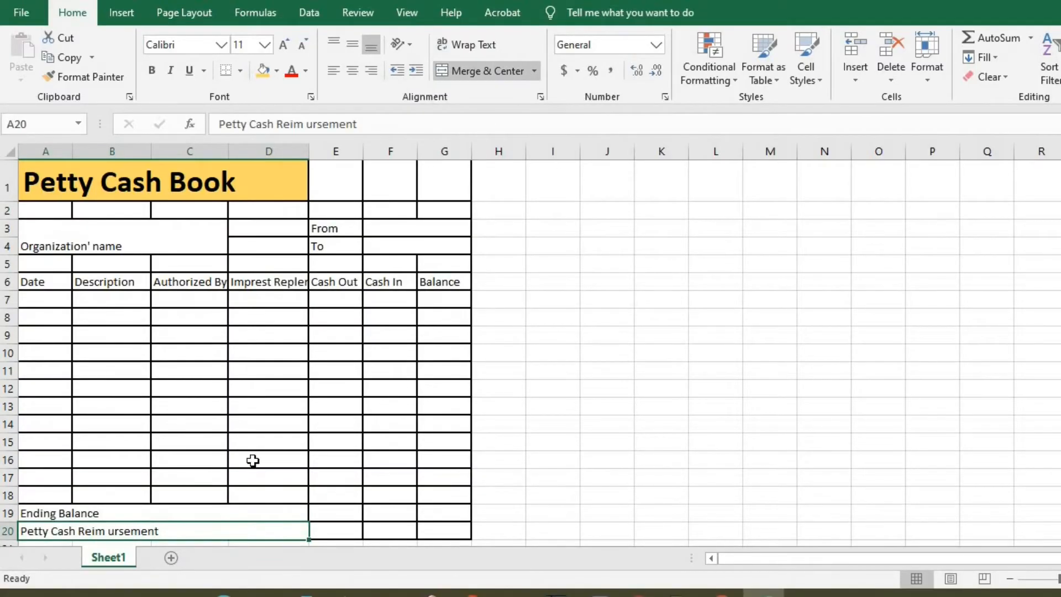
pyautogui.click(60, 513)
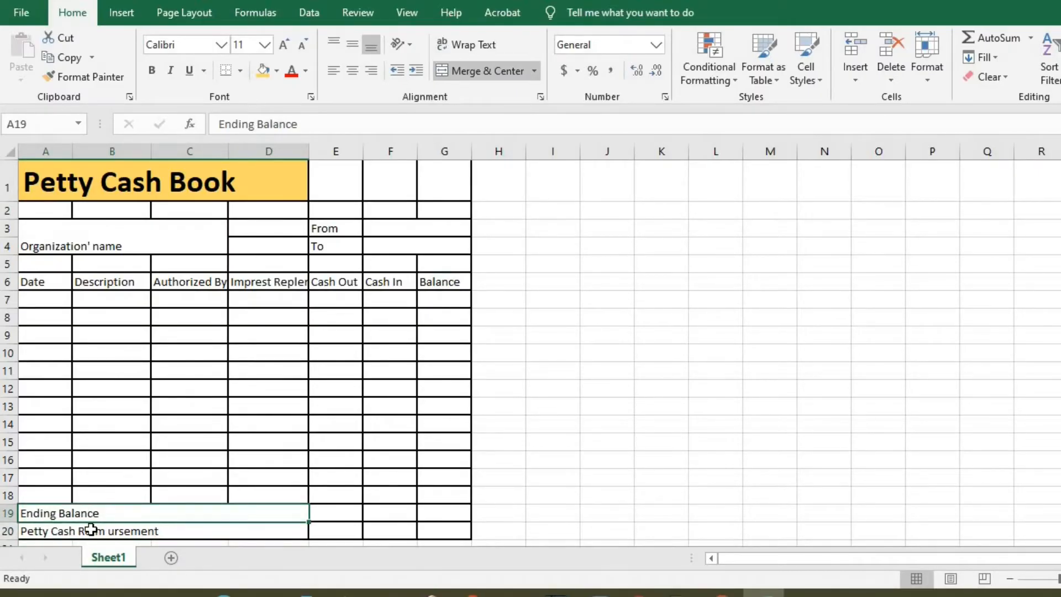
pyautogui.click(151, 70)
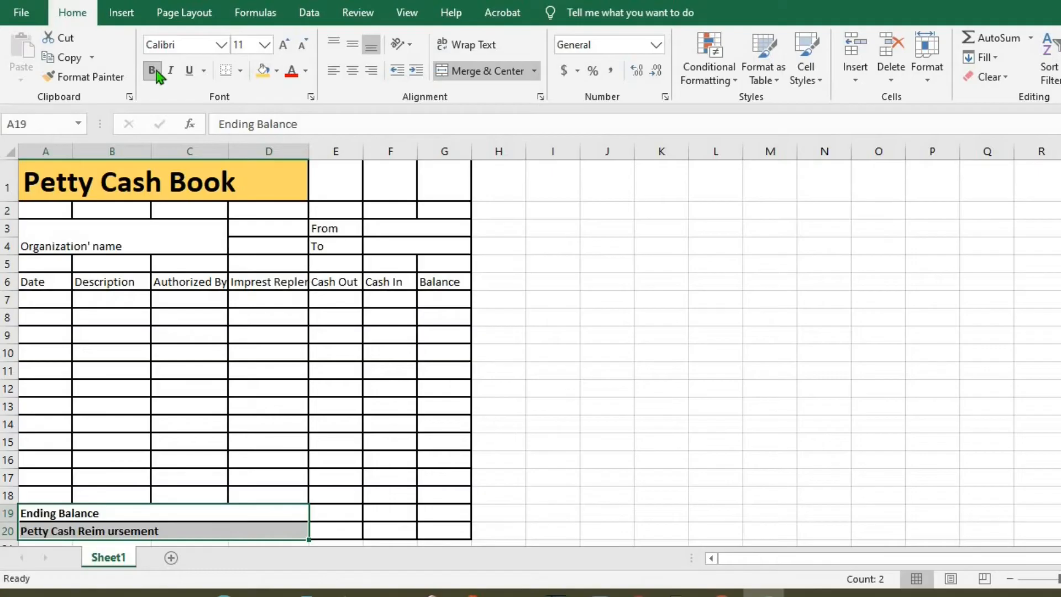
pyautogui.moveTo(283, 45)
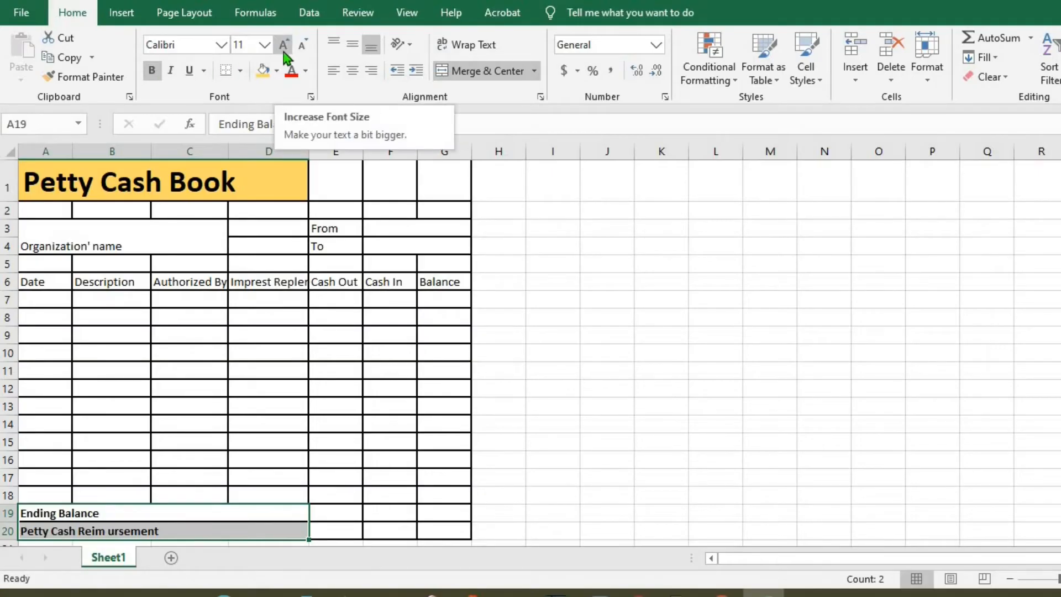
pyautogui.click(283, 44)
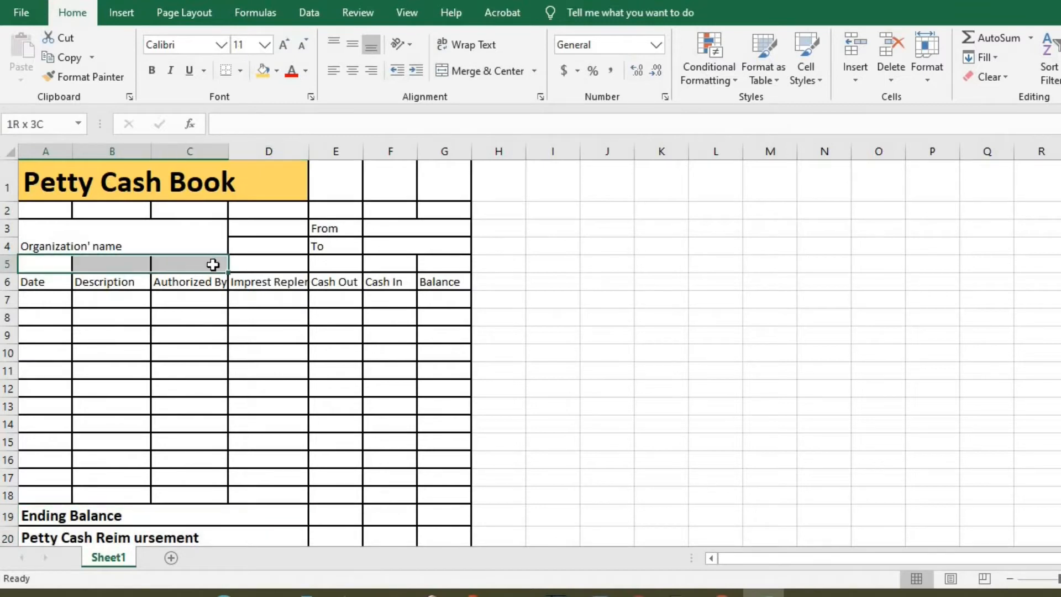
pyautogui.moveTo(212, 264); pyautogui.dragTo(430, 262)
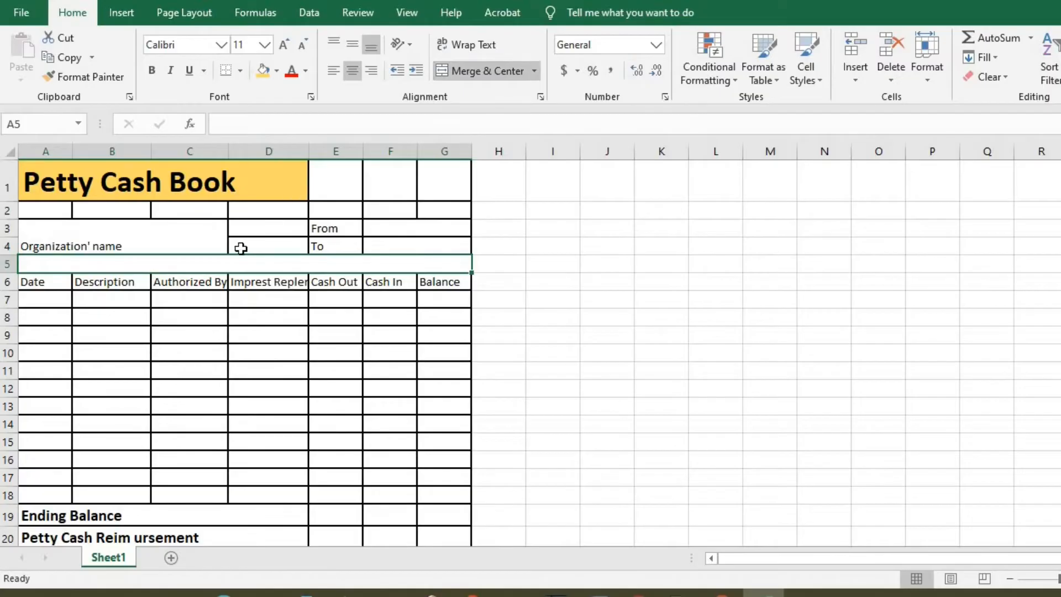
# Enlarge, wrap and centre the A6:G6 headers, autofit the columns, and pick a font colour
pyautogui.click(45, 281)
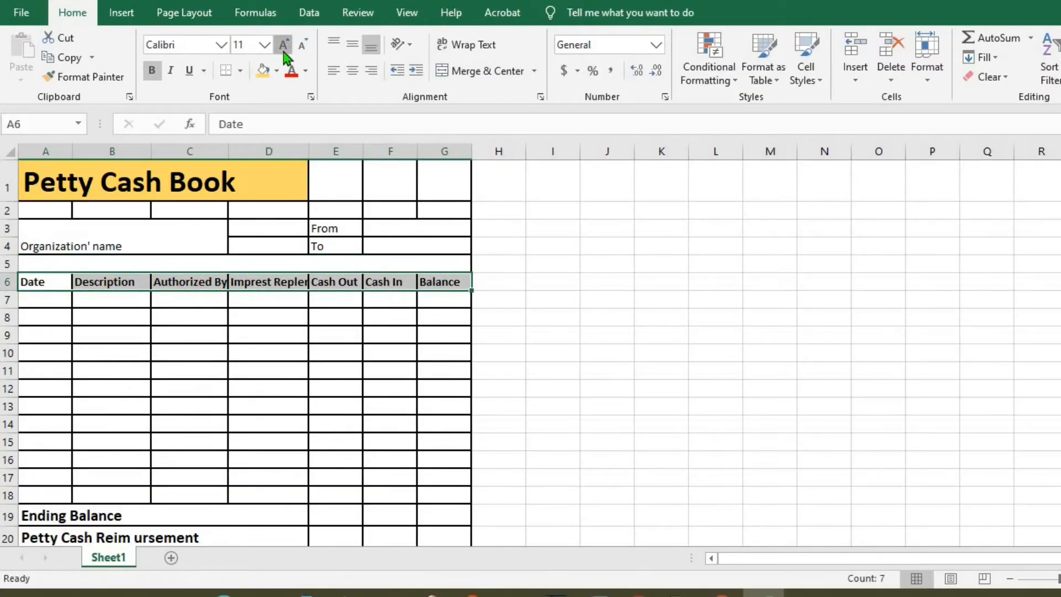
pyautogui.click(283, 45)
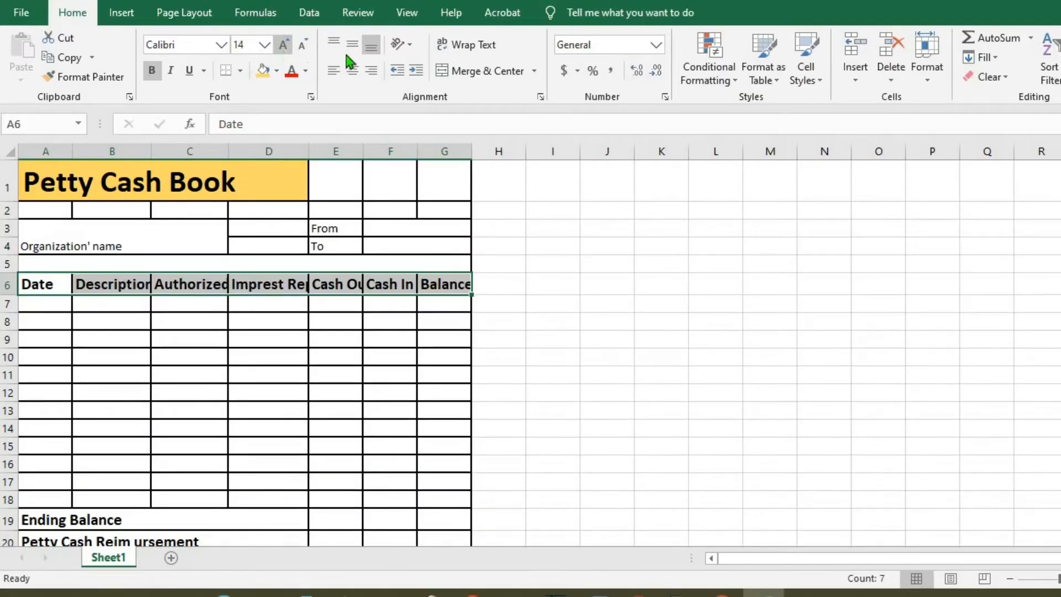
pyautogui.click(466, 45)
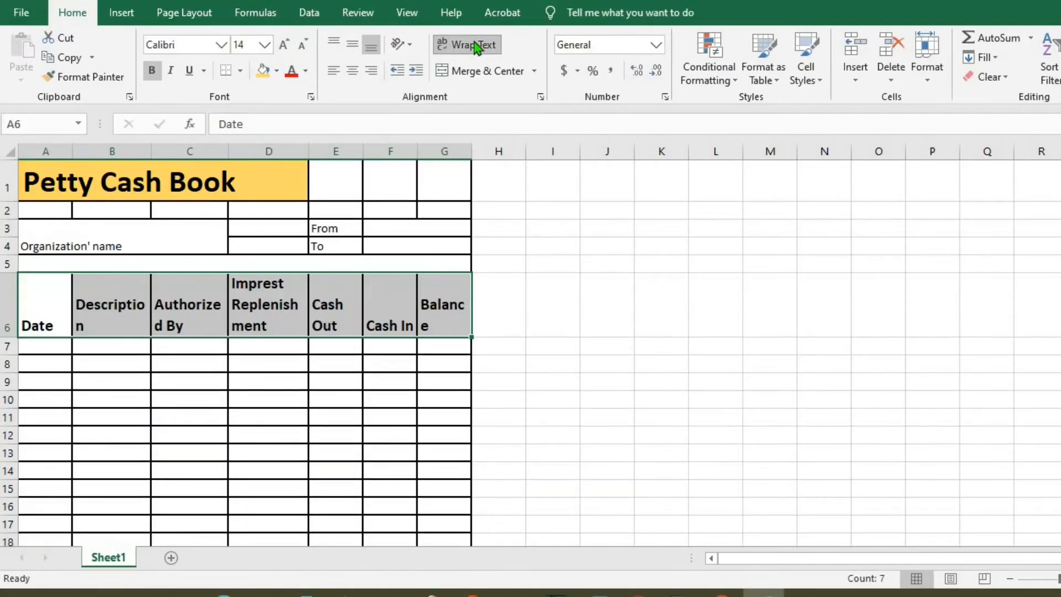
pyautogui.click(466, 45)
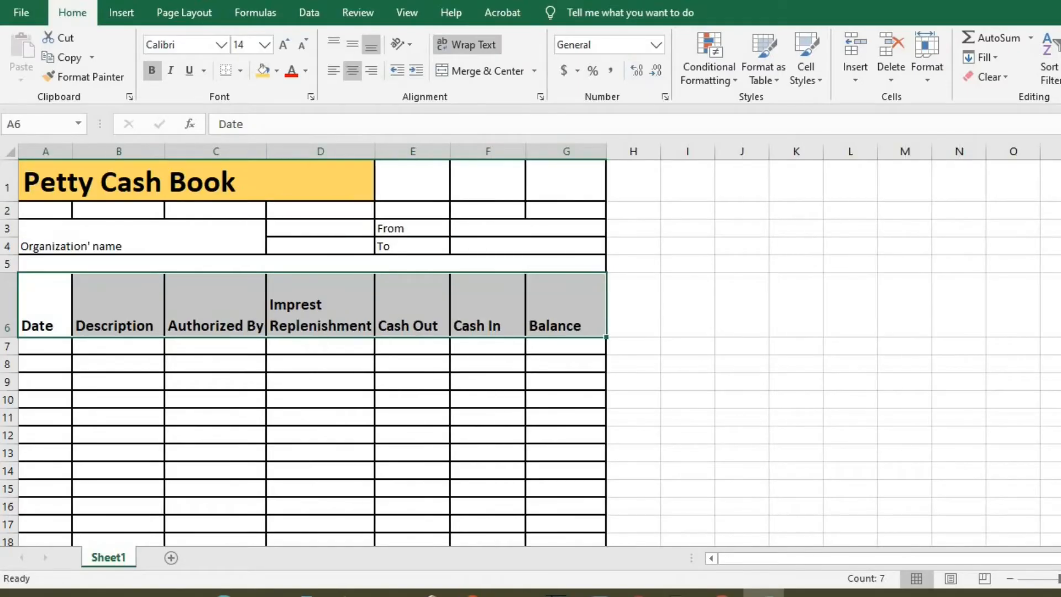
pyautogui.click(352, 70)
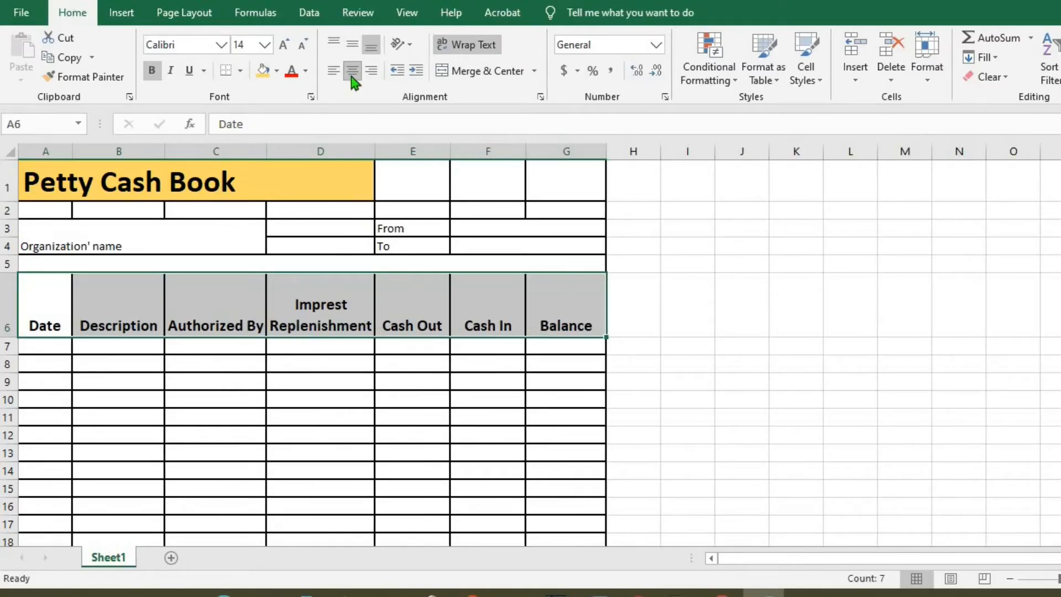
pyautogui.click(305, 70)
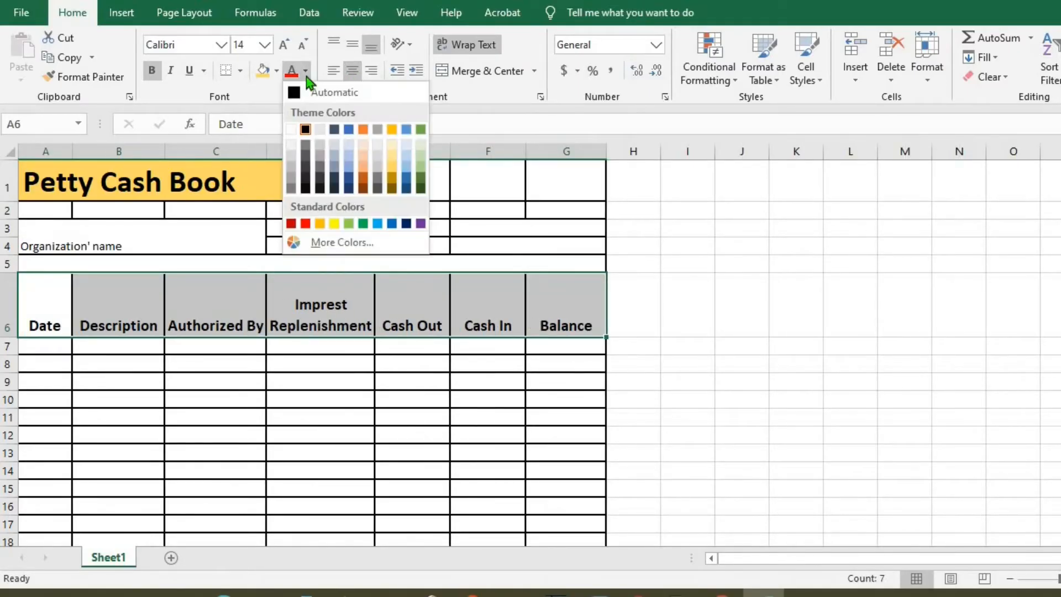
pyautogui.click(420, 183)
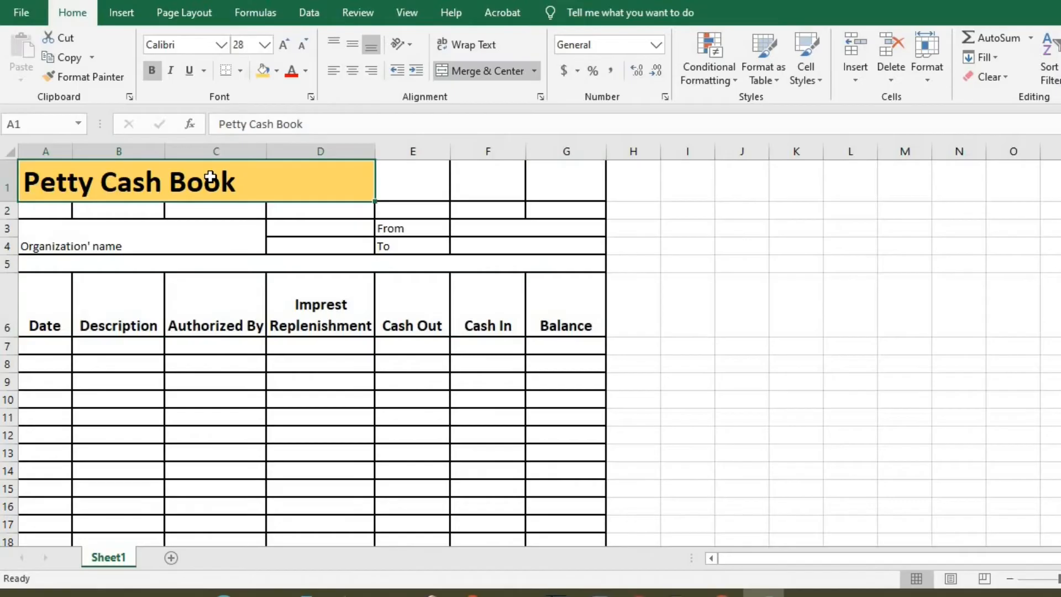
# Turn the title white, enlarge the organisation name, and make From/To bold and larger
pyautogui.click(304, 70)
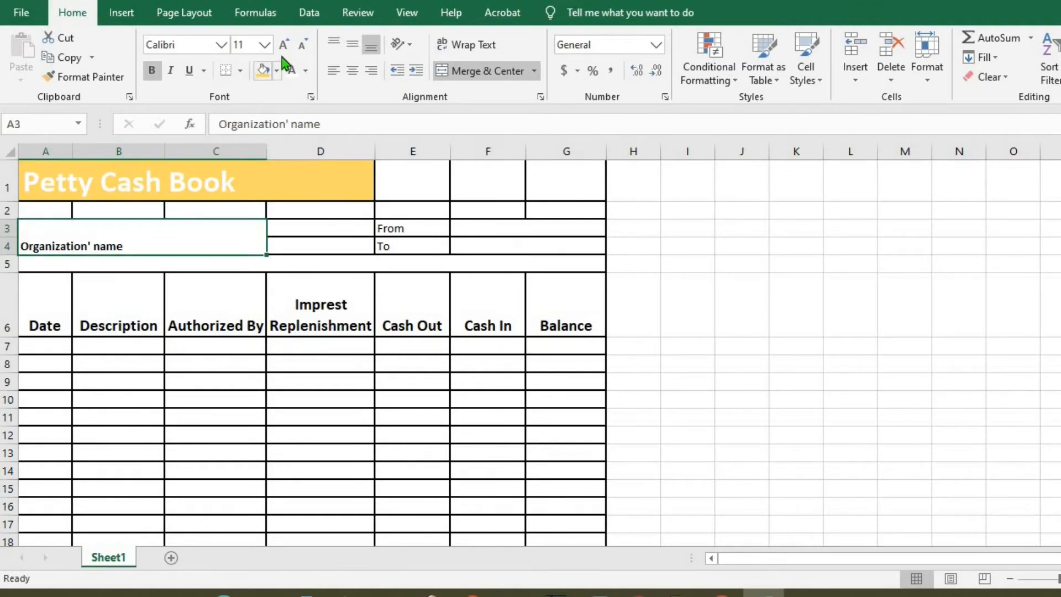
pyautogui.click(283, 44)
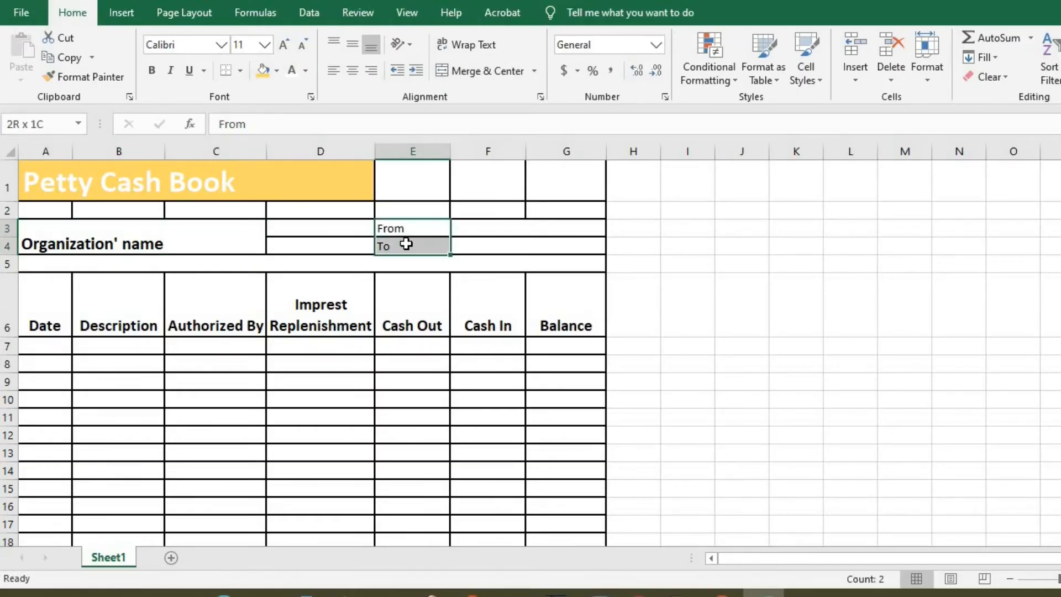
pyautogui.click(152, 70)
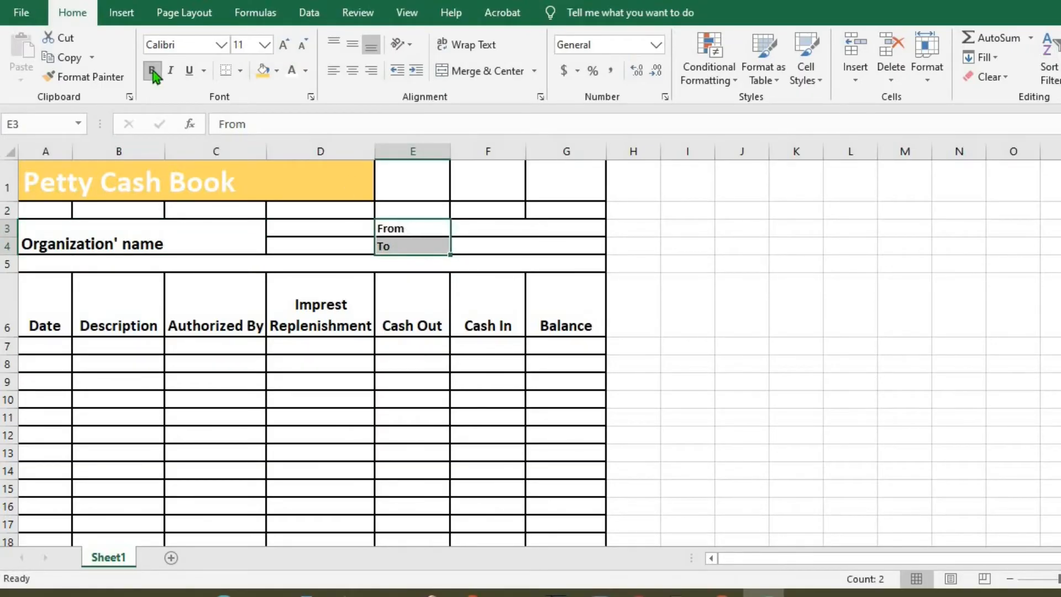
pyautogui.click(284, 45)
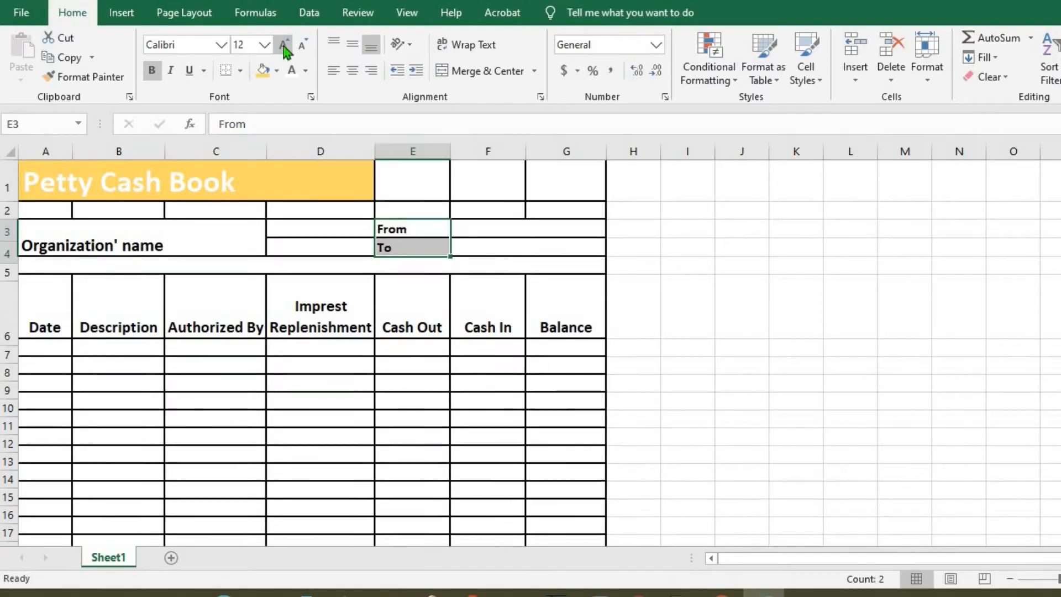
pyautogui.click(283, 45)
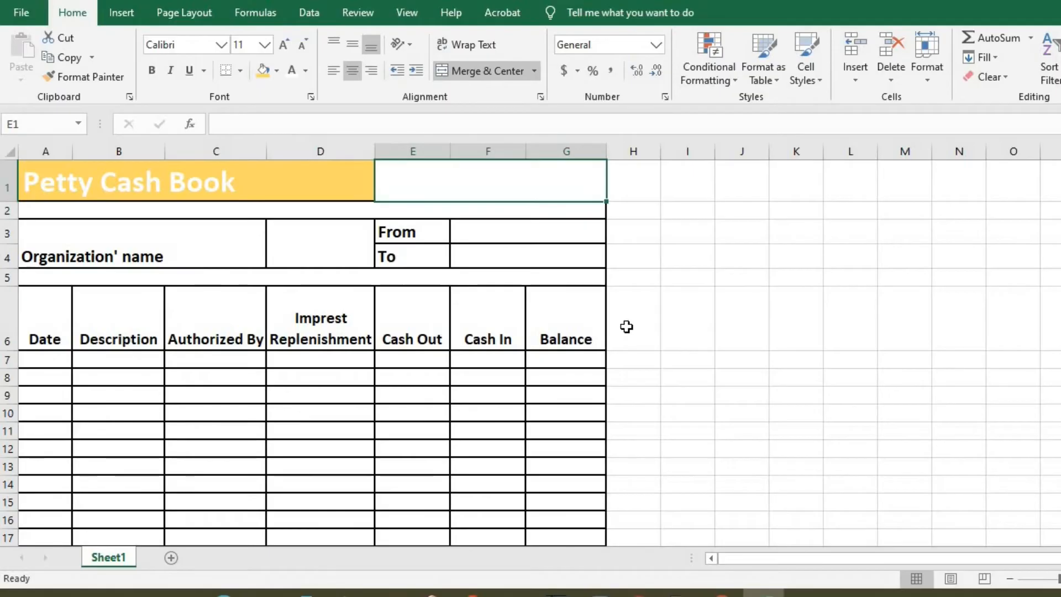
pyautogui.click(566, 359)
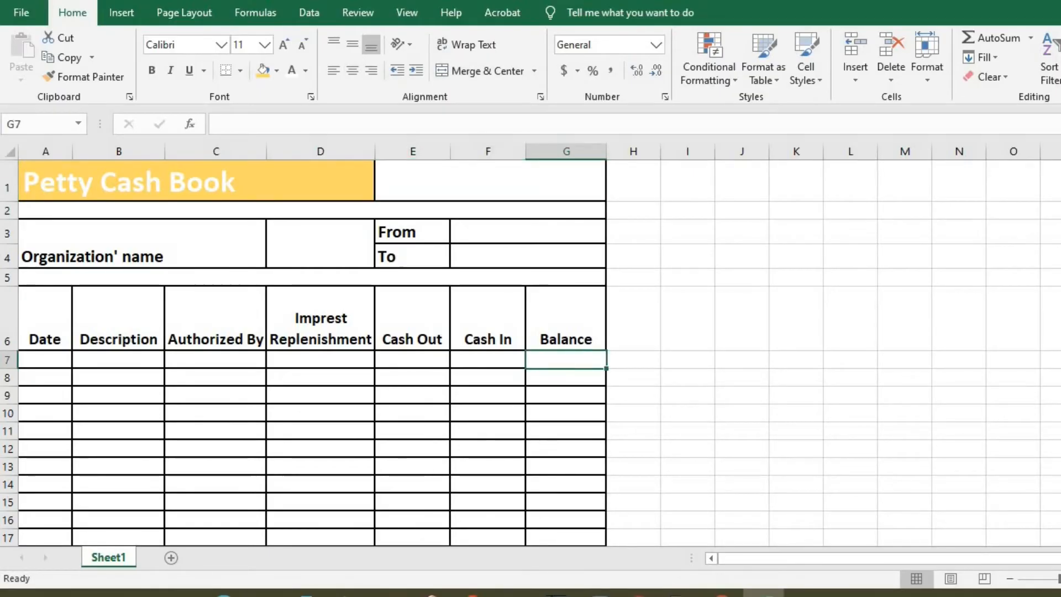
pyautogui.moveTo(54, 356)
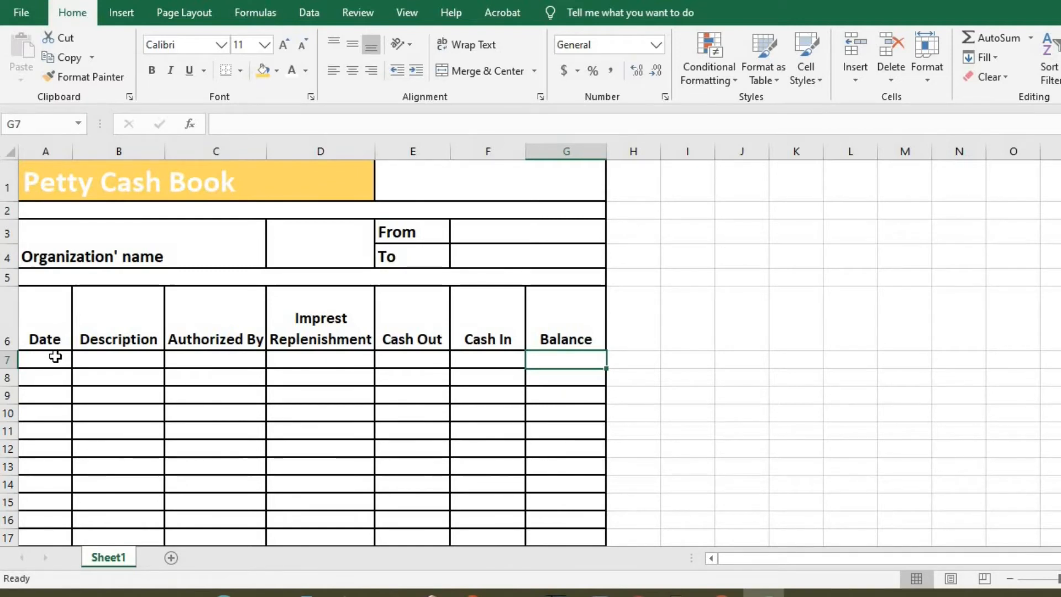
# Fill row 7 with date 01/01/2023, description 'Beginning Balance' and balance 1000
pyautogui.click(45, 358)
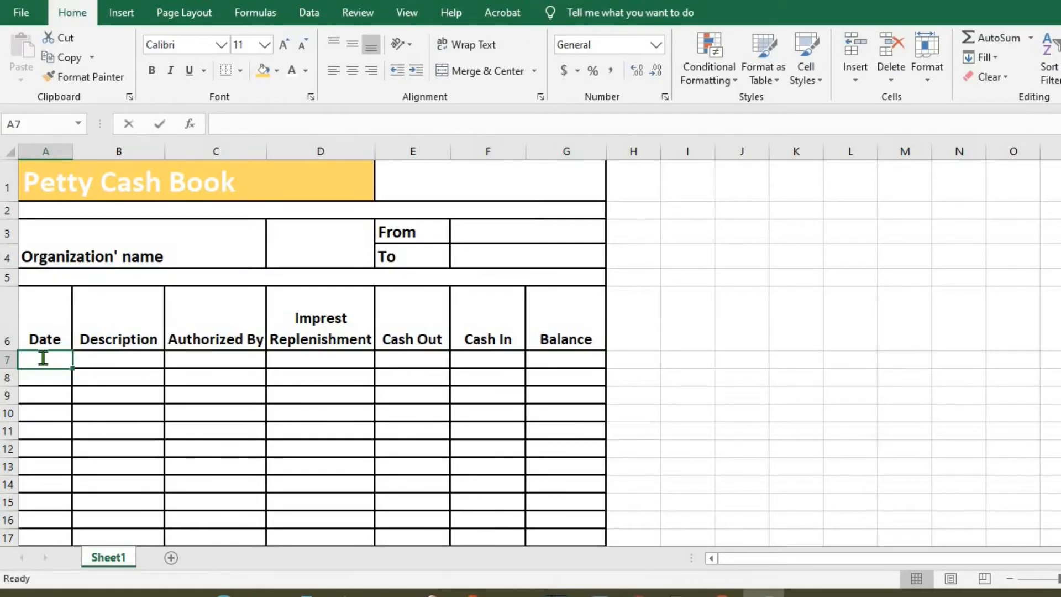
pyautogui.write('01/')
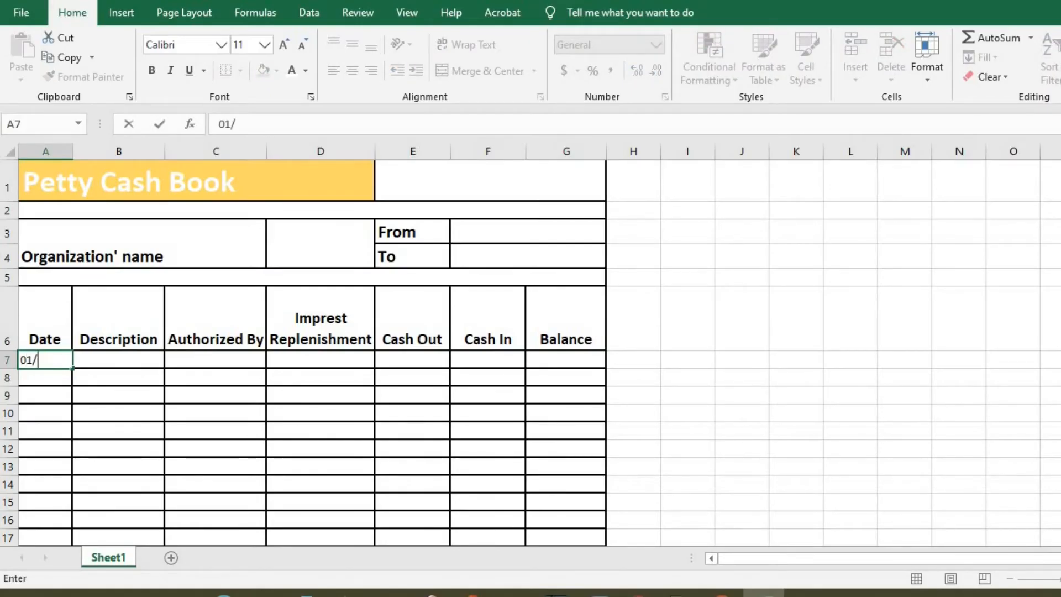
pyautogui.write('01/')
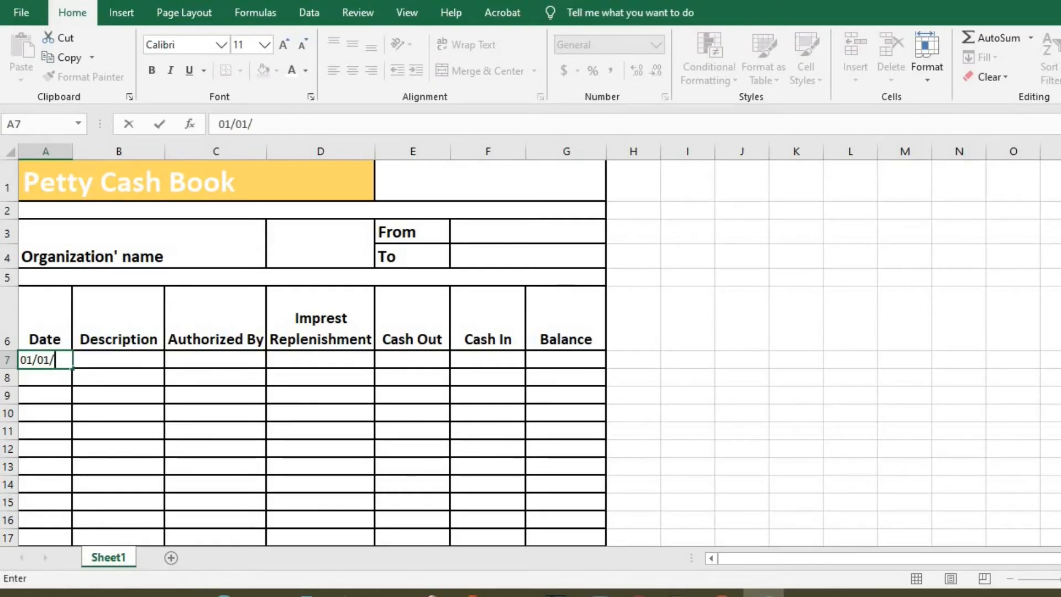
pyautogui.write('2023')
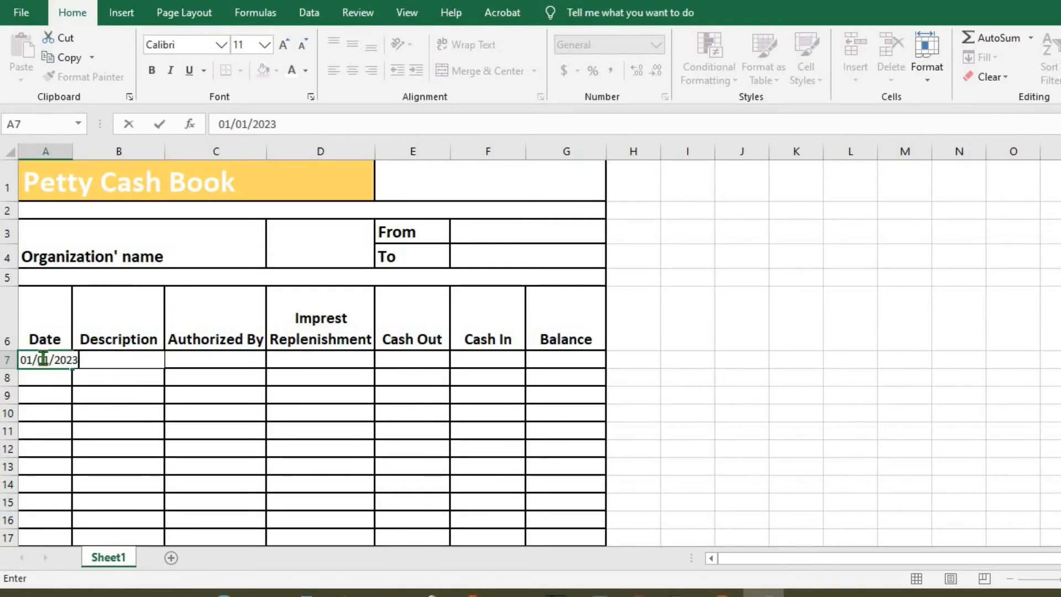
pyautogui.press('Enter')
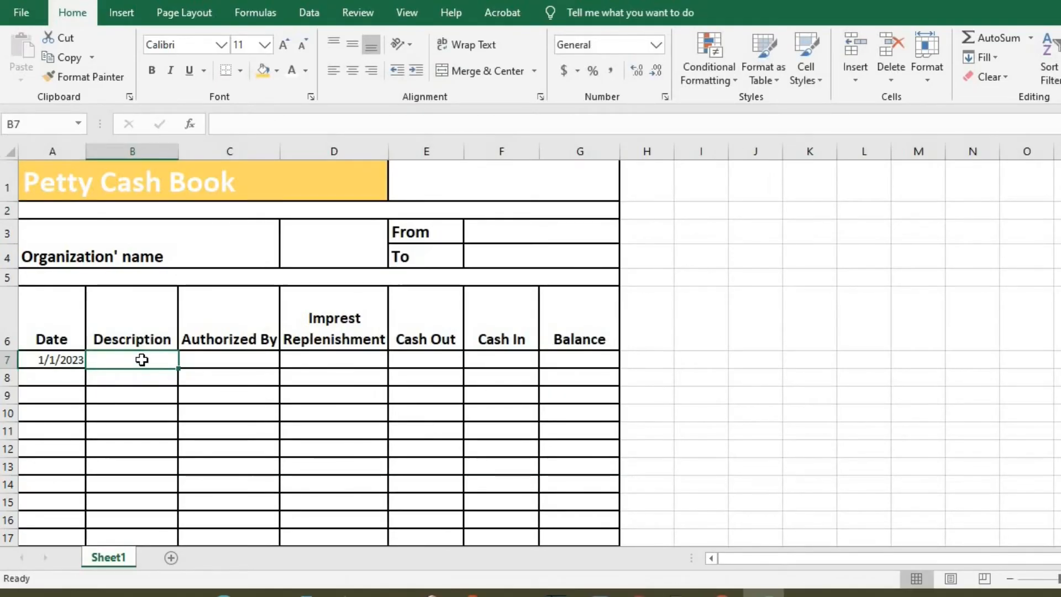
pyautogui.write('Beginning Balance')
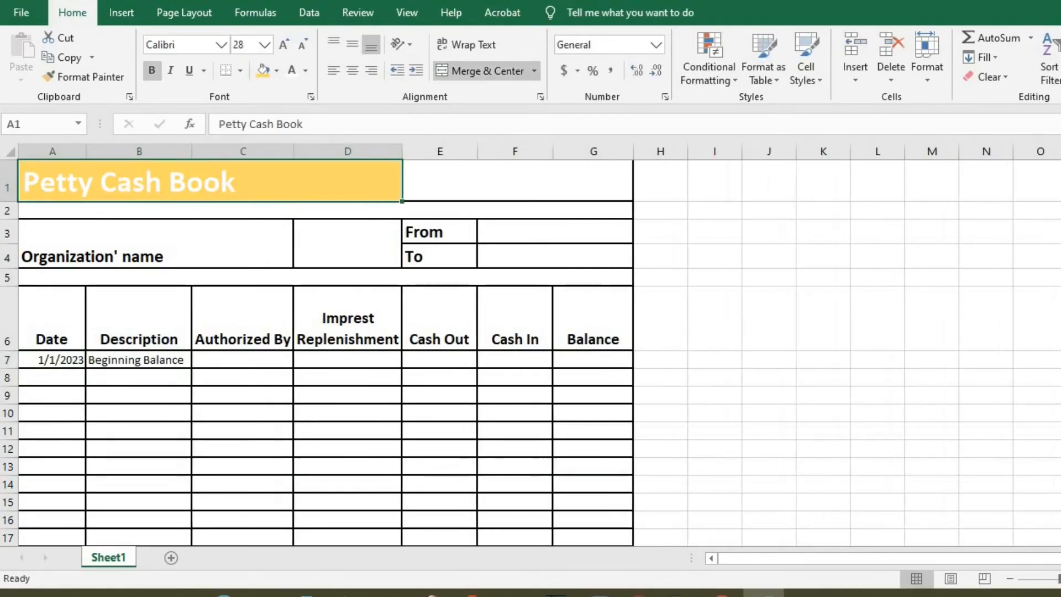
pyautogui.click(592, 359)
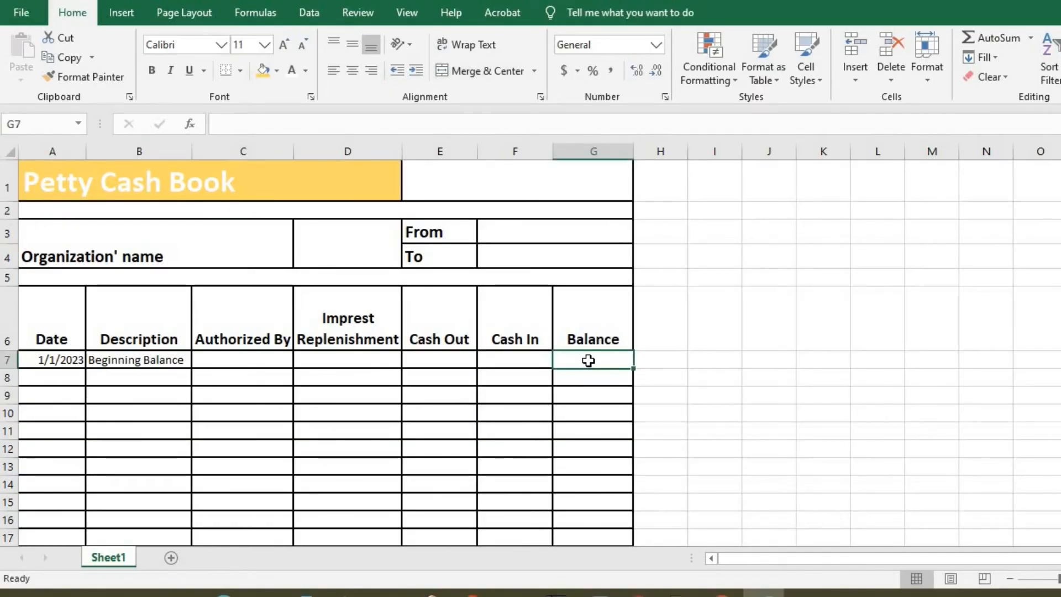
pyautogui.write('1')
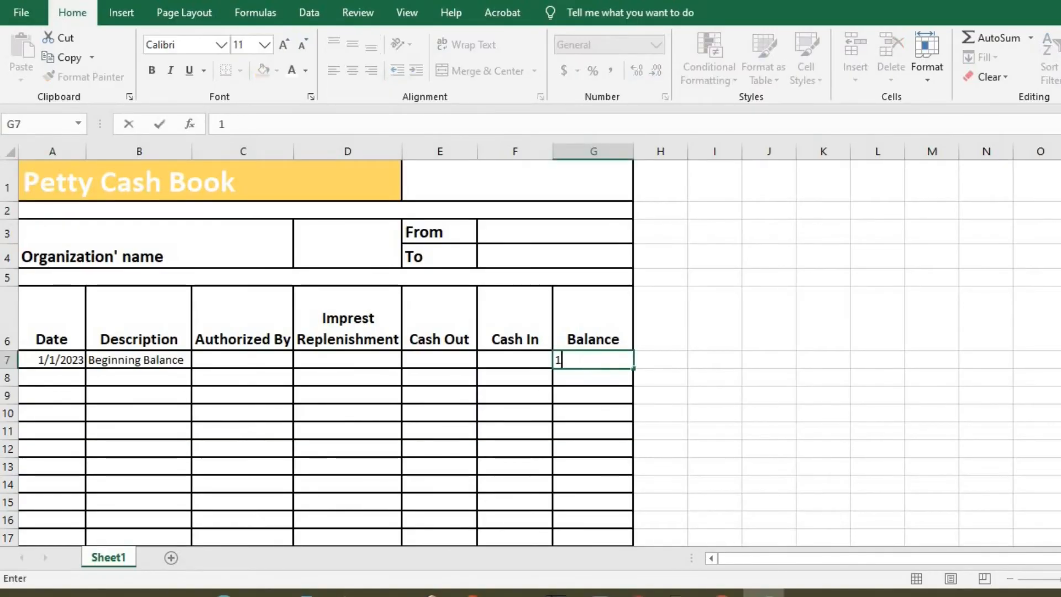
pyautogui.write('000')
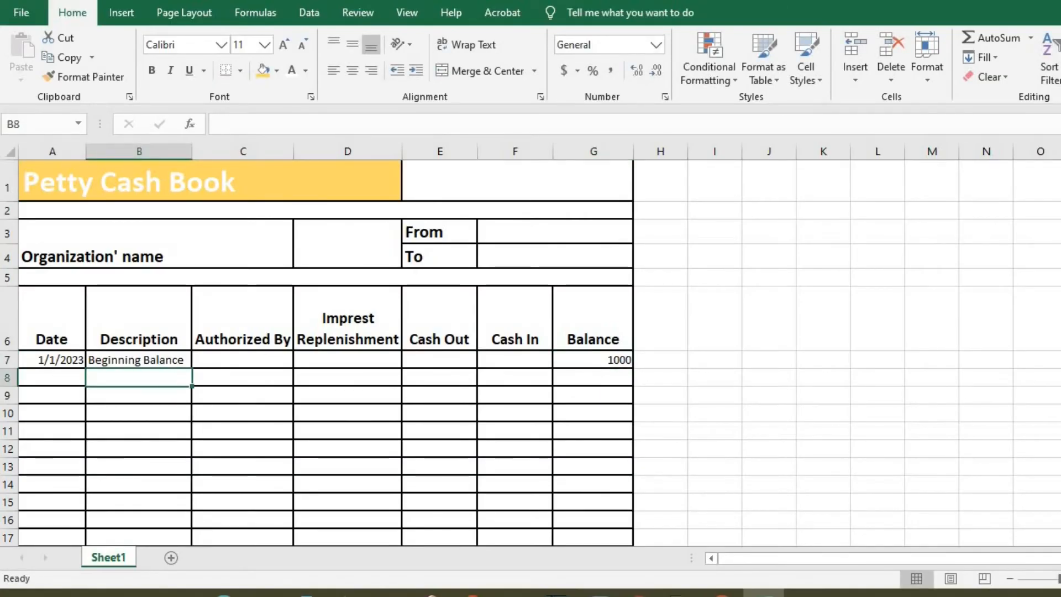
# Fill row 8 with 1/1/2023 Imprest Replenishment by Director, 5000, and balance =G7+D8
pyautogui.click(52, 378)
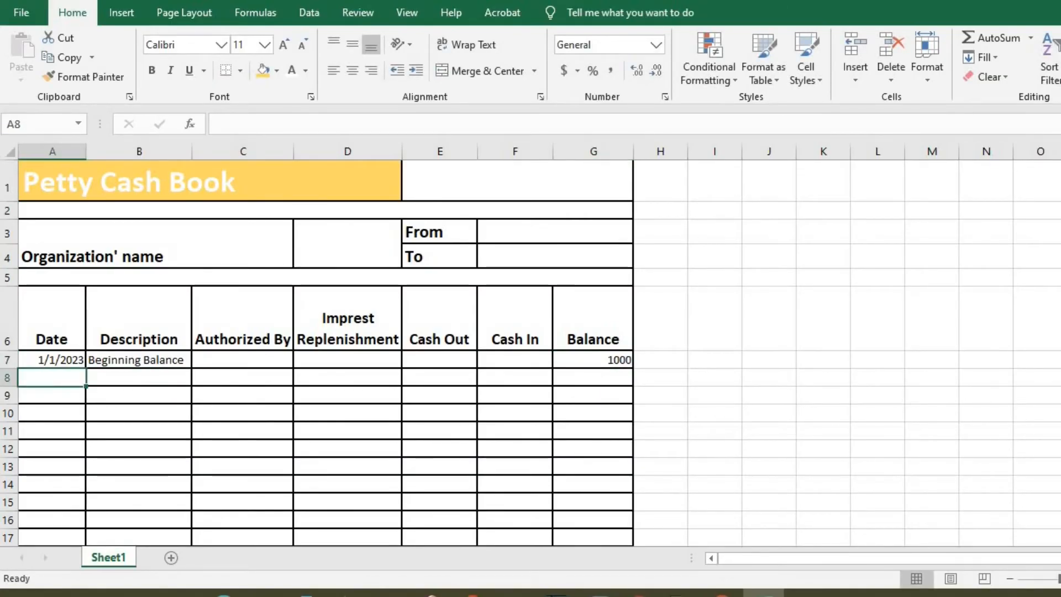
pyautogui.write('1/1/2023')
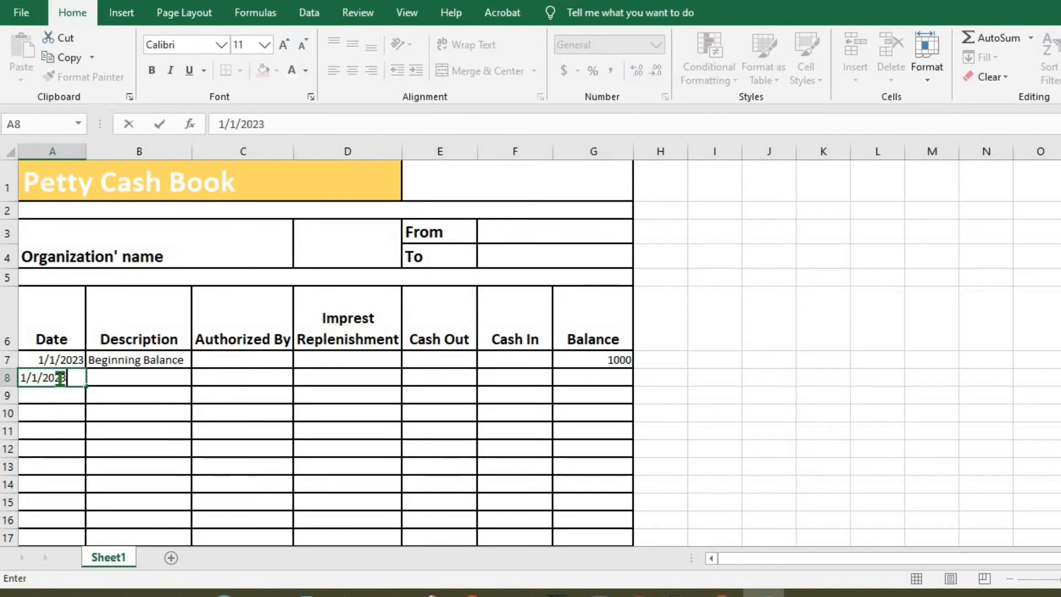
pyautogui.write('Imprest Replenishment')
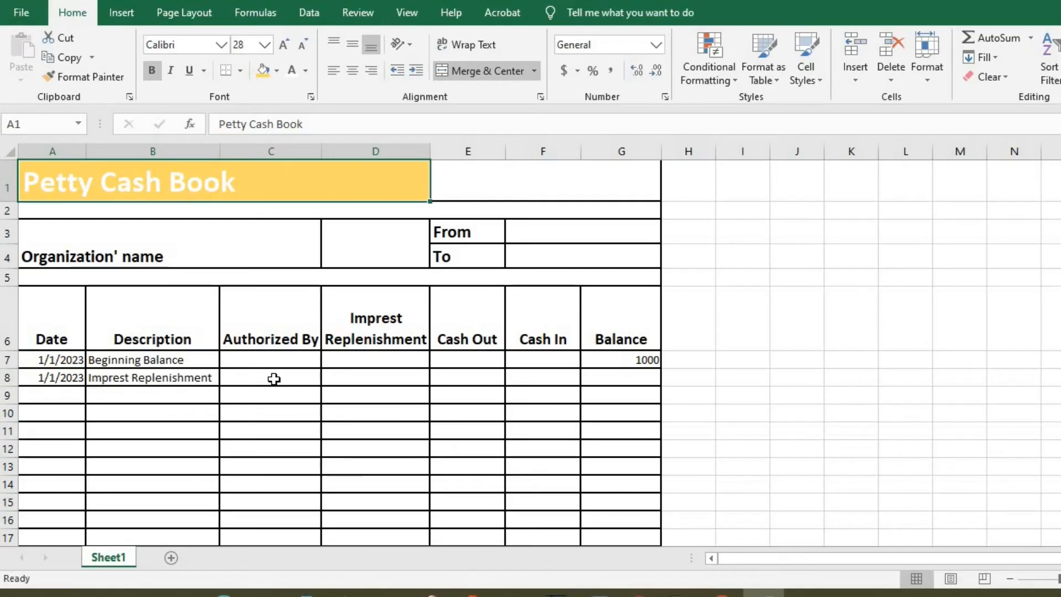
pyautogui.click(270, 377)
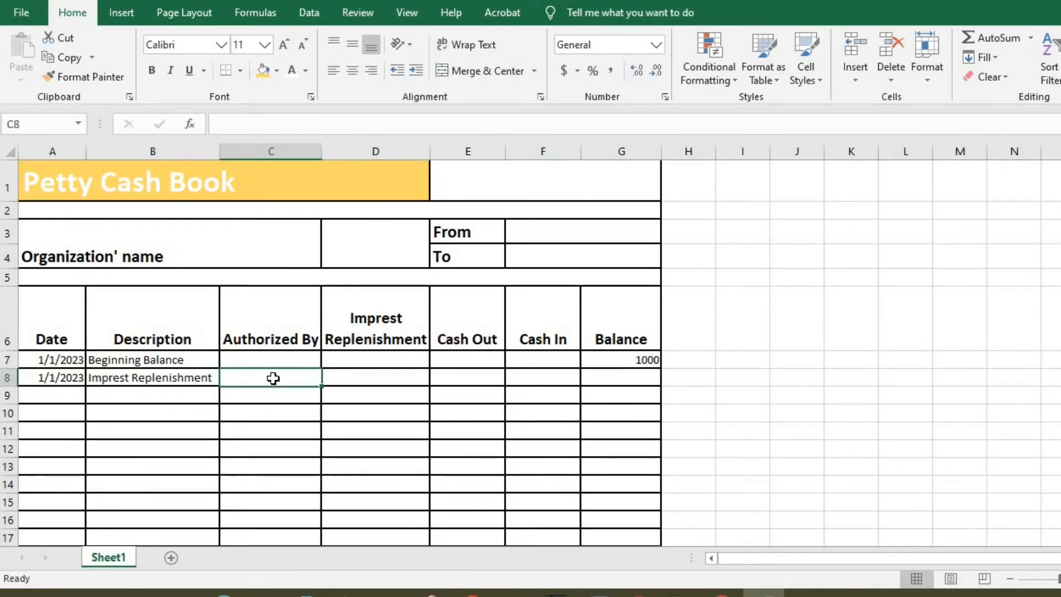
pyautogui.write('Director')
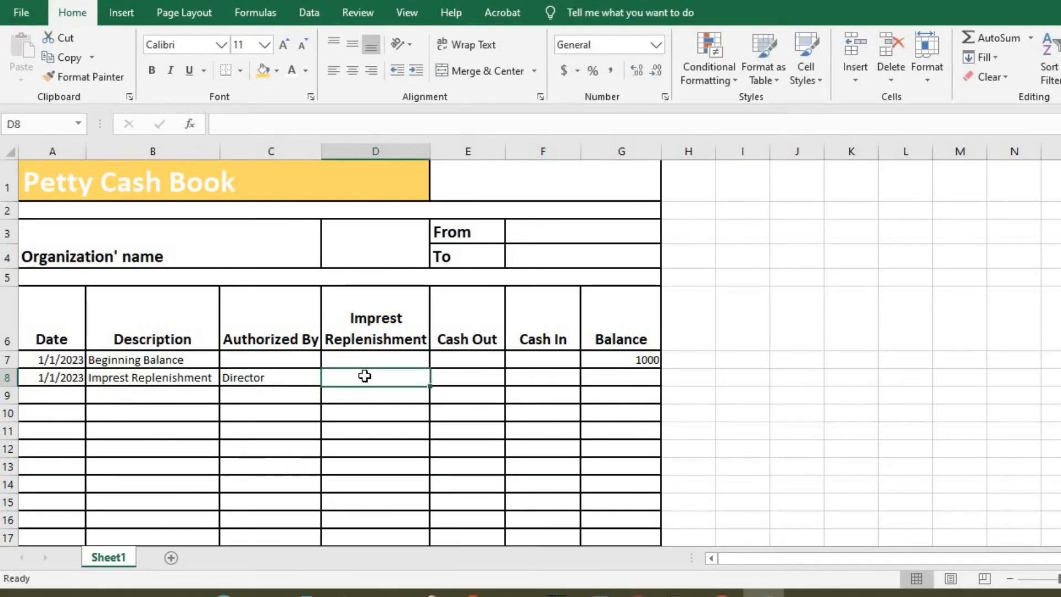
pyautogui.write('5')
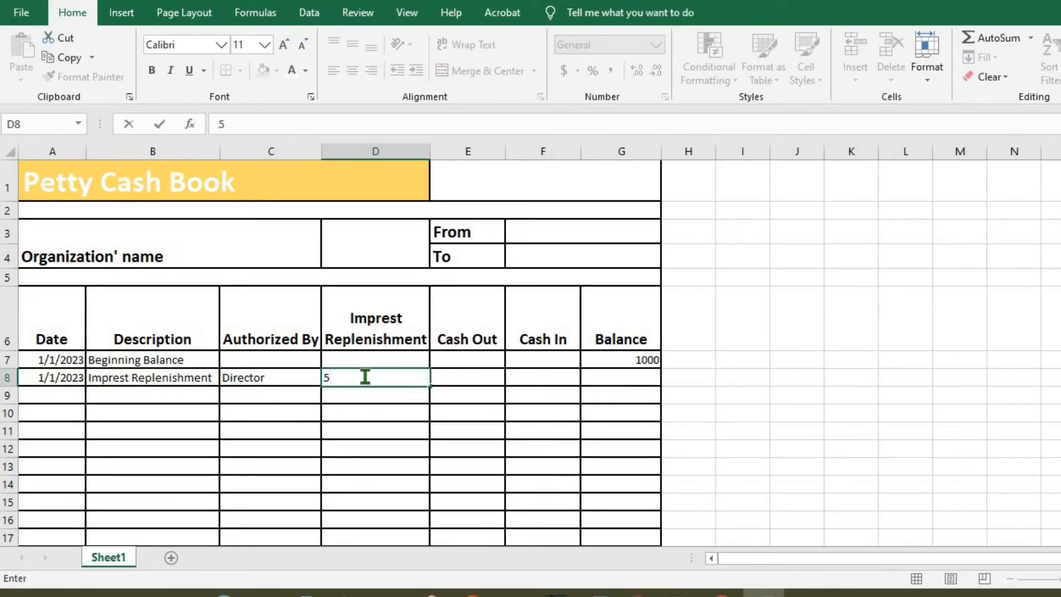
pyautogui.write('000')
pyautogui.click(621, 378)
pyautogui.write('=')
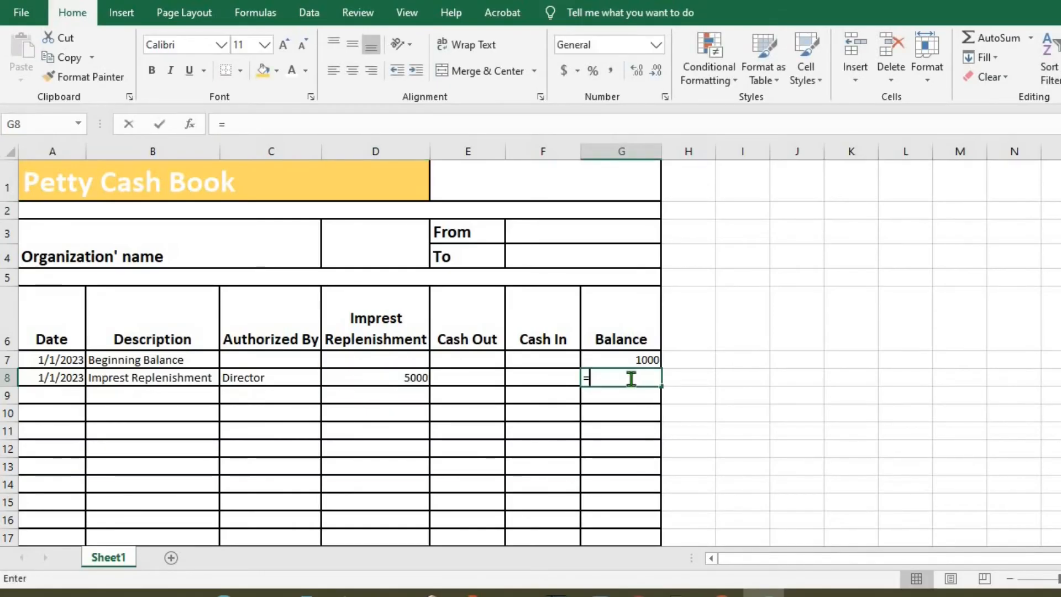
pyautogui.click(621, 360)
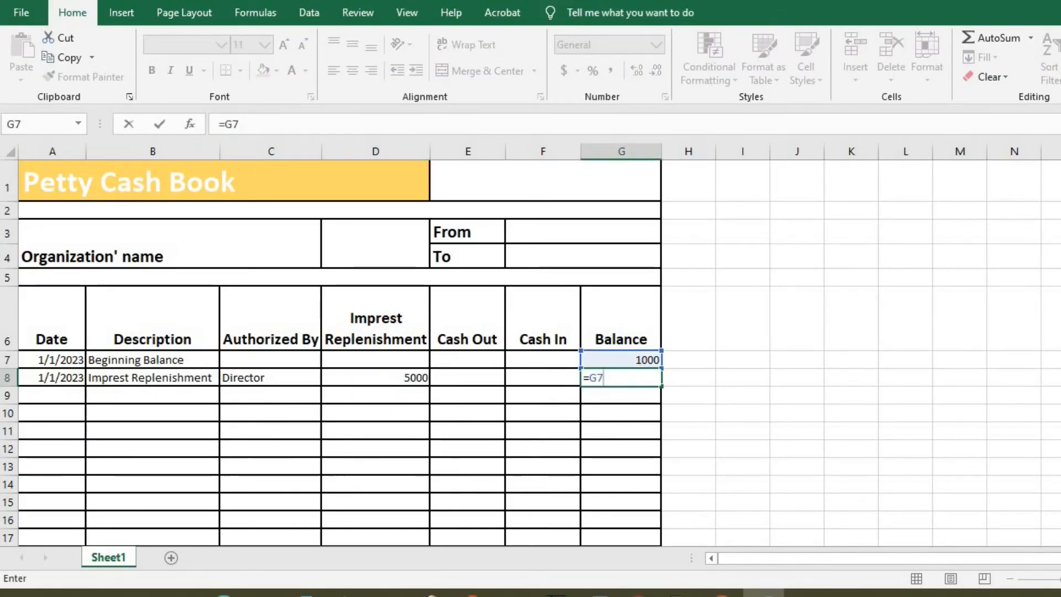
pyautogui.write('+')
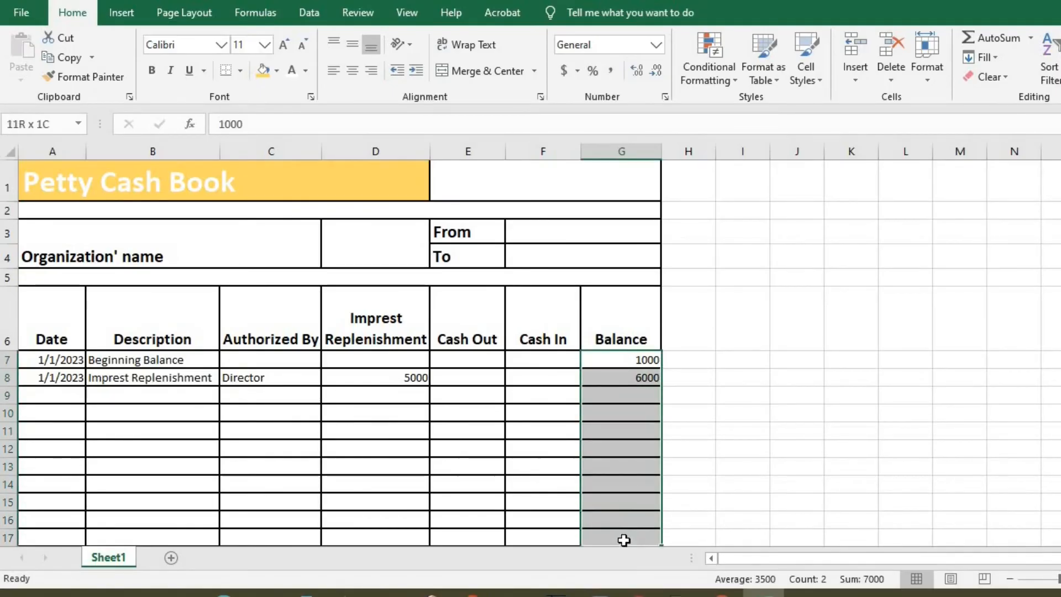
# Format the Balance cells G7:G20 as Number with 2 decimal places
pyautogui.scroll(-3)
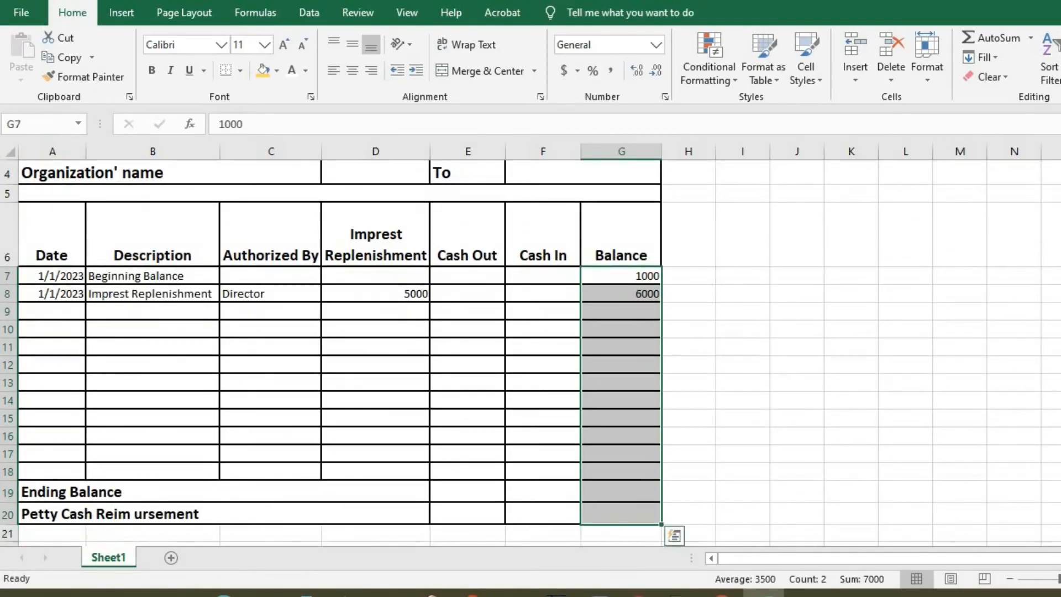
pyautogui.click(665, 97)
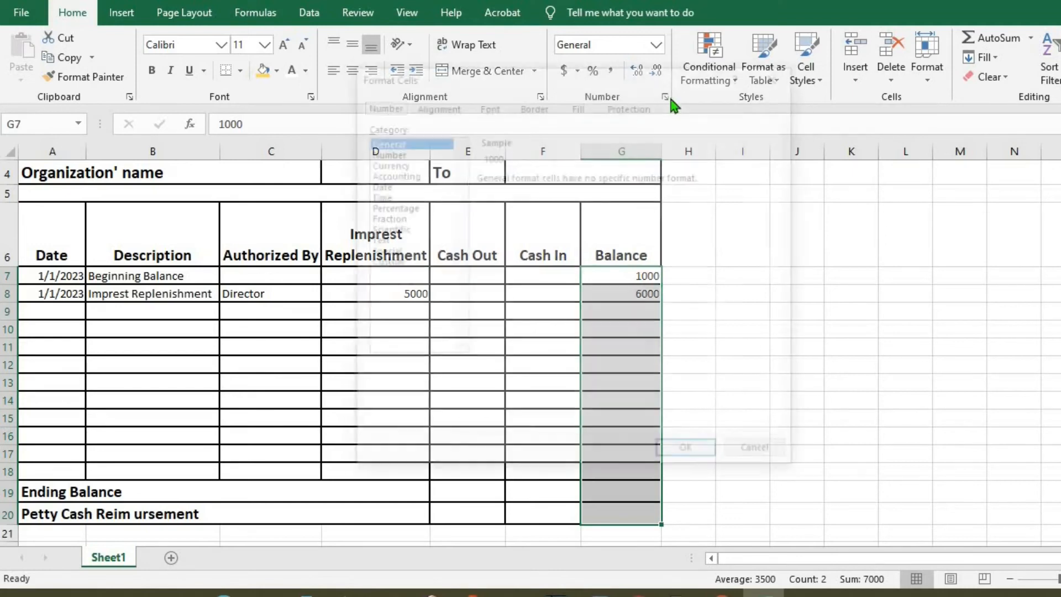
pyautogui.click(383, 152)
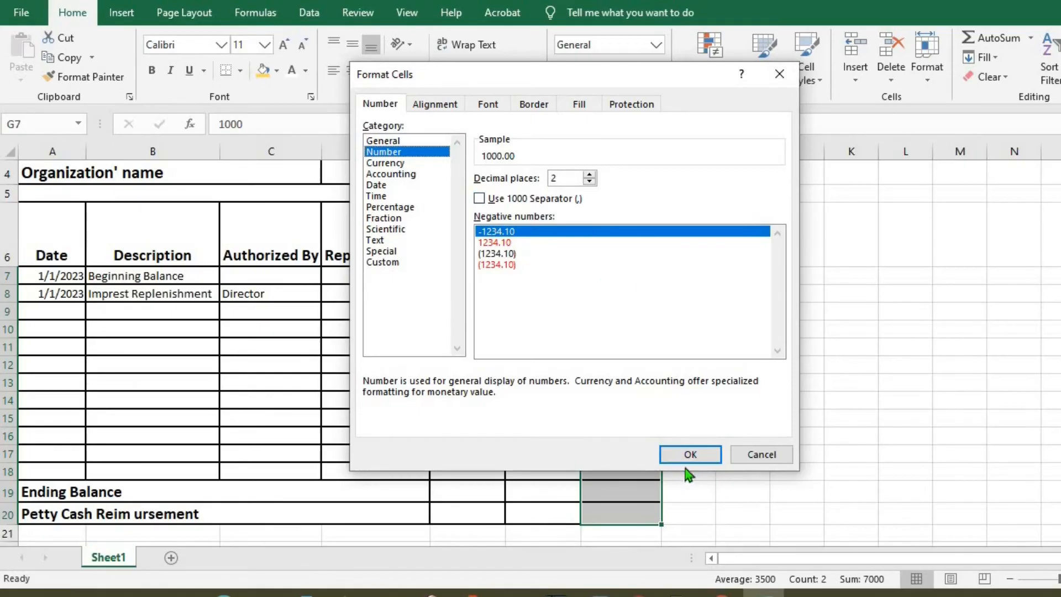
pyautogui.click(689, 454)
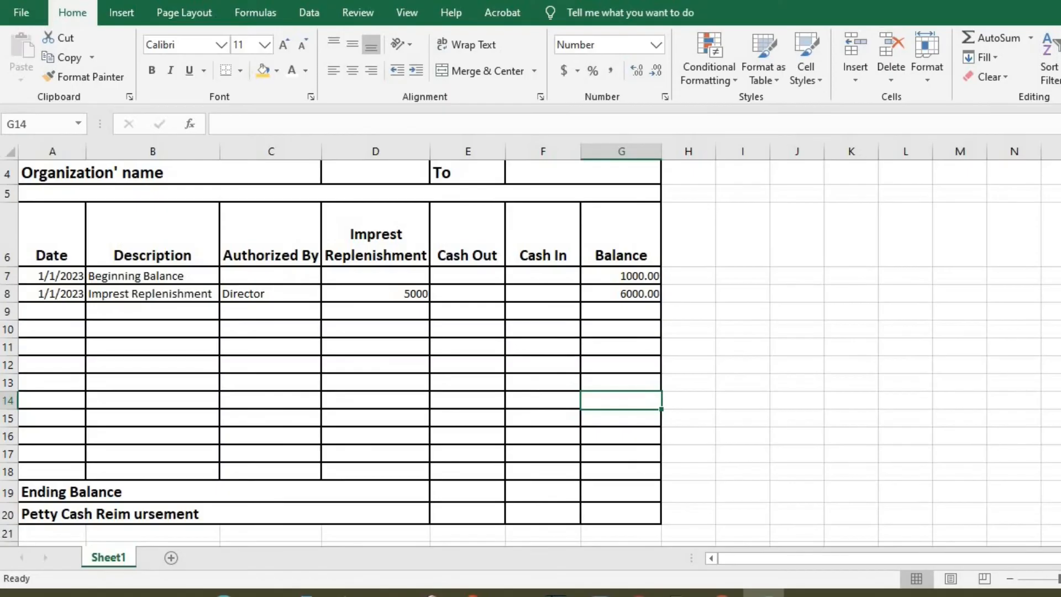
pyautogui.moveTo(509, 349)
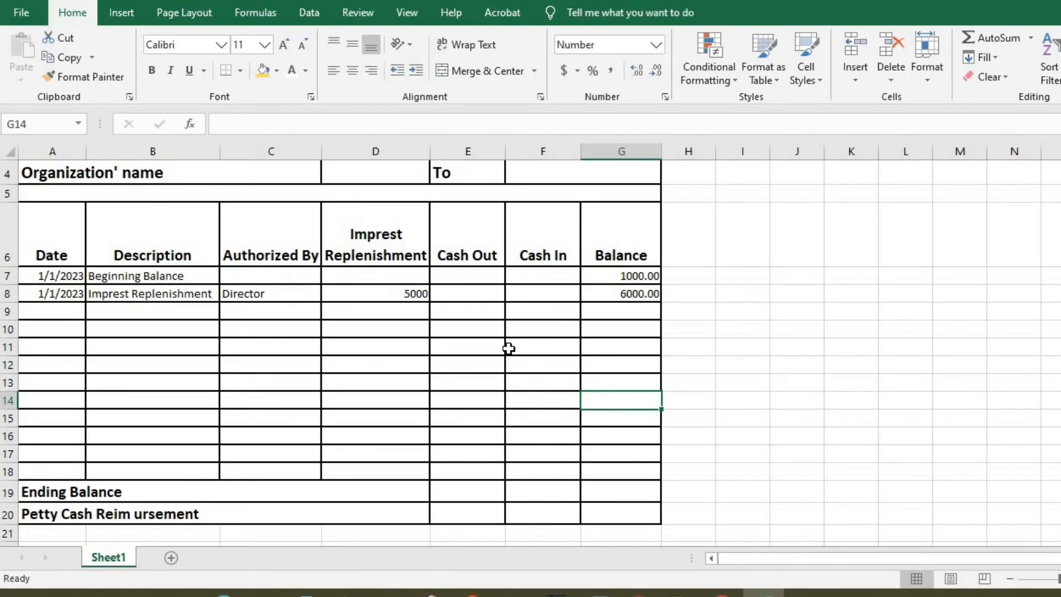
# Add the 5/1/2023 Transportation payment, subtracting its cash out from the previous balance
pyautogui.write('5/1/2023')
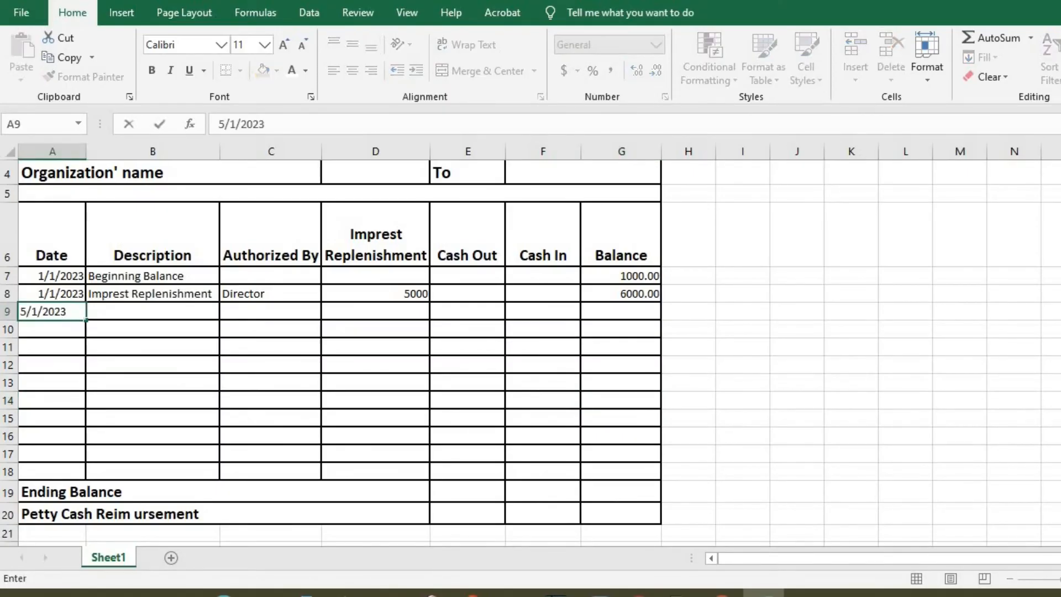
pyautogui.write('Transportation')
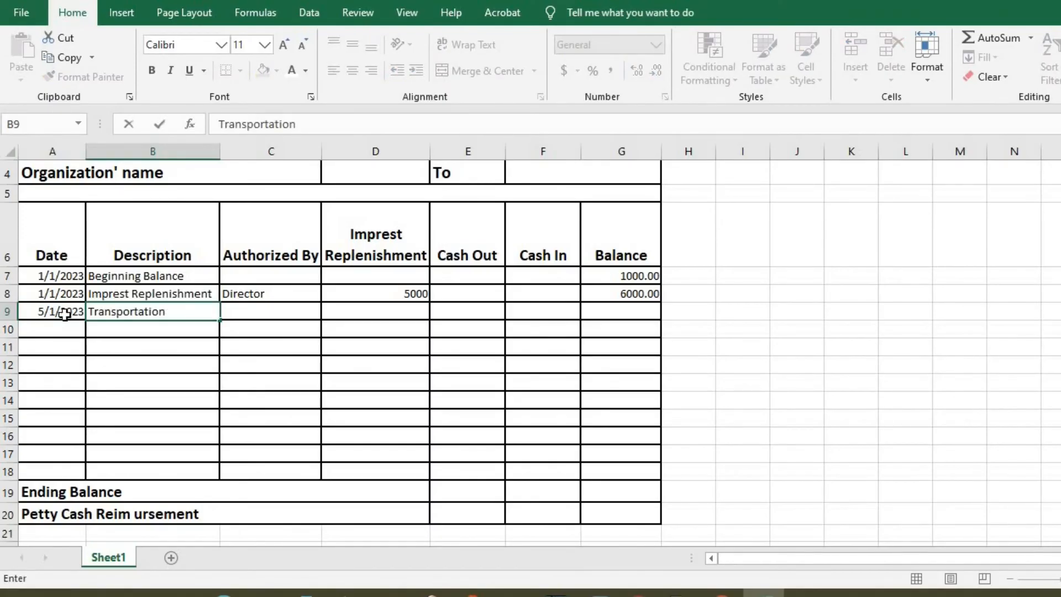
pyautogui.write('200')
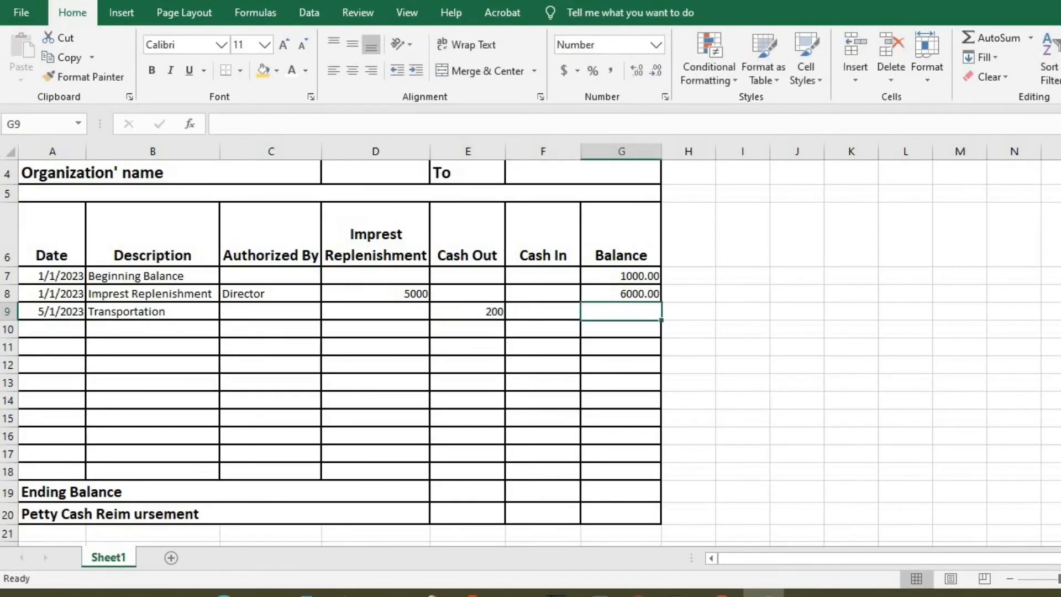
pyautogui.write('=')
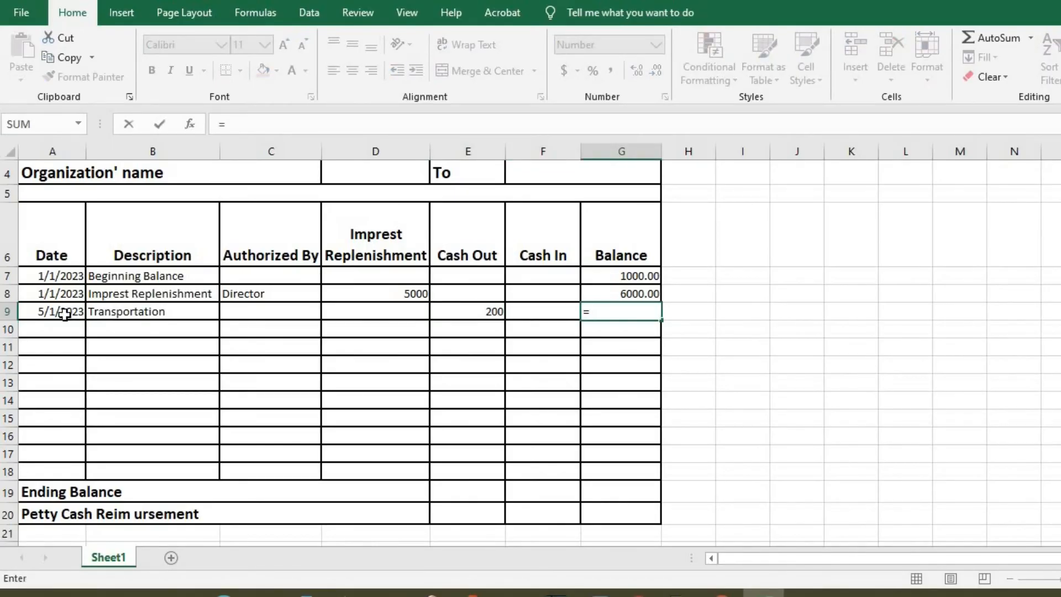
pyautogui.click(620, 293)
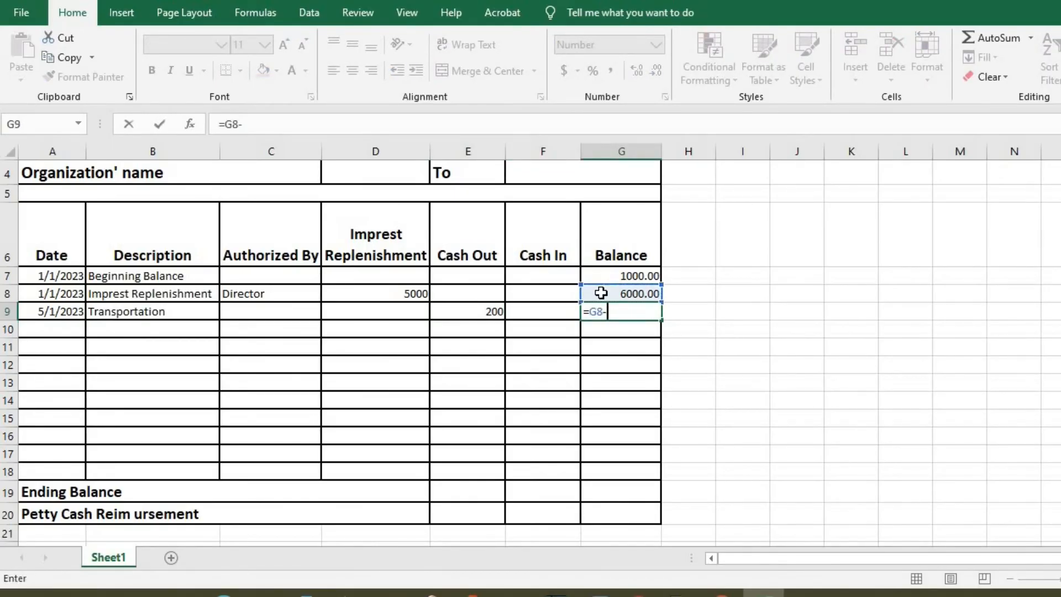
pyautogui.click(467, 311)
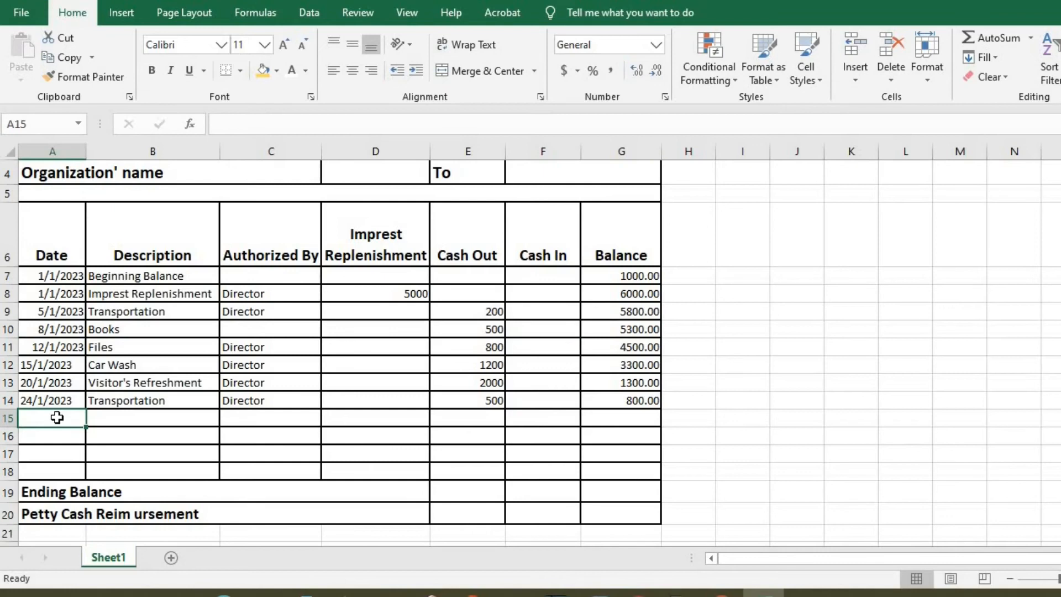
# Add the 26/1/2023 Files receipt of 800, adding it to the running balance
pyautogui.write('26/1/2023')
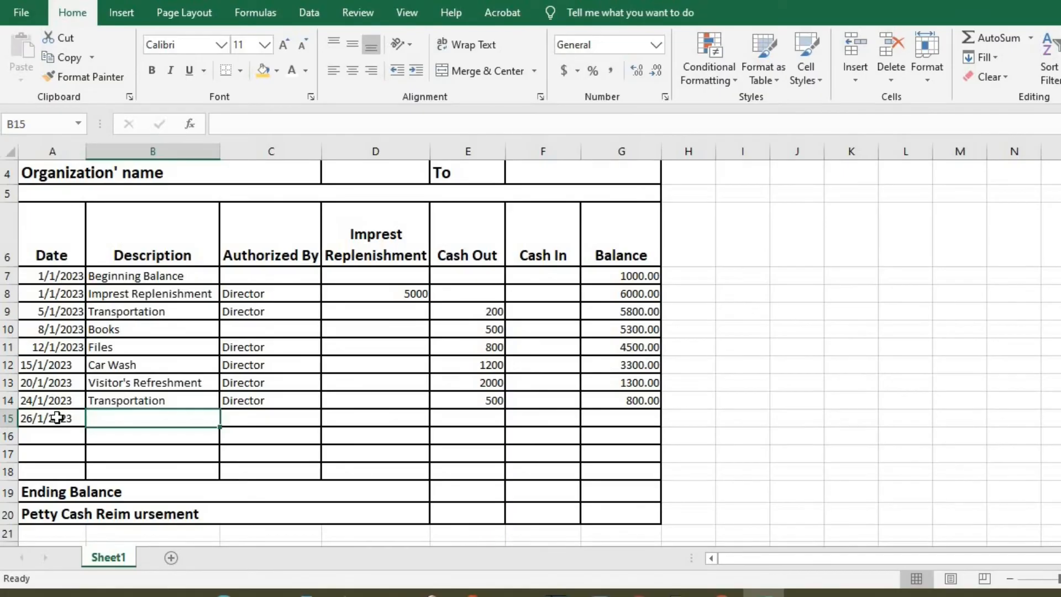
pyautogui.write('Files')
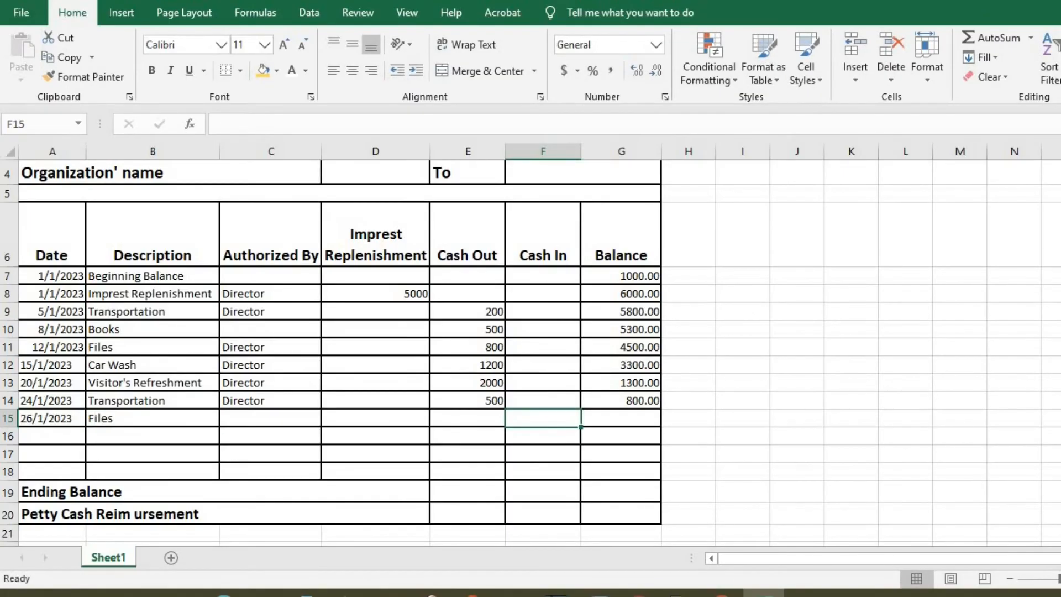
pyautogui.write('800')
pyautogui.click(621, 418)
pyautogui.write('=G14')
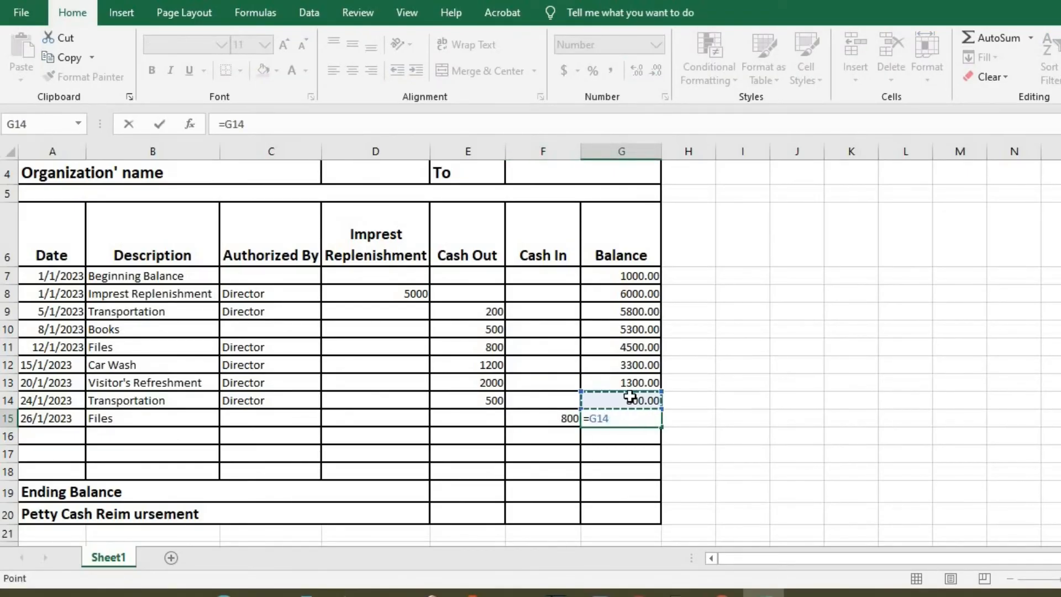
pyautogui.click(542, 419)
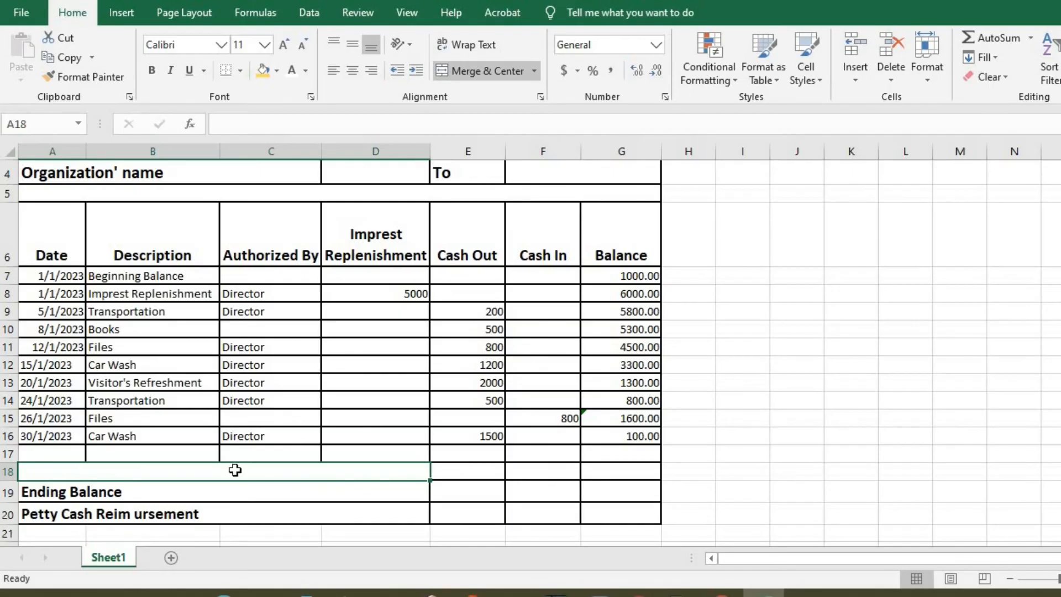
# Label row 18 'Total' and enter SUM totals for Imprest Replenishment, Cash Out and Cash In
pyautogui.write('Total')
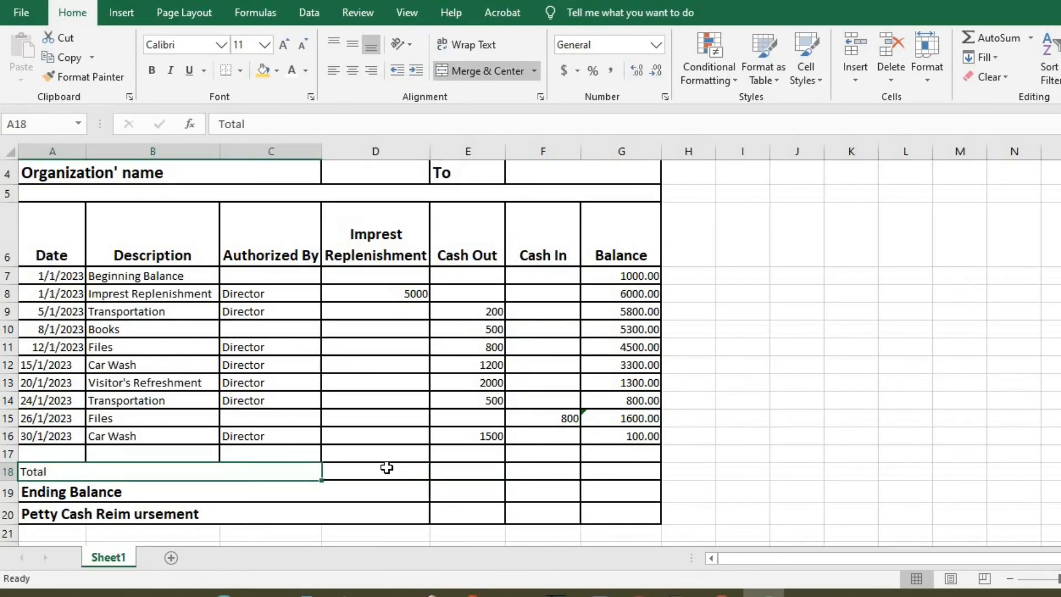
pyautogui.click(376, 469)
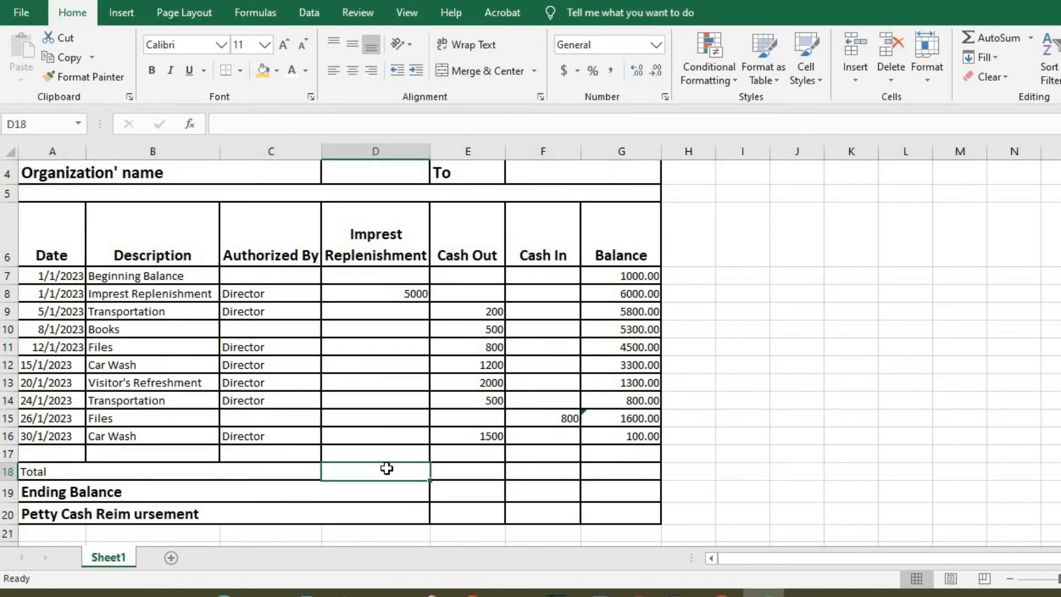
pyautogui.write('5000')
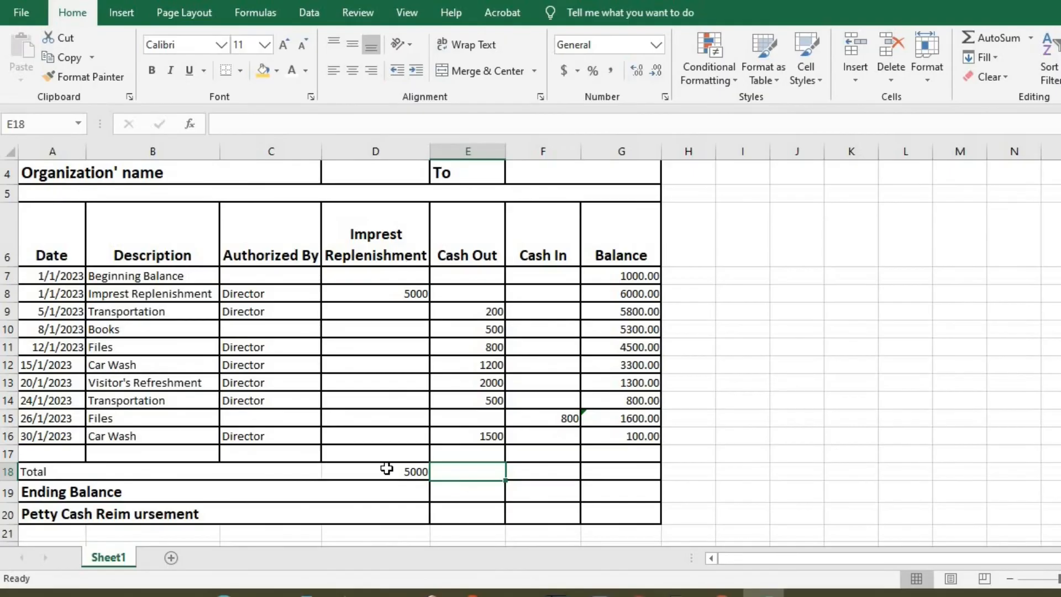
pyautogui.write('=S')
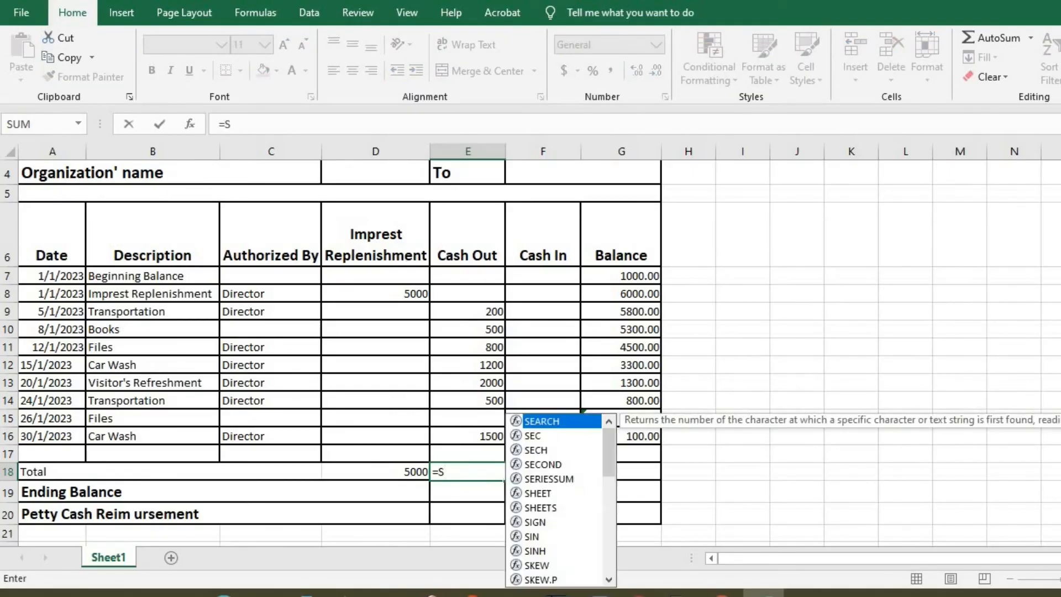
pyautogui.write('um')
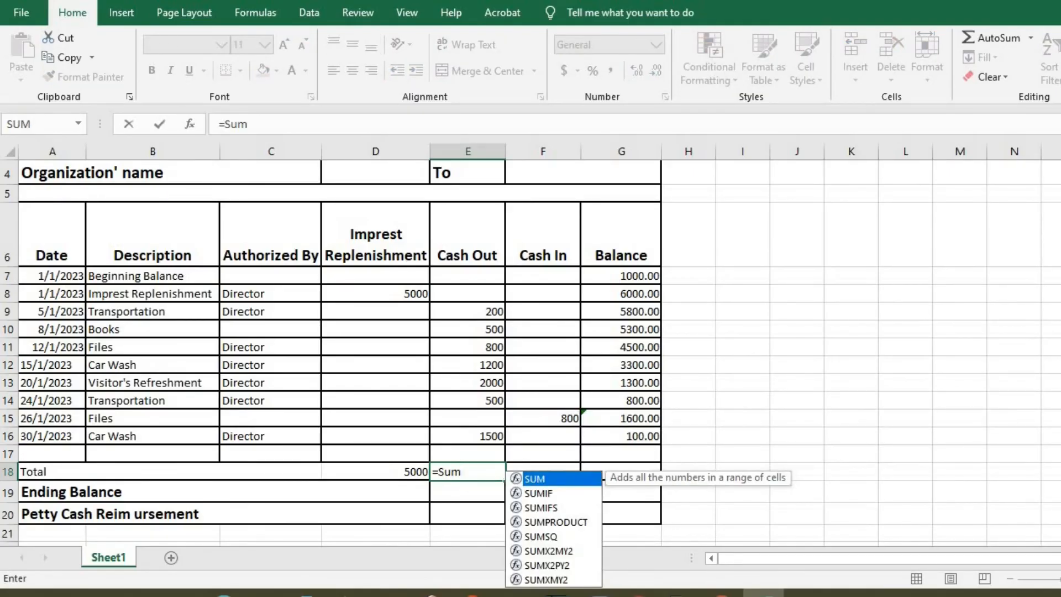
pyautogui.press('Enter')
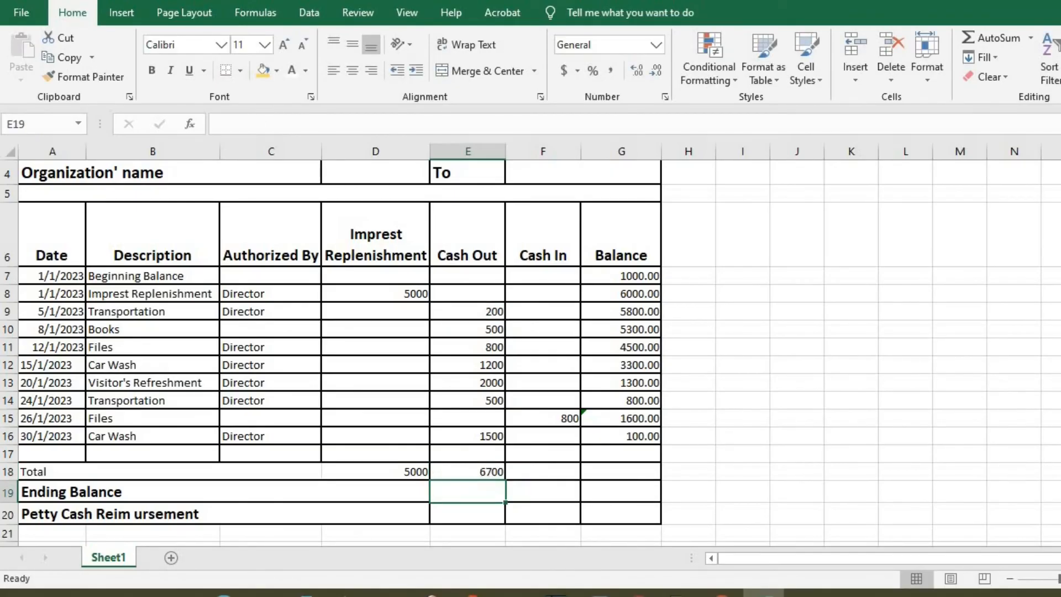
pyautogui.click(543, 471)
pyautogui.write('800')
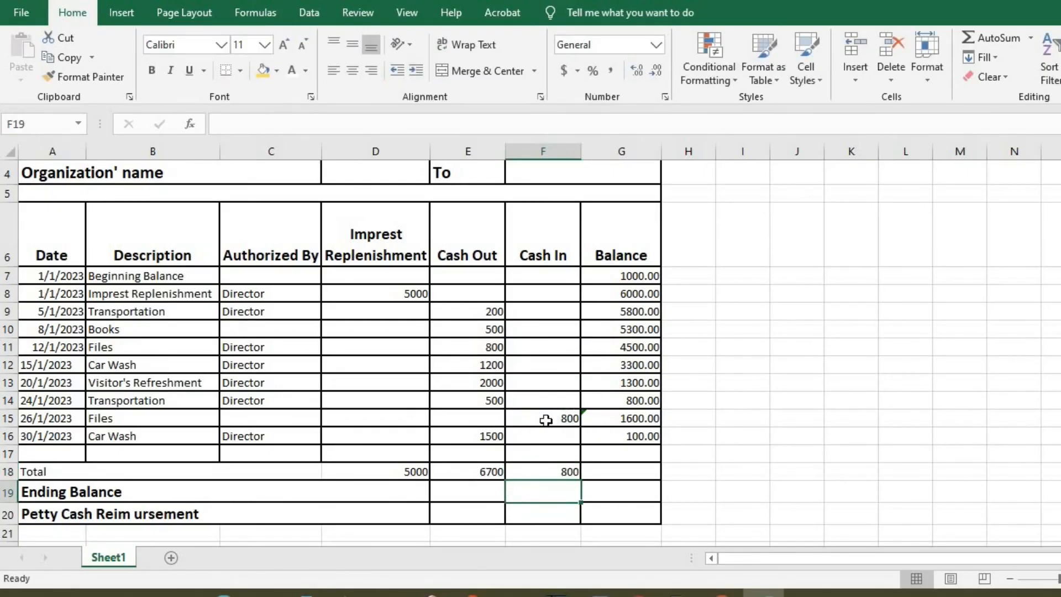
pyautogui.moveTo(648, 432)
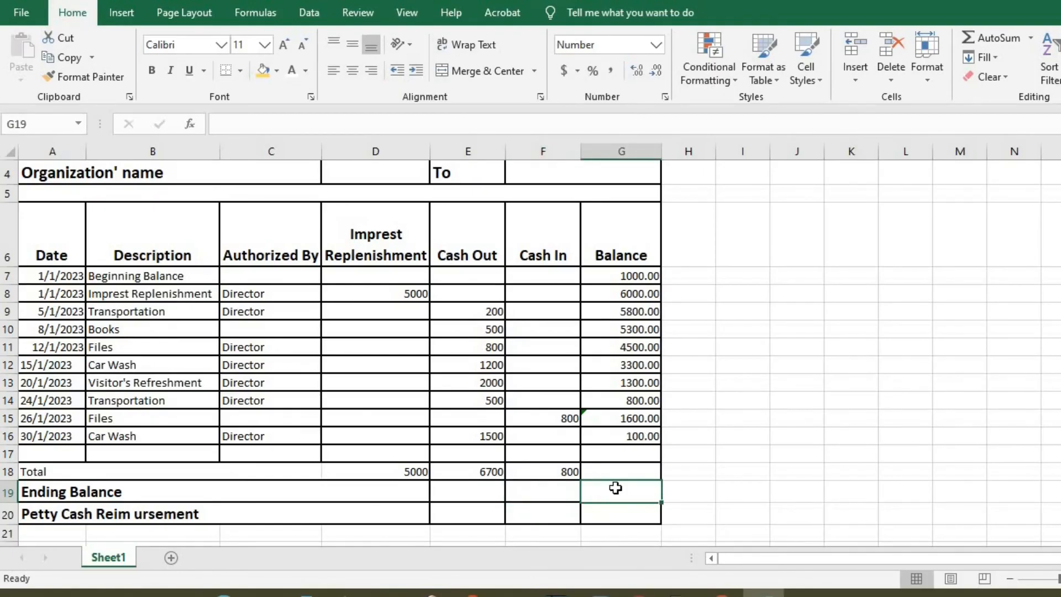
# Build the Ending Balance formula in G19 as =D18+F18+G7-E18
pyautogui.write('=')
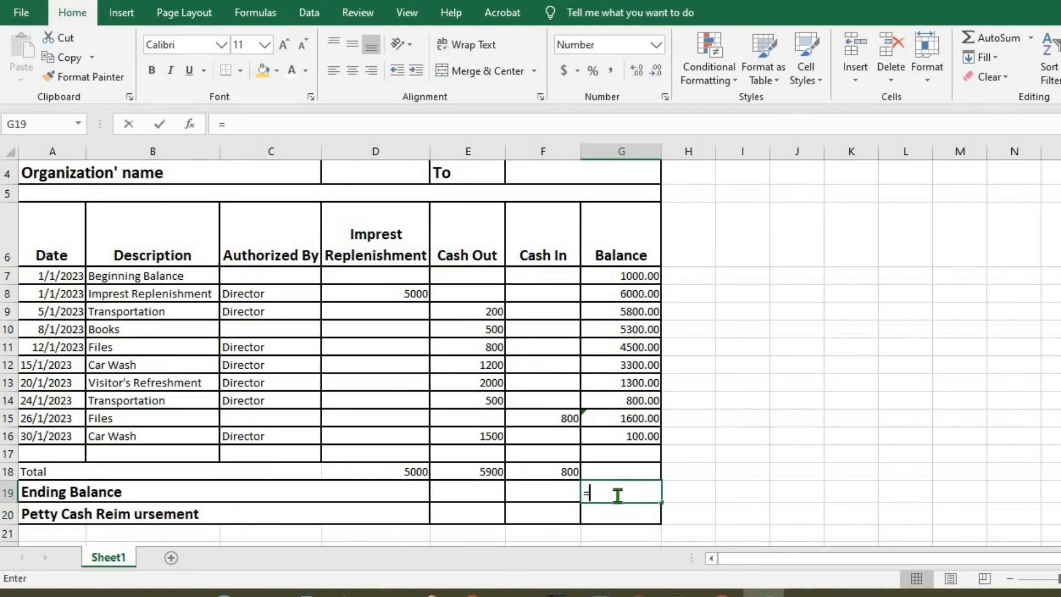
pyautogui.click(375, 472)
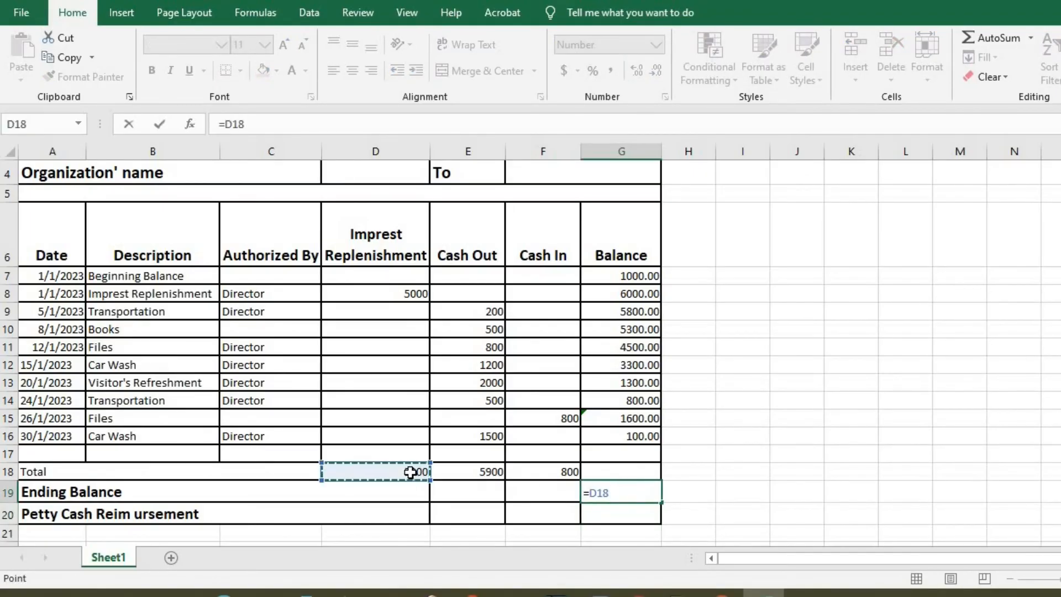
pyautogui.write('+')
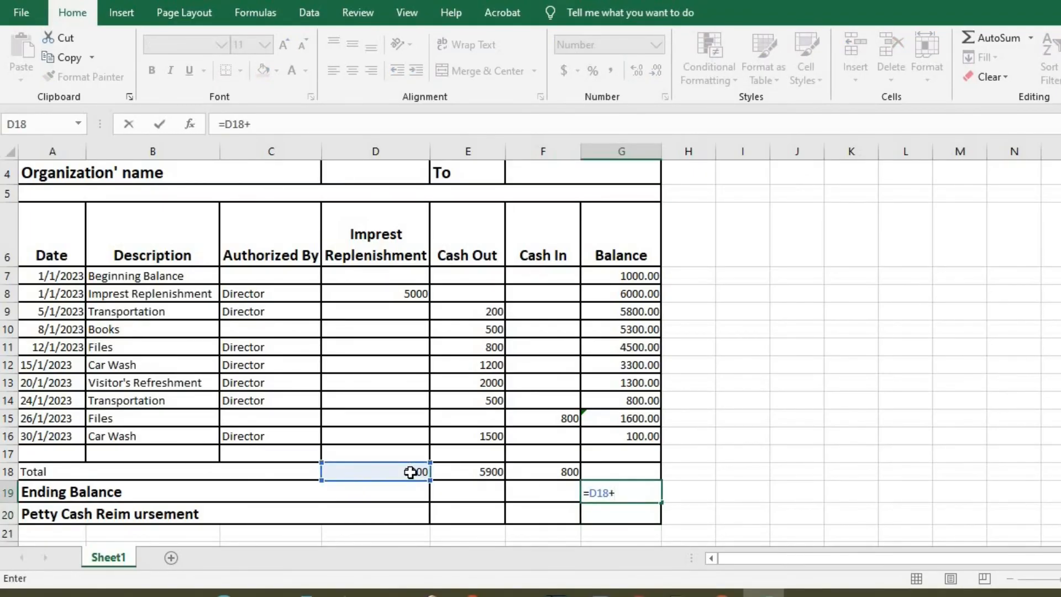
pyautogui.click(542, 471)
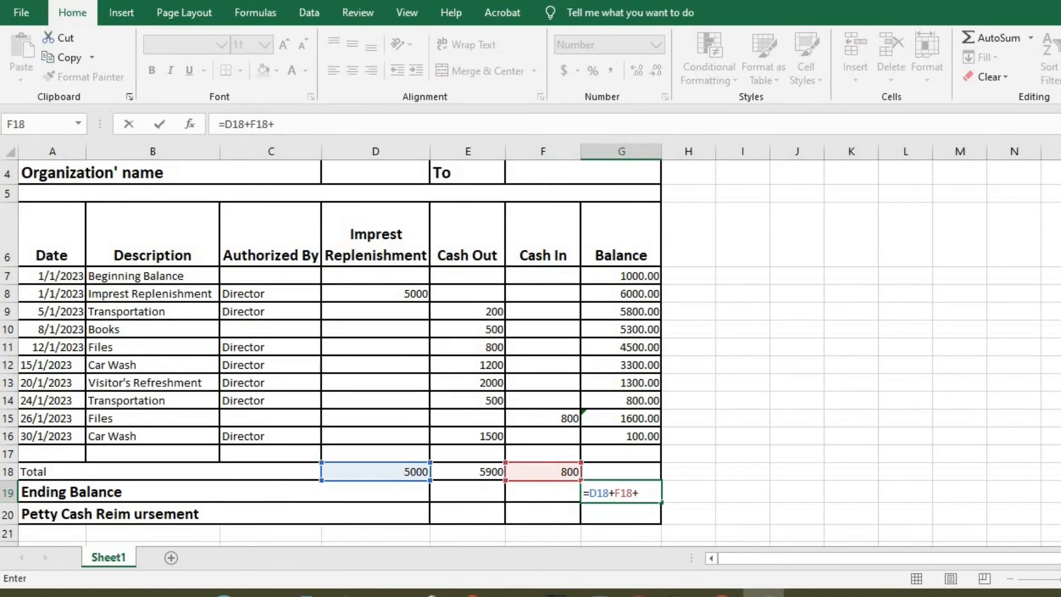
pyautogui.click(619, 275)
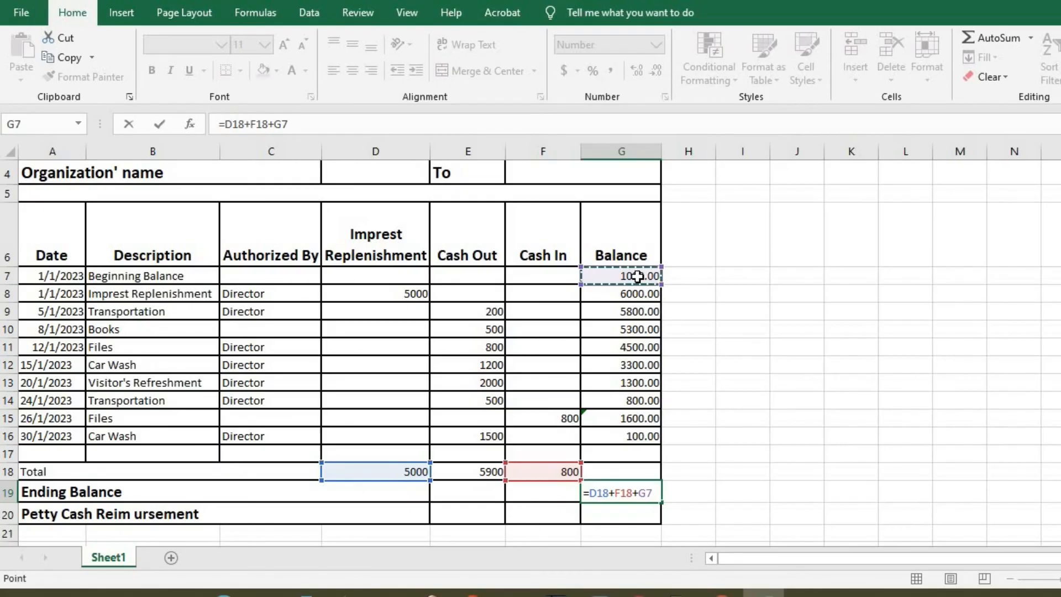
pyautogui.write('-')
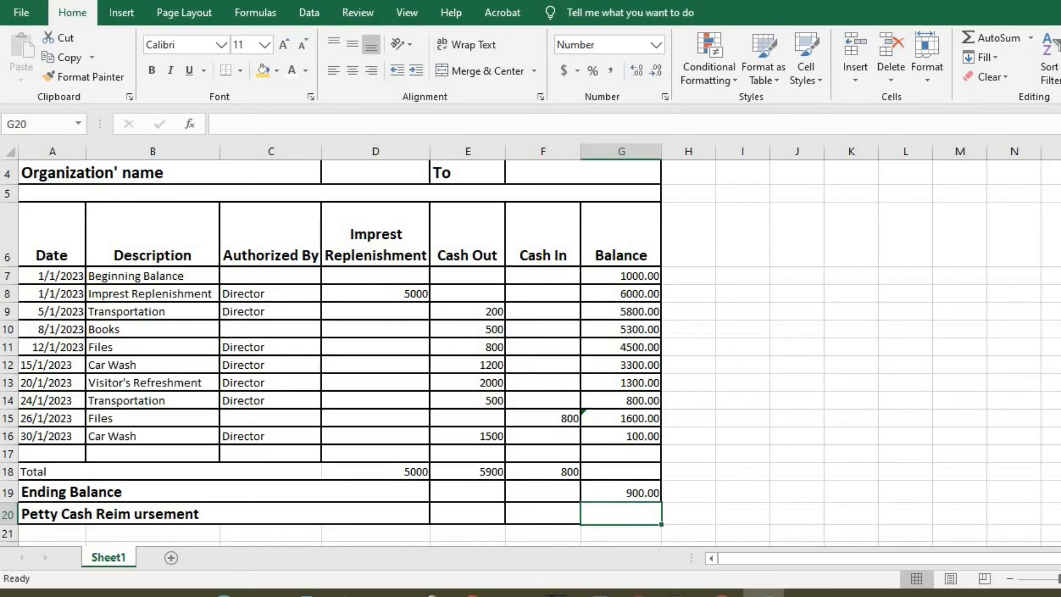
pyautogui.moveTo(466, 469)
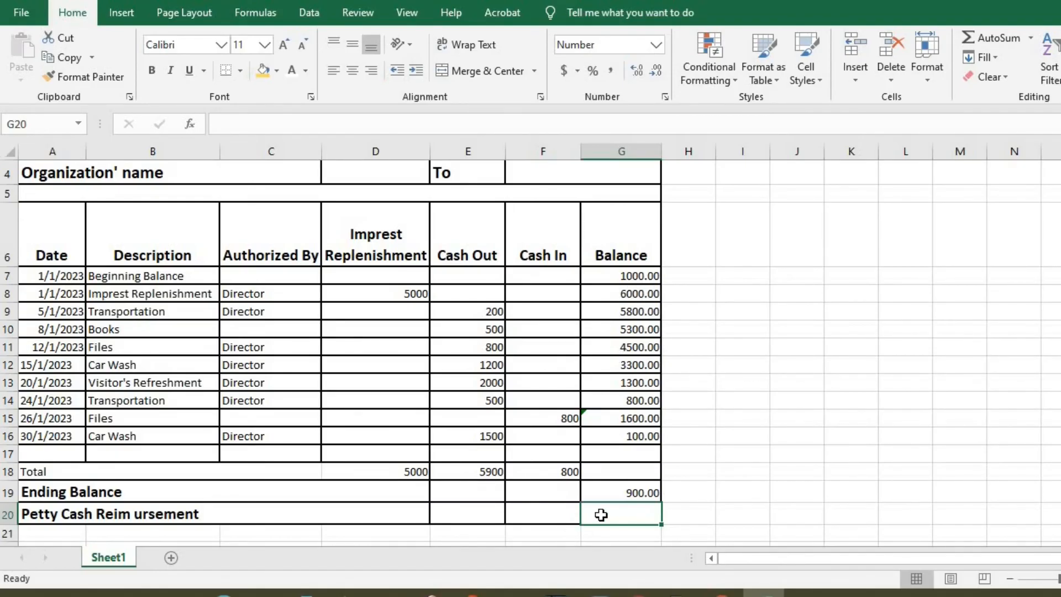
# Enter the Petty Cash Reimbursement formula =G8-G19 in G20
pyautogui.write('=')
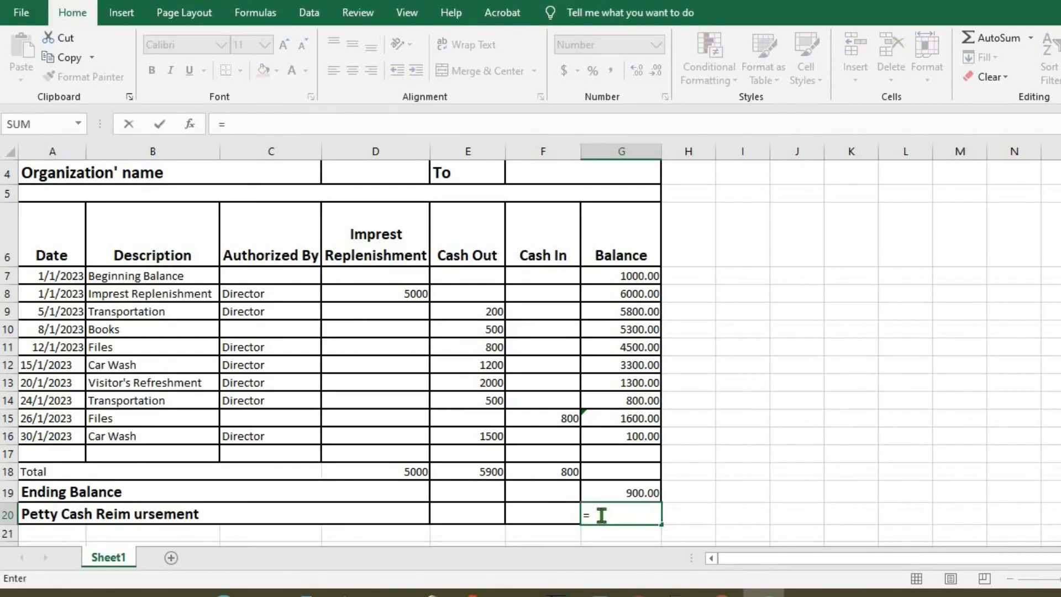
pyautogui.click(621, 293)
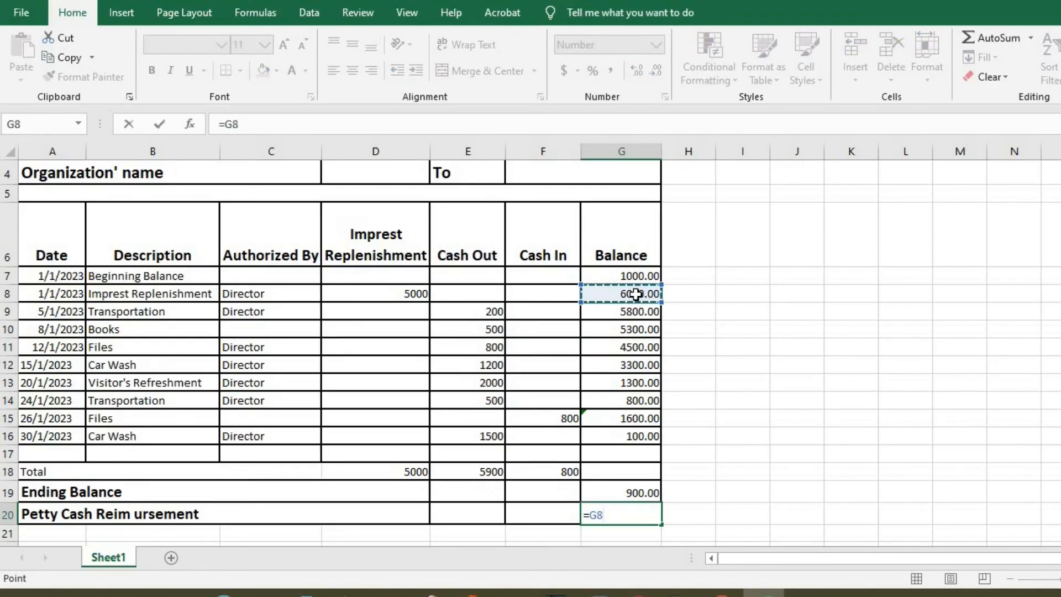
pyautogui.write('-')
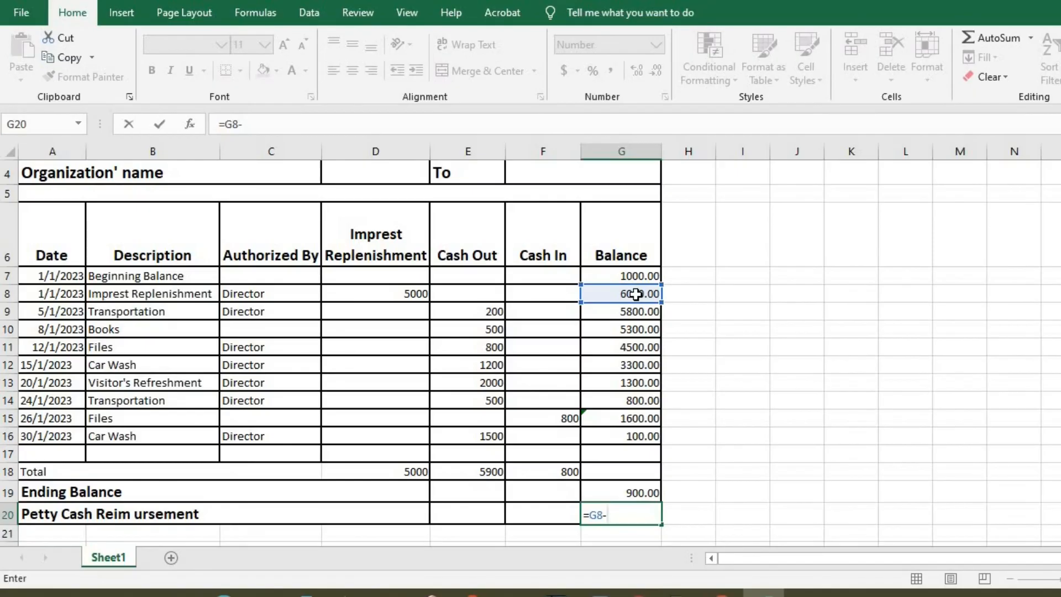
pyautogui.click(621, 492)
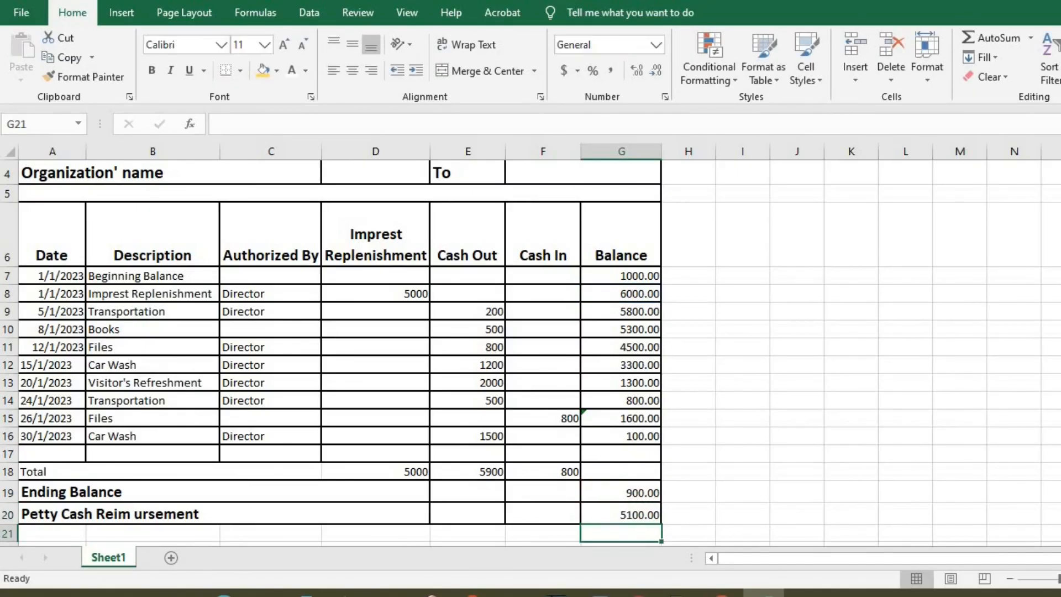
pyautogui.click(325, 513)
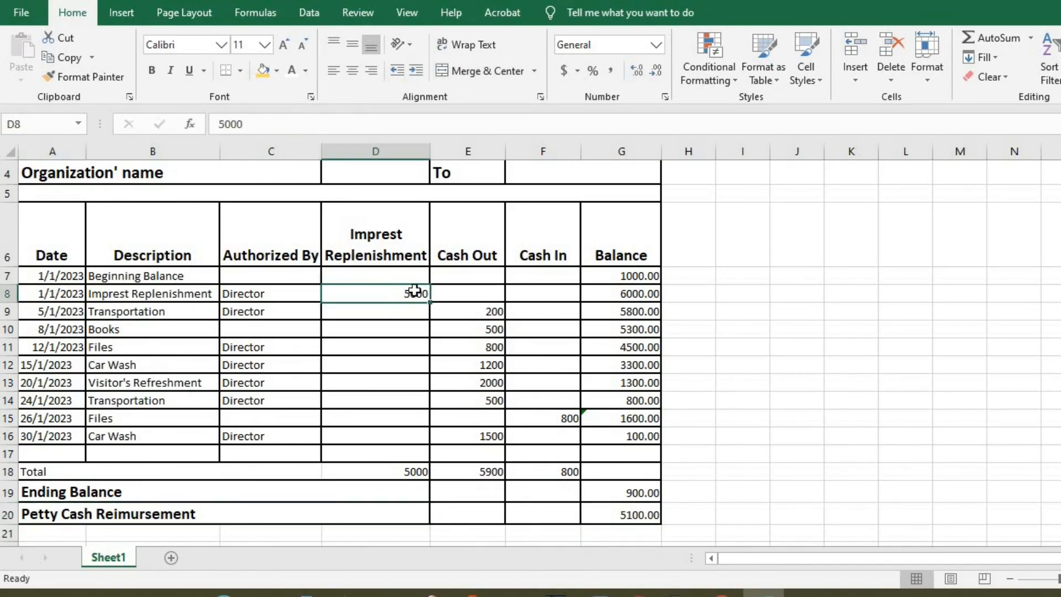
# Format the Imprest Replenishment, Cash Out and Cash In columns as Number with 2 decimals
pyautogui.moveTo(376, 293); pyautogui.dragTo(376, 471)
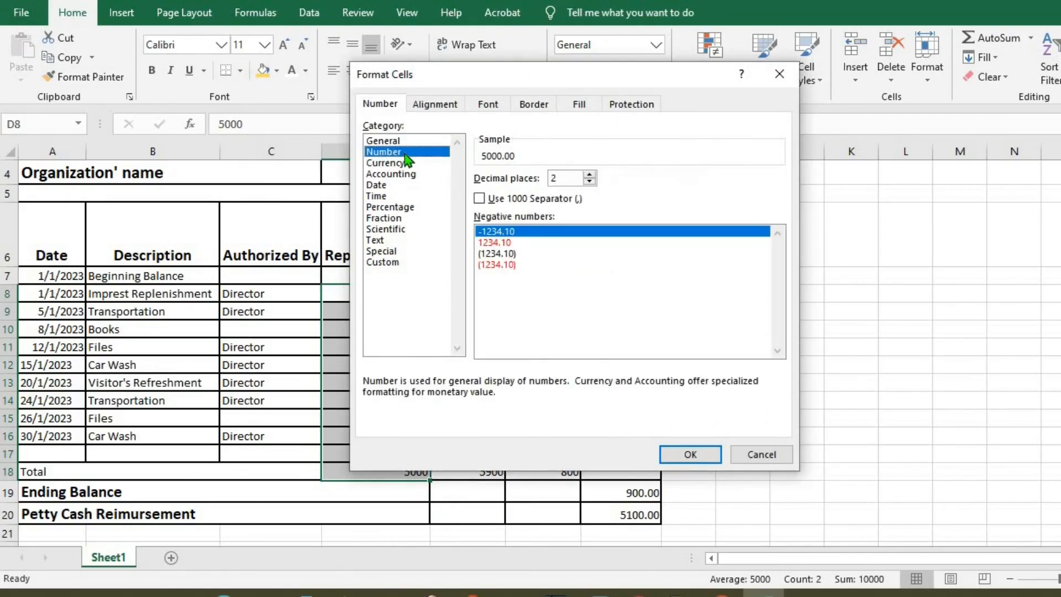
pyautogui.click(690, 454)
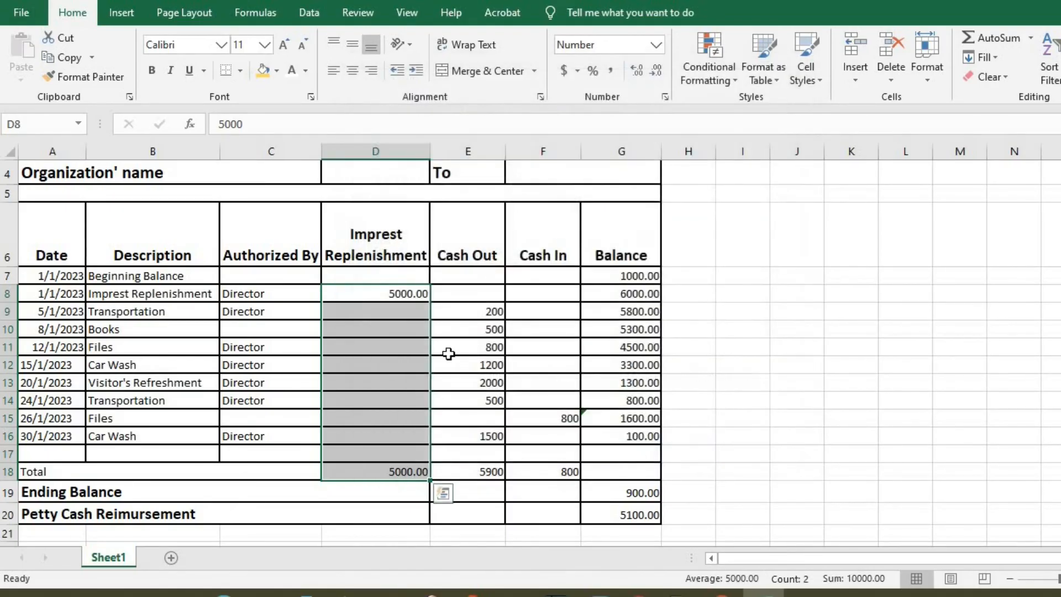
pyautogui.click(467, 275)
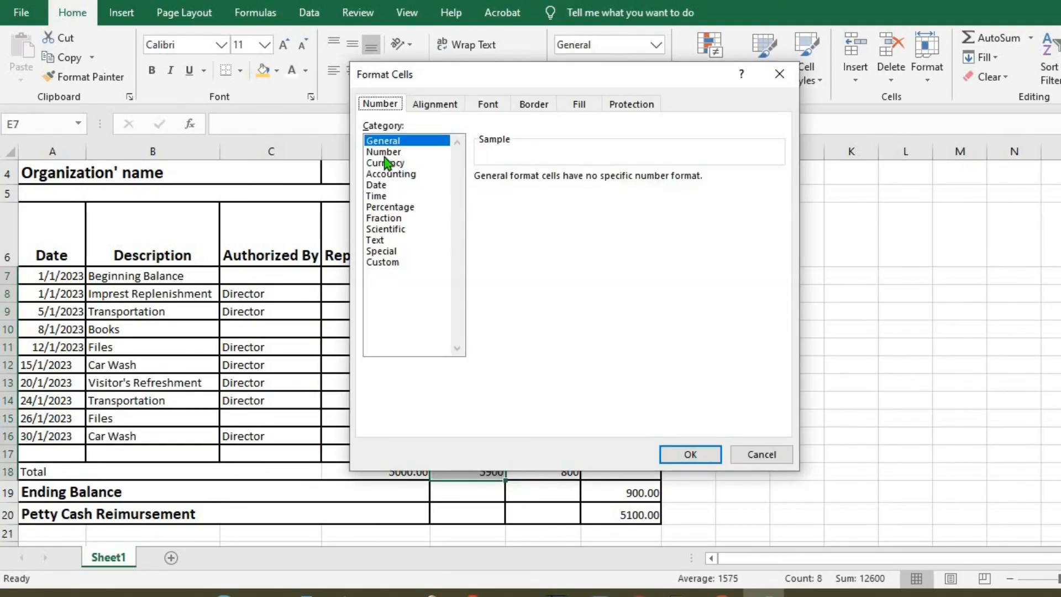
pyautogui.click(384, 151)
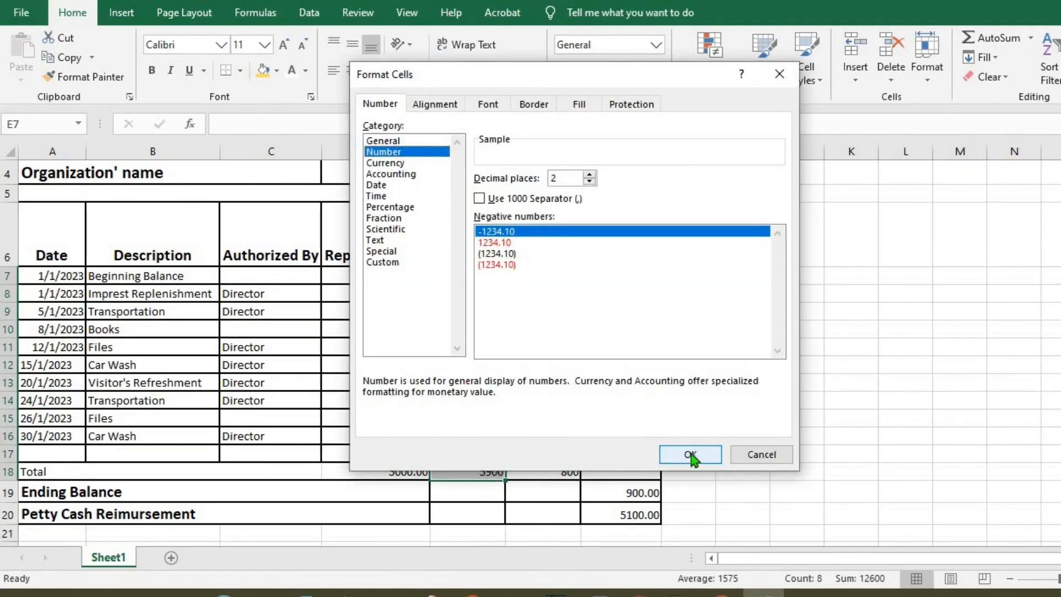
pyautogui.click(690, 454)
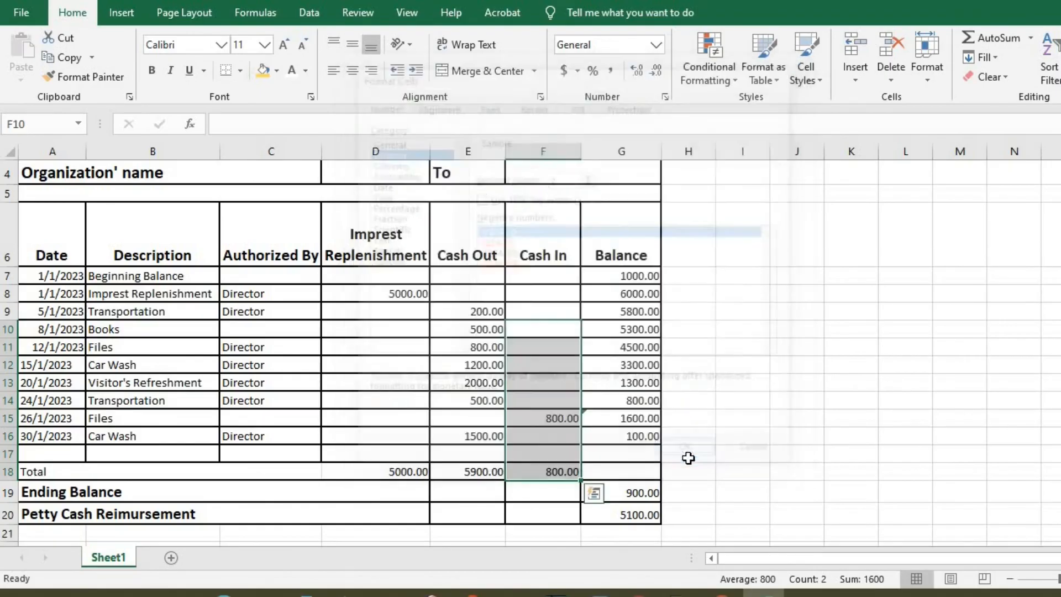
pyautogui.click(277, 70)
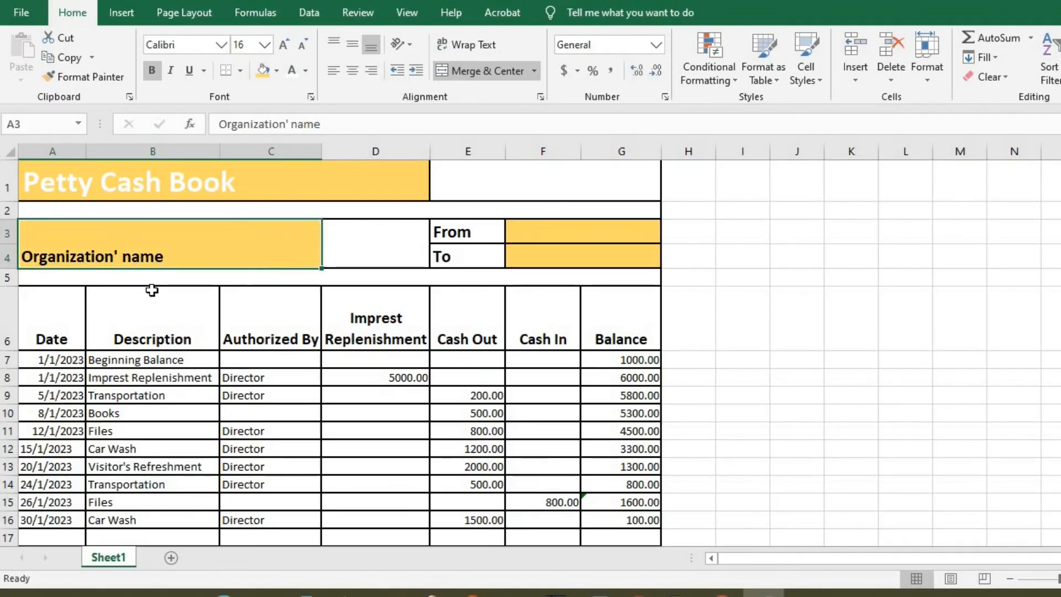
# Fill the row 6 column headers with yellow
pyautogui.click(51, 319)
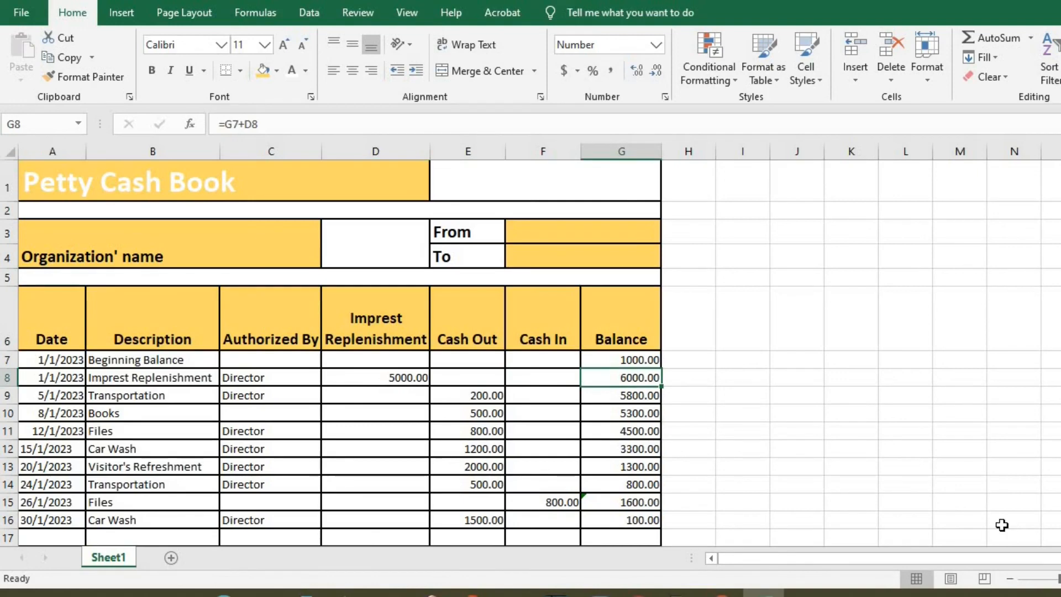
pyautogui.moveTo(1032, 557)
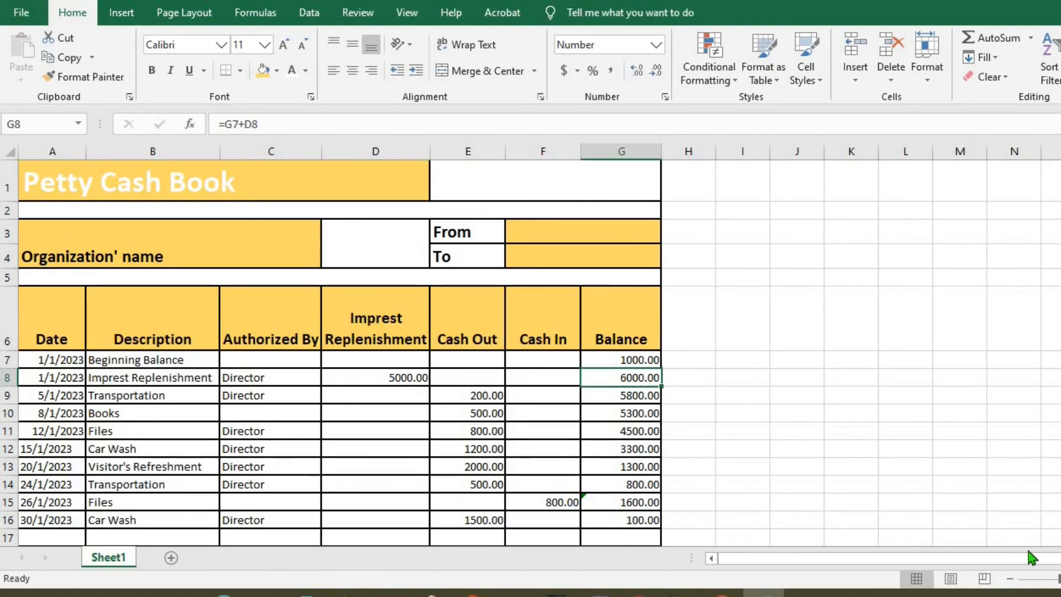